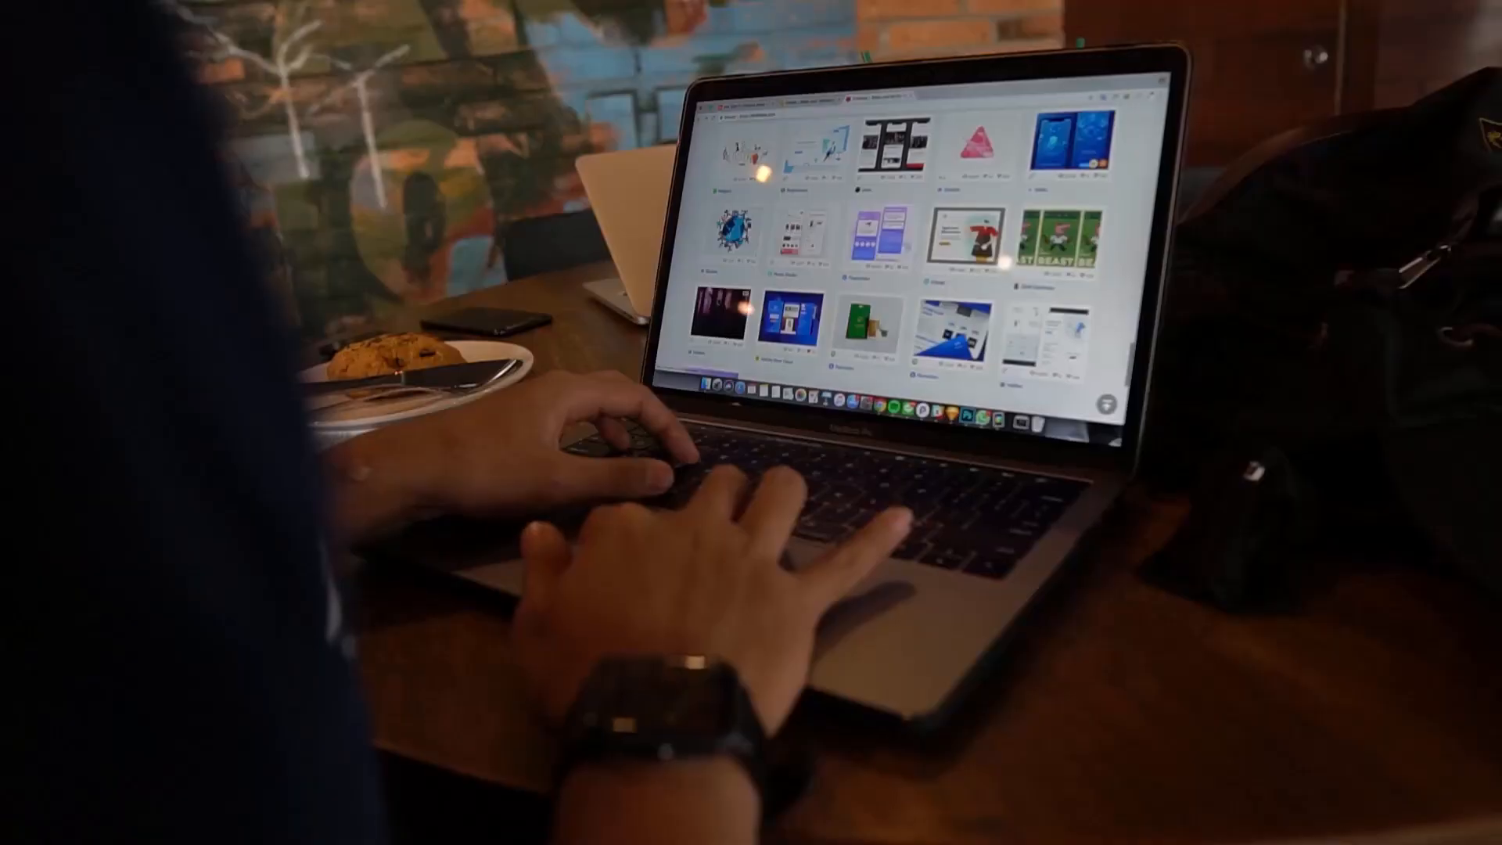
Scroll the bigcartel.com homepage and its online-store pitch for artists and makers.
{"action": "scroll", "scroll_direction": "down", "scroll_amount": 3}
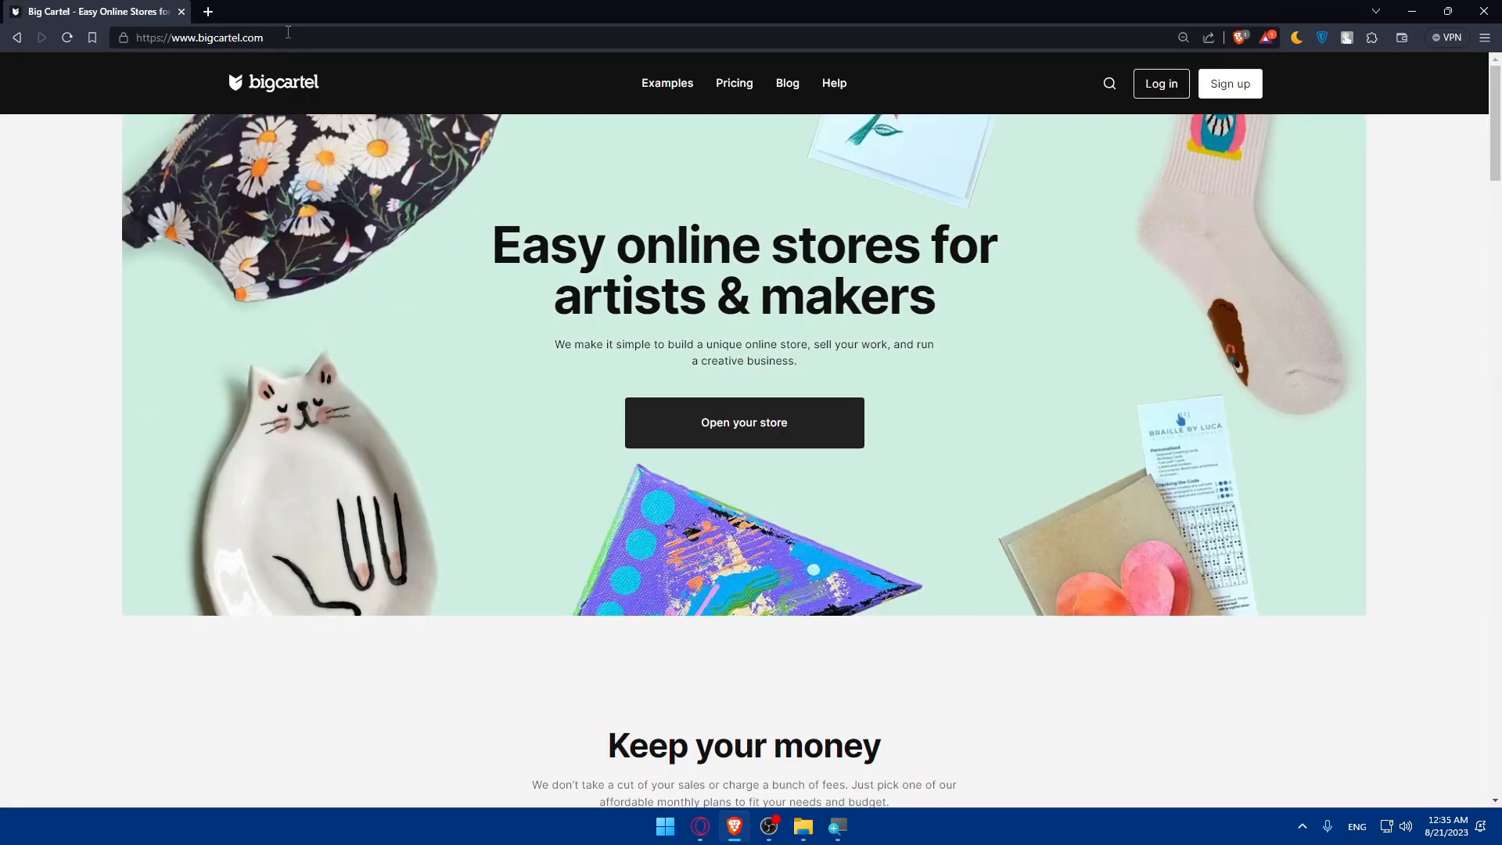
{"action": "mouse_move", "coordinate": [509, 142]}
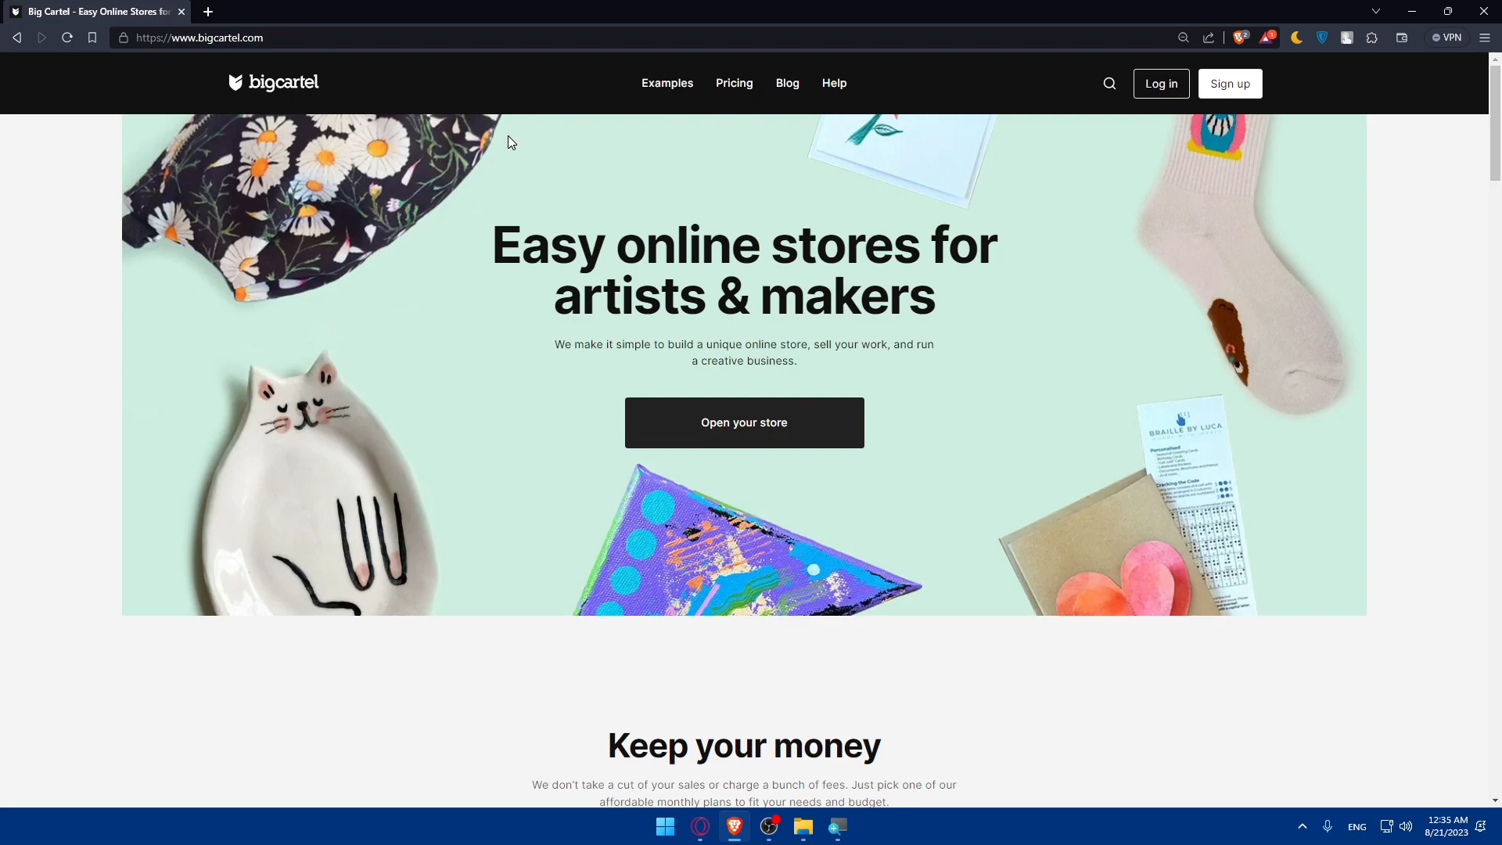
Open Pricing and browse the free, $9.99/month and $19.99/month plans.
{"action": "scroll", "scroll_direction": "down", "scroll_amount": 3}
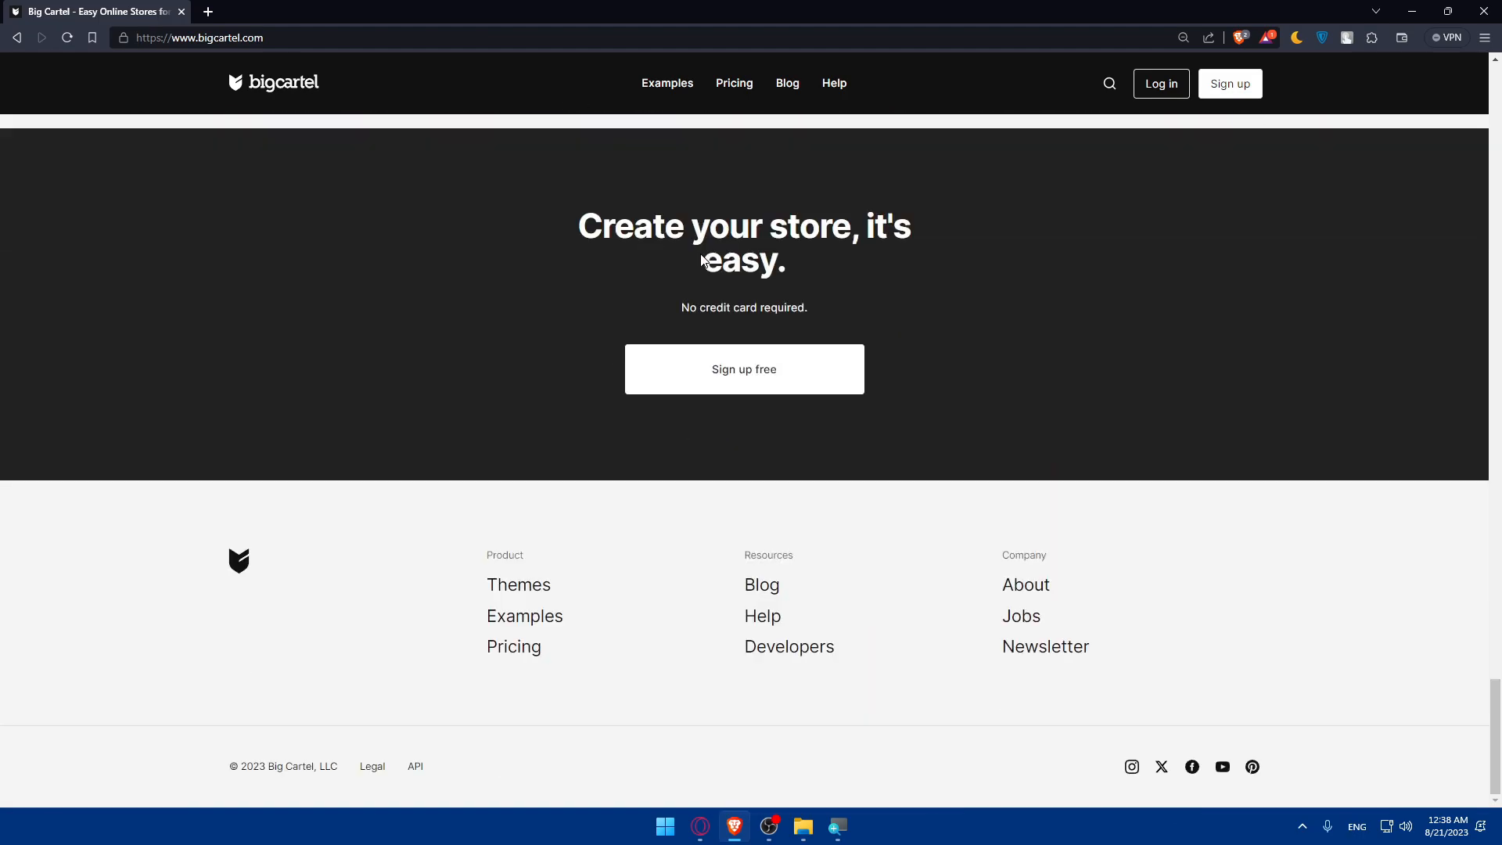
{"action": "left_click", "coordinate": [733, 84]}
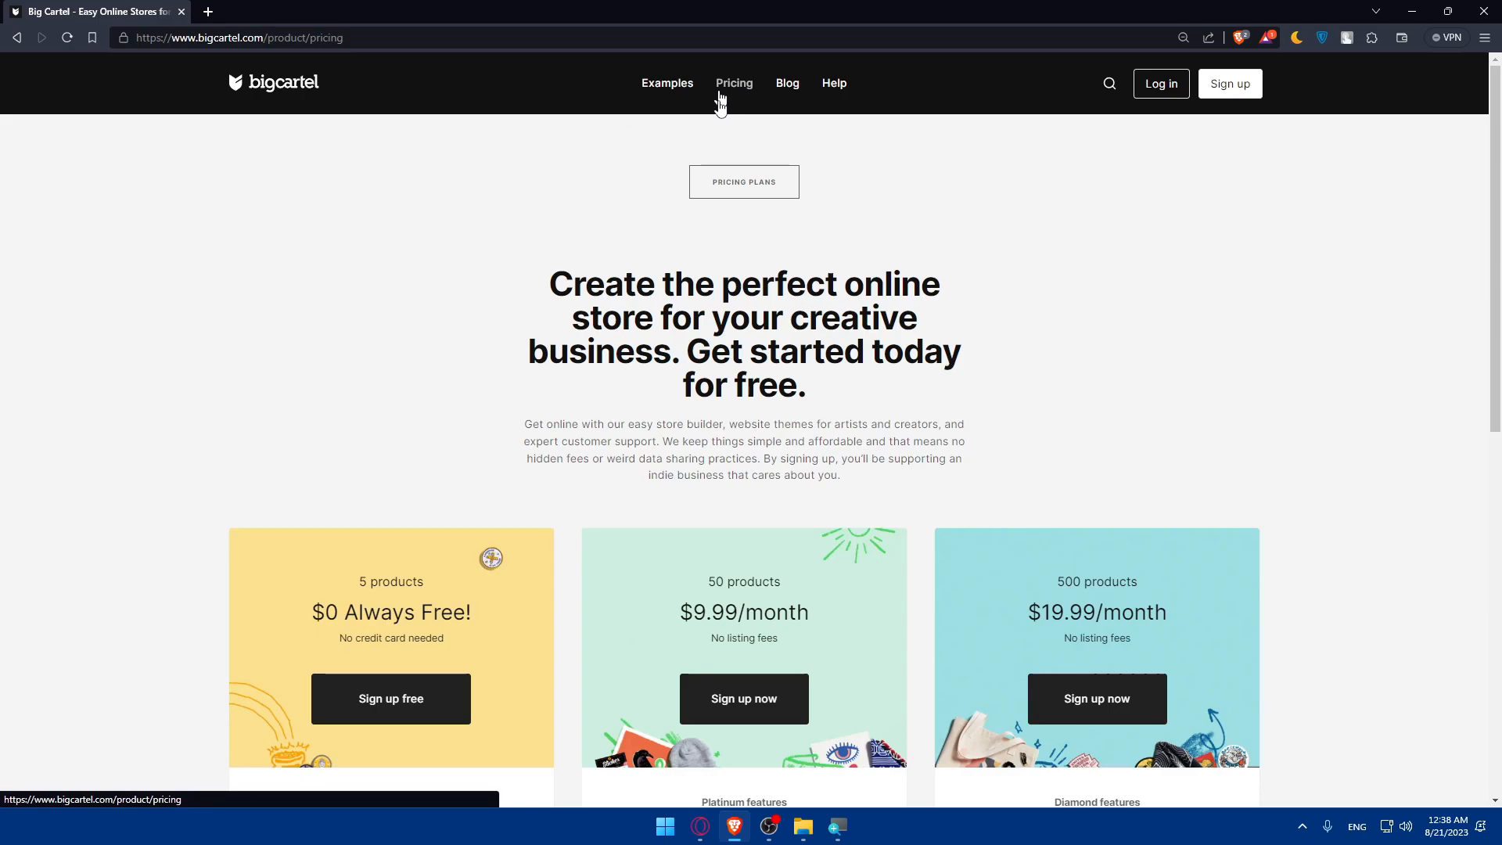
{"action": "scroll", "scroll_direction": "down", "scroll_amount": 3}
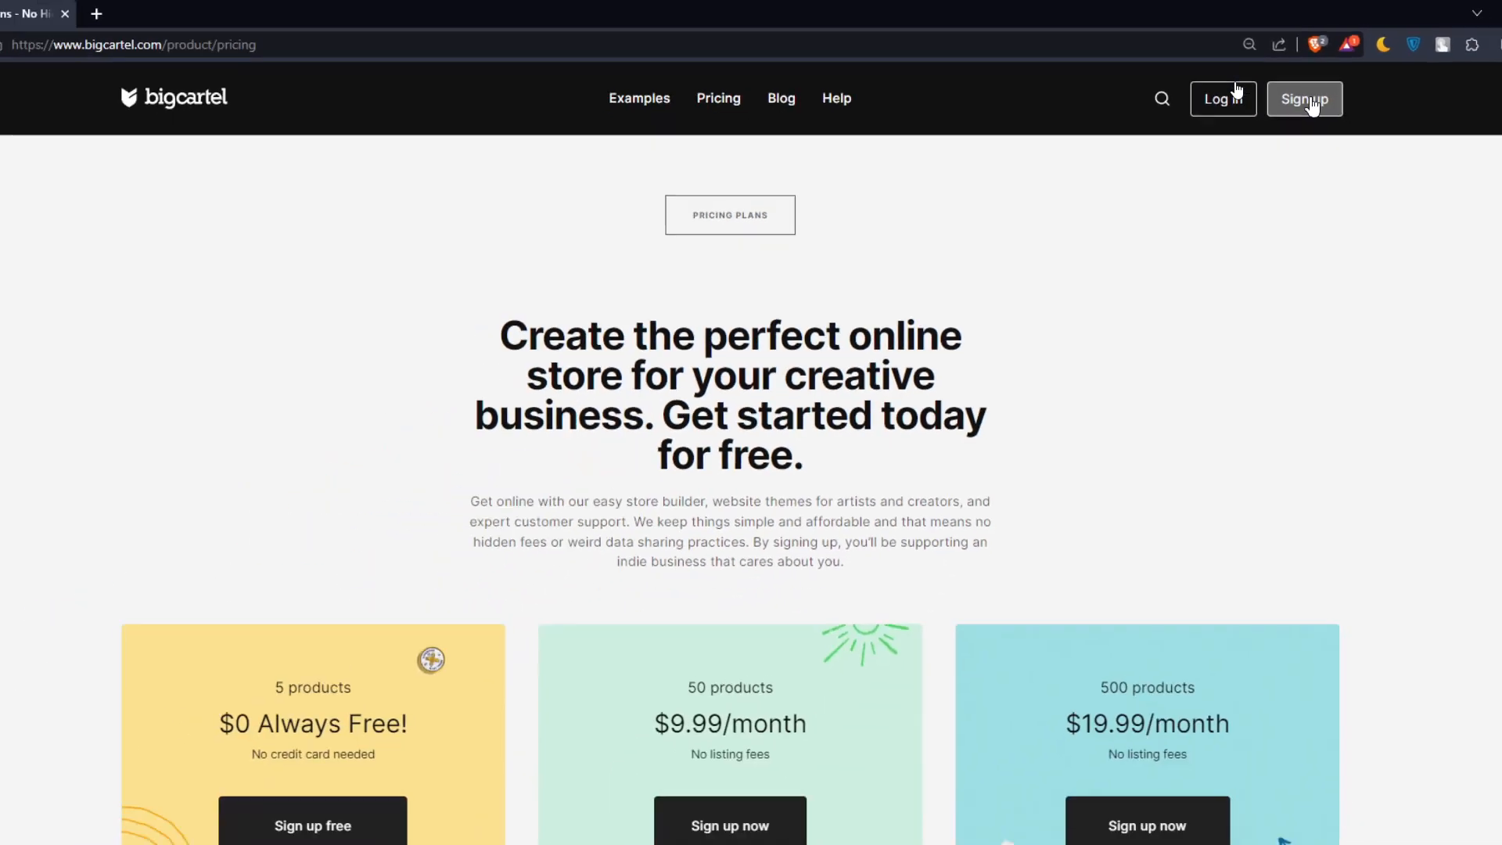
Log in to the Dashboard, dismiss the Intercom chat, and scroll the Getting started checklist.
{"action": "left_click", "coordinate": [1304, 98]}
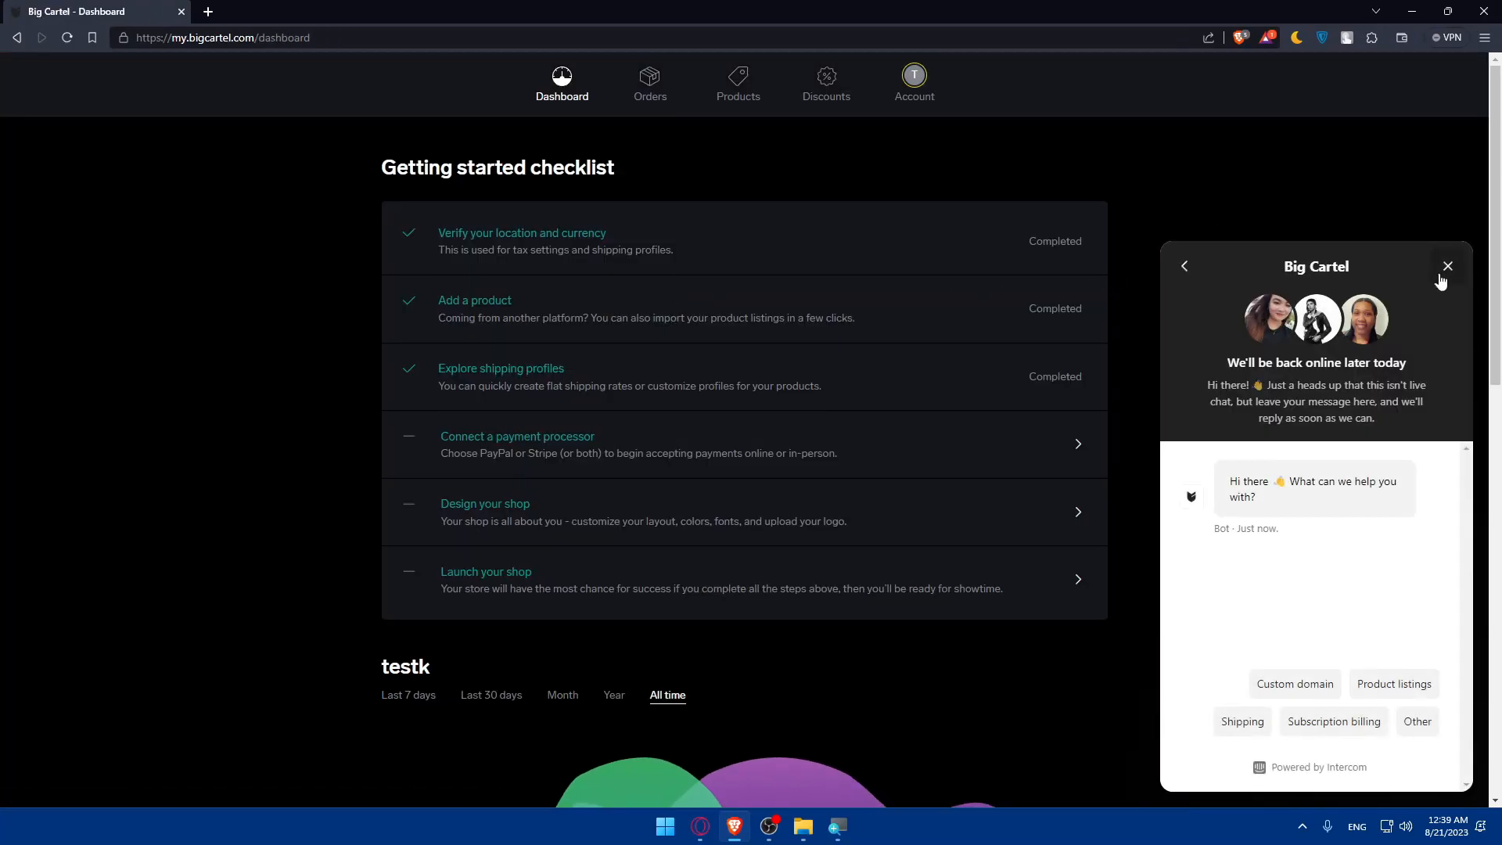
{"action": "left_click", "coordinate": [1447, 266]}
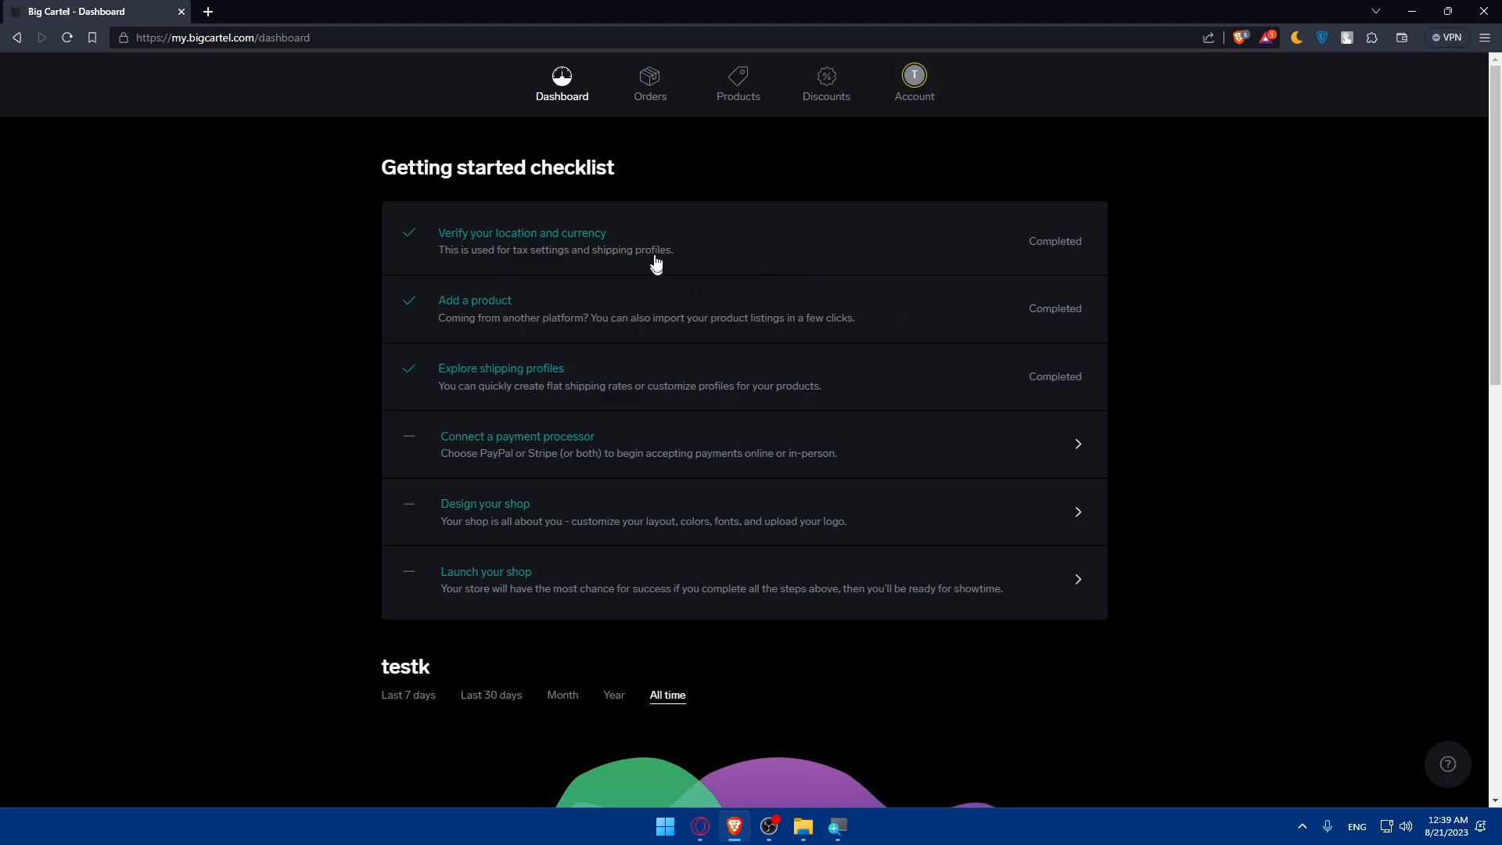
{"action": "triple_click", "coordinate": [498, 167]}
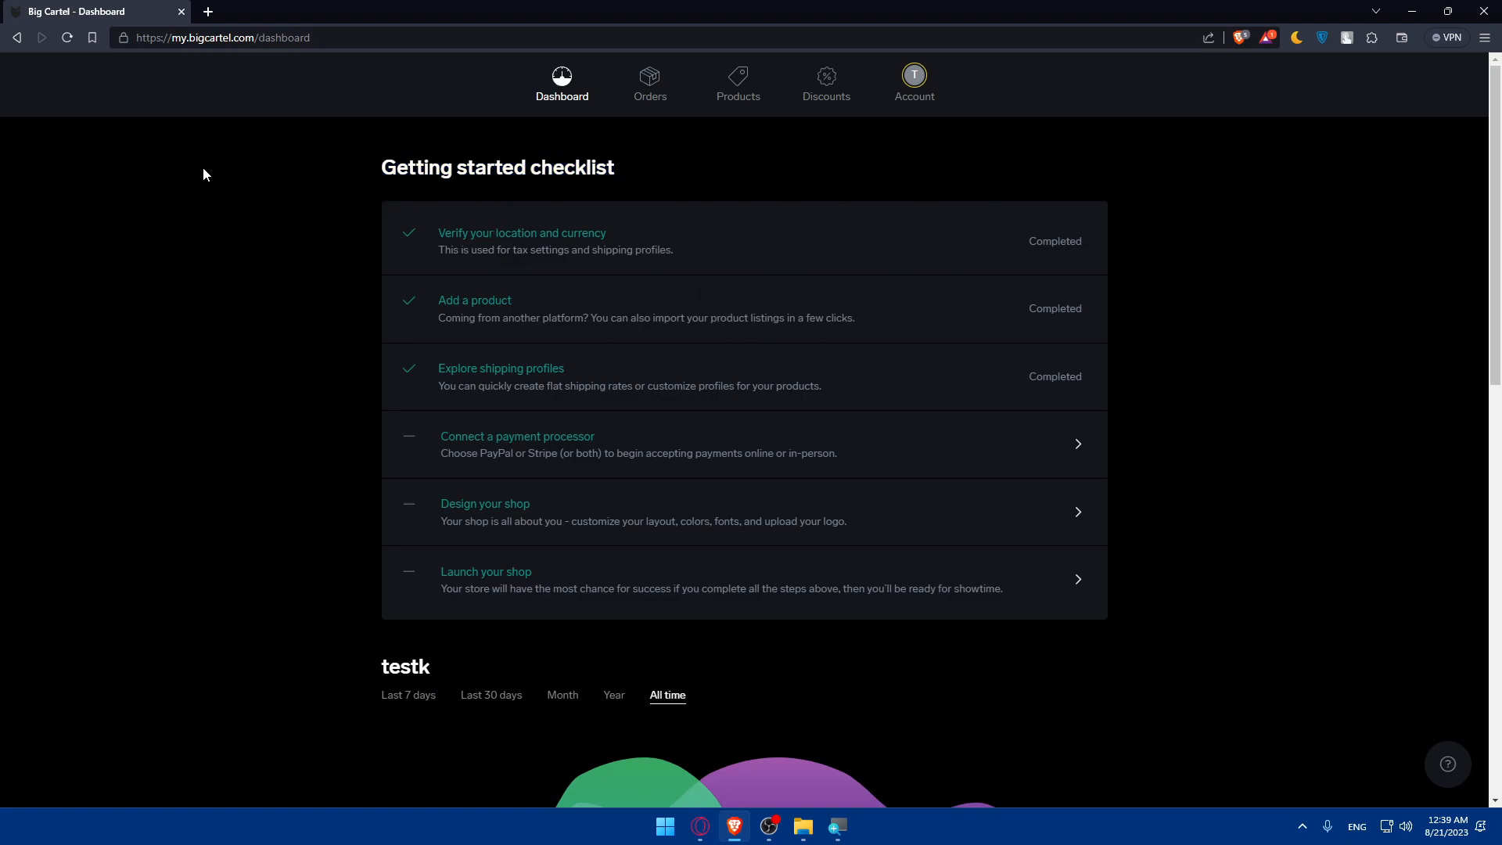
{"action": "mouse_move", "coordinate": [747, 265]}
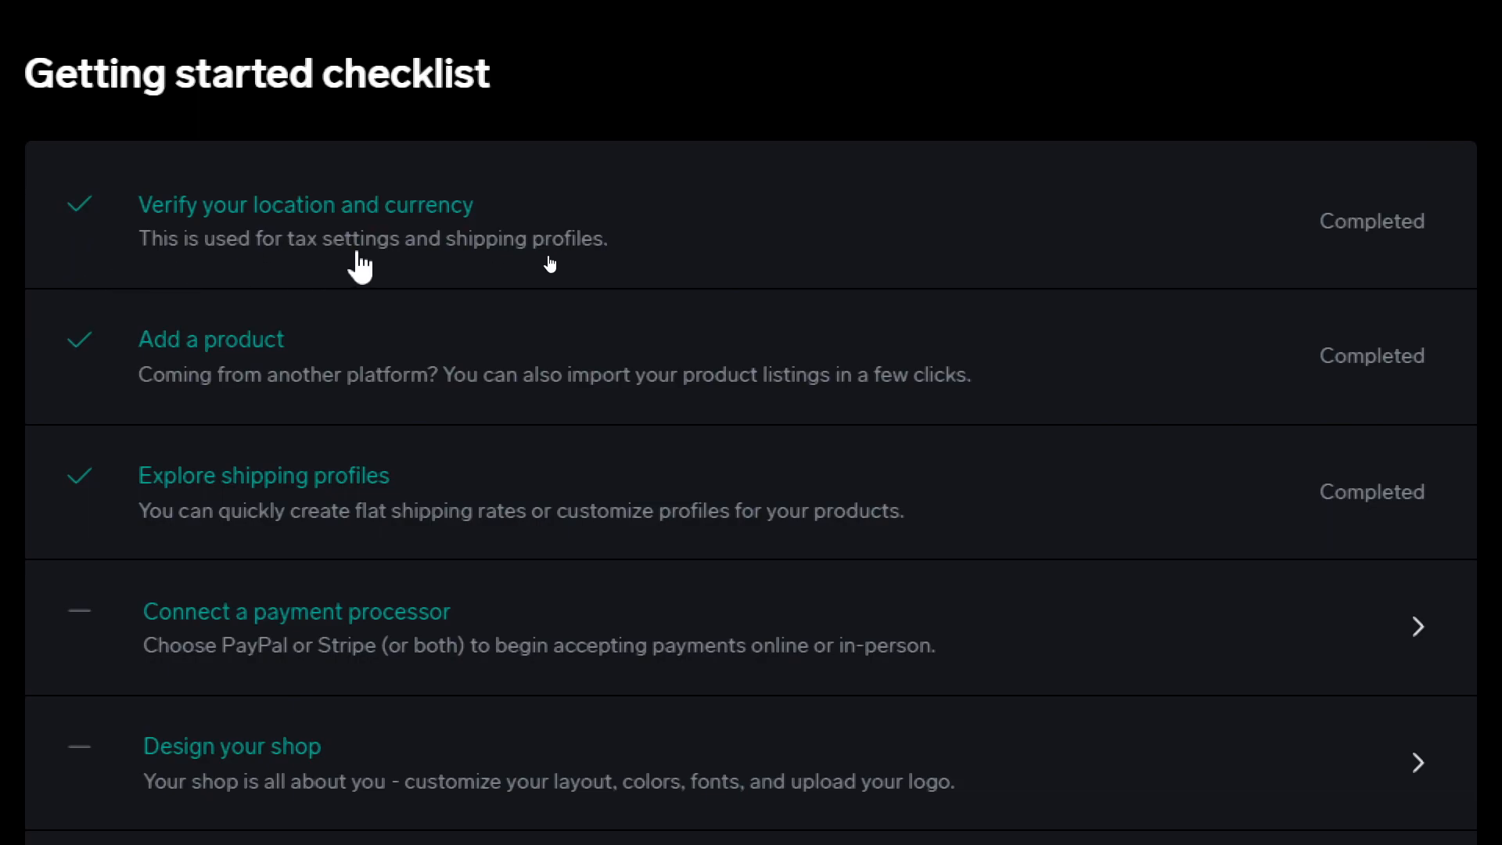
{"action": "mouse_move", "coordinate": [580, 297]}
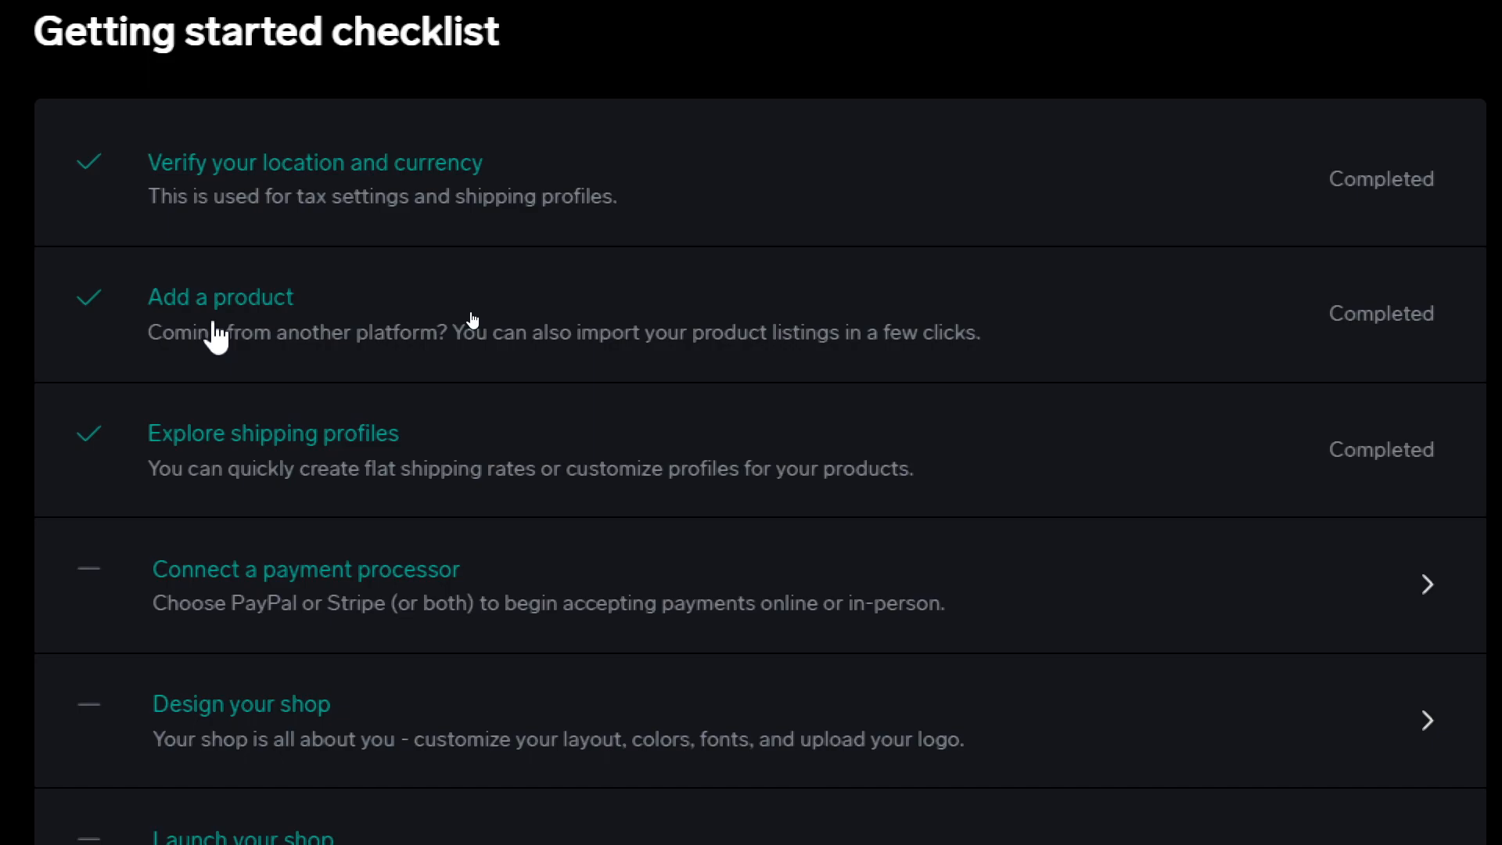
{"action": "mouse_move", "coordinate": [259, 493]}
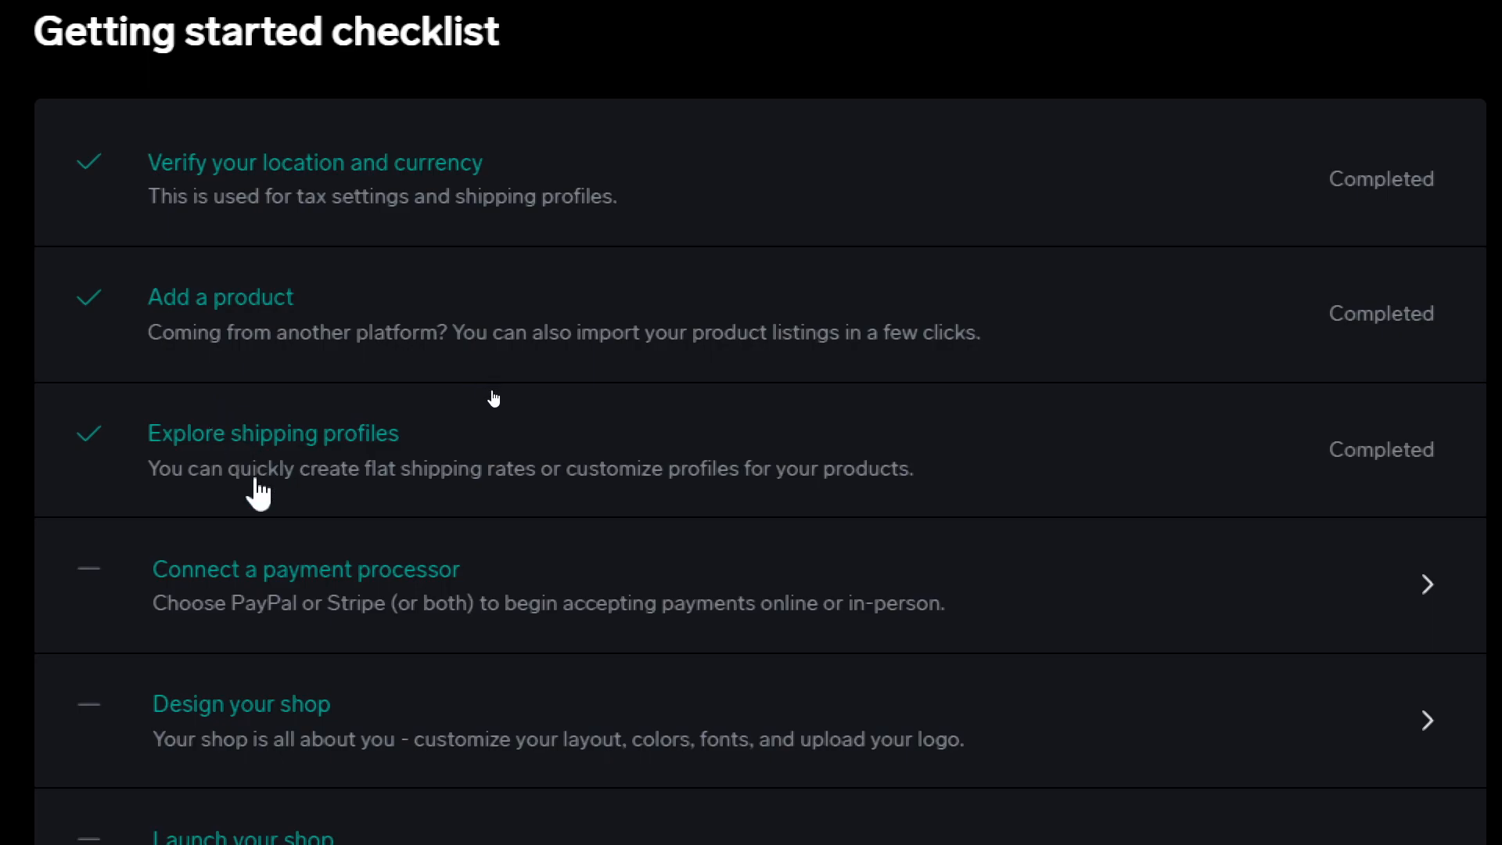
{"action": "mouse_move", "coordinate": [451, 517]}
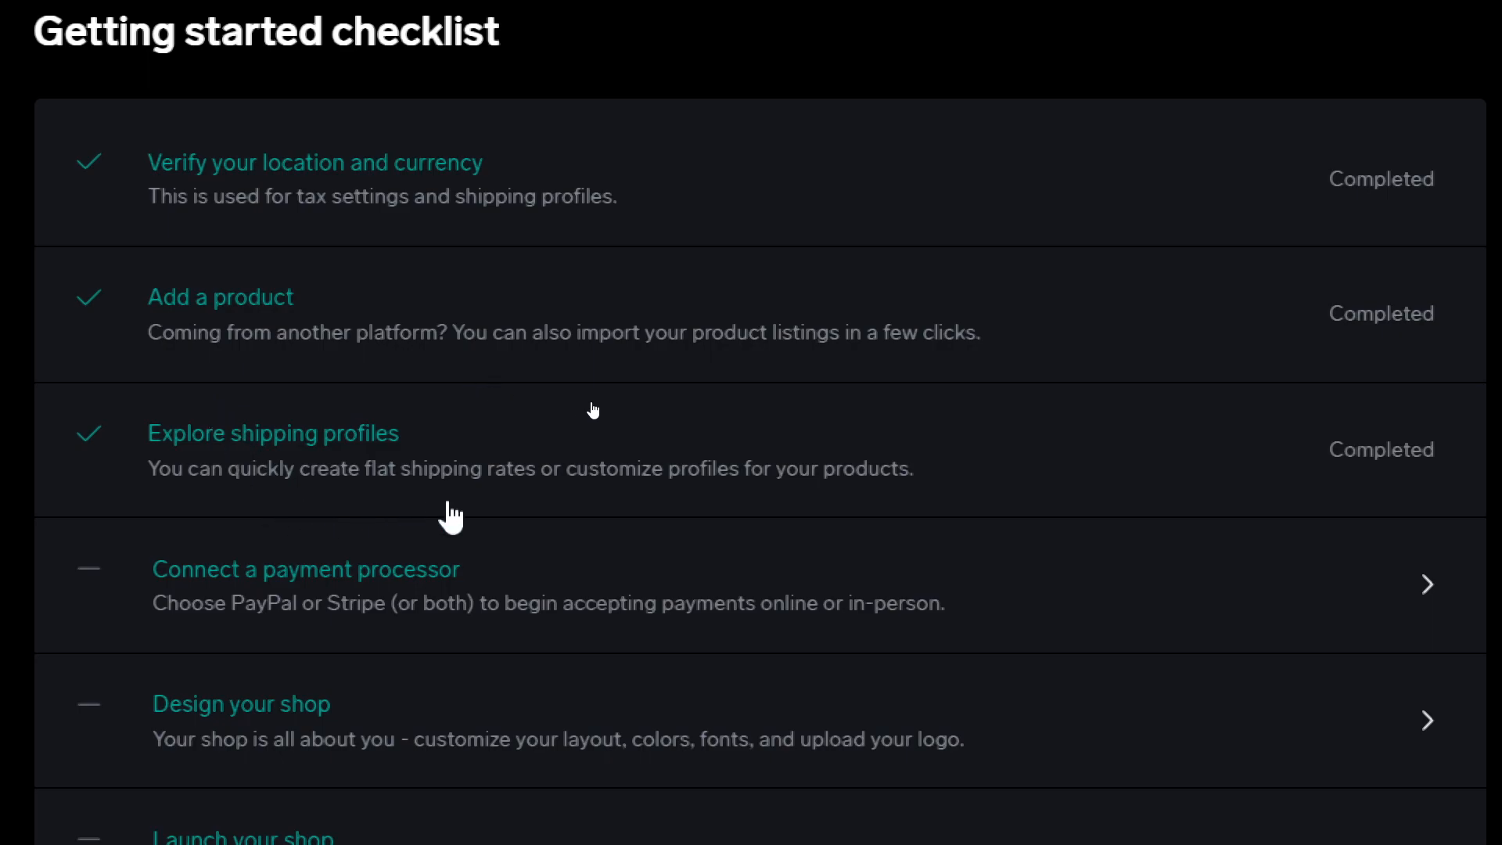
{"action": "mouse_move", "coordinate": [773, 498]}
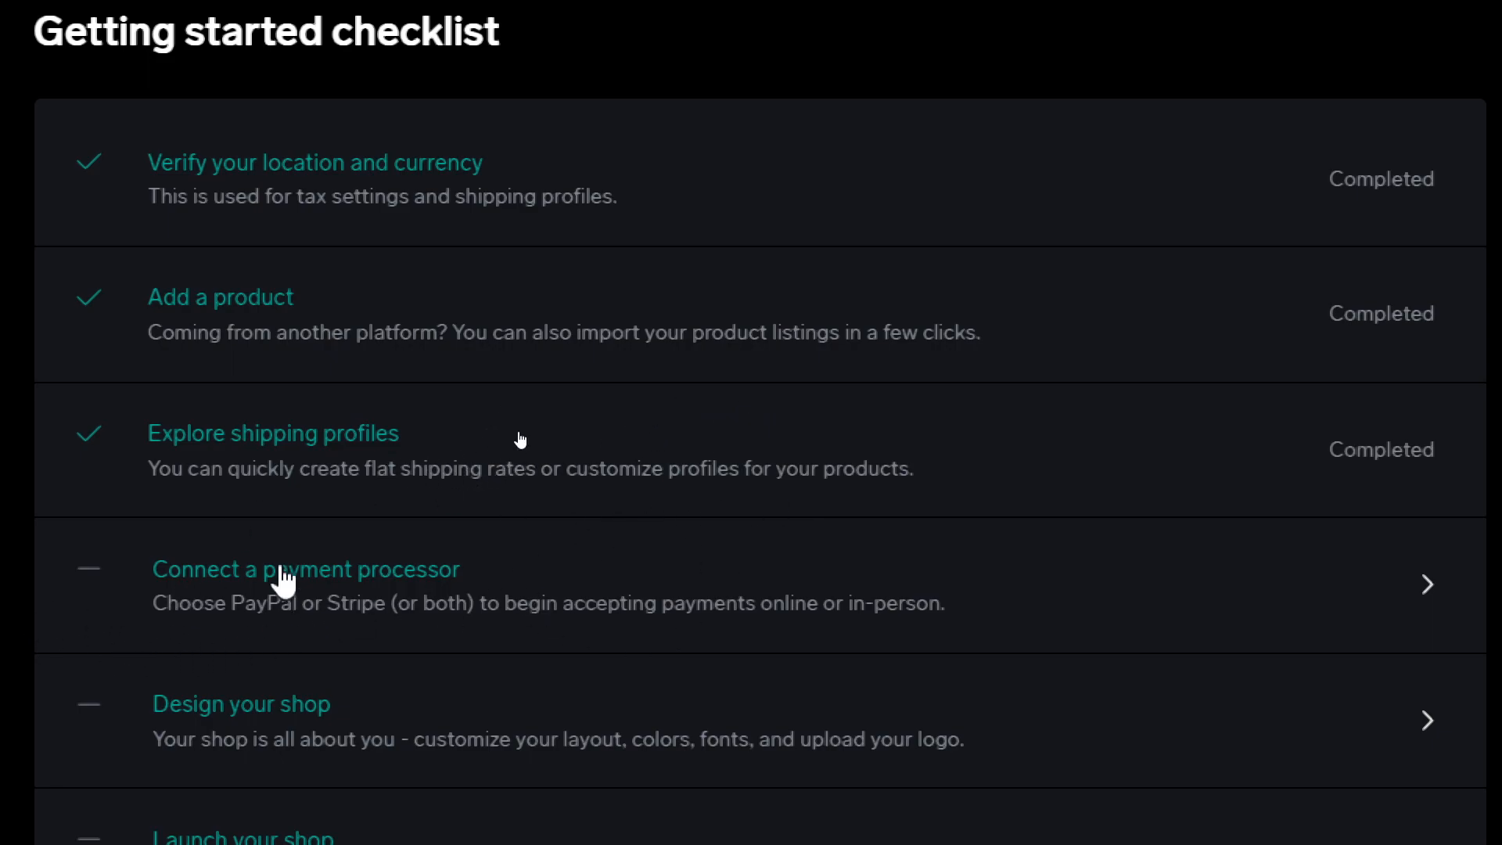
{"action": "mouse_move", "coordinate": [383, 631]}
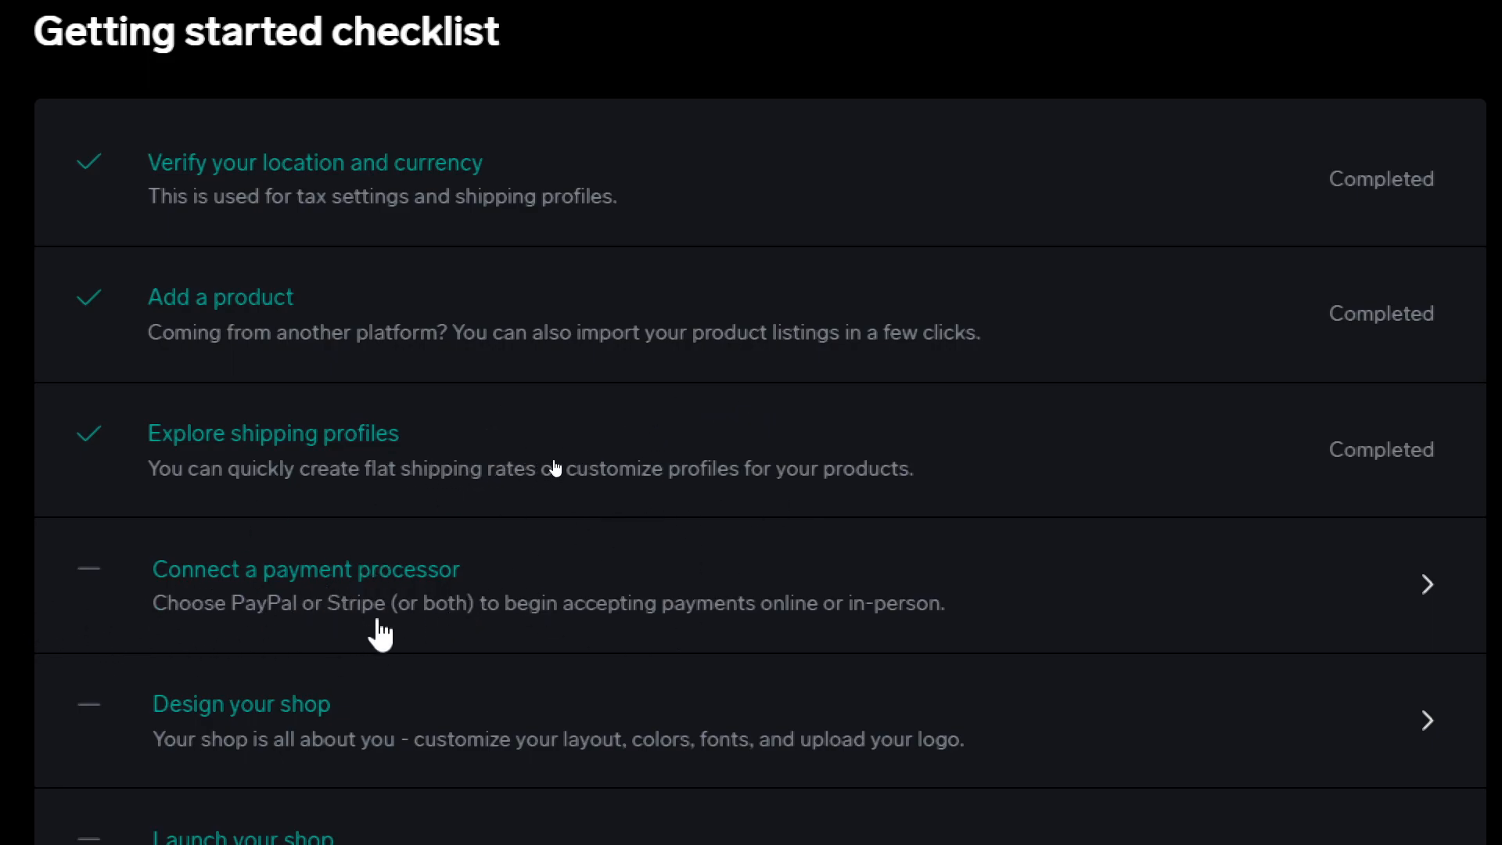
{"action": "mouse_move", "coordinate": [374, 623]}
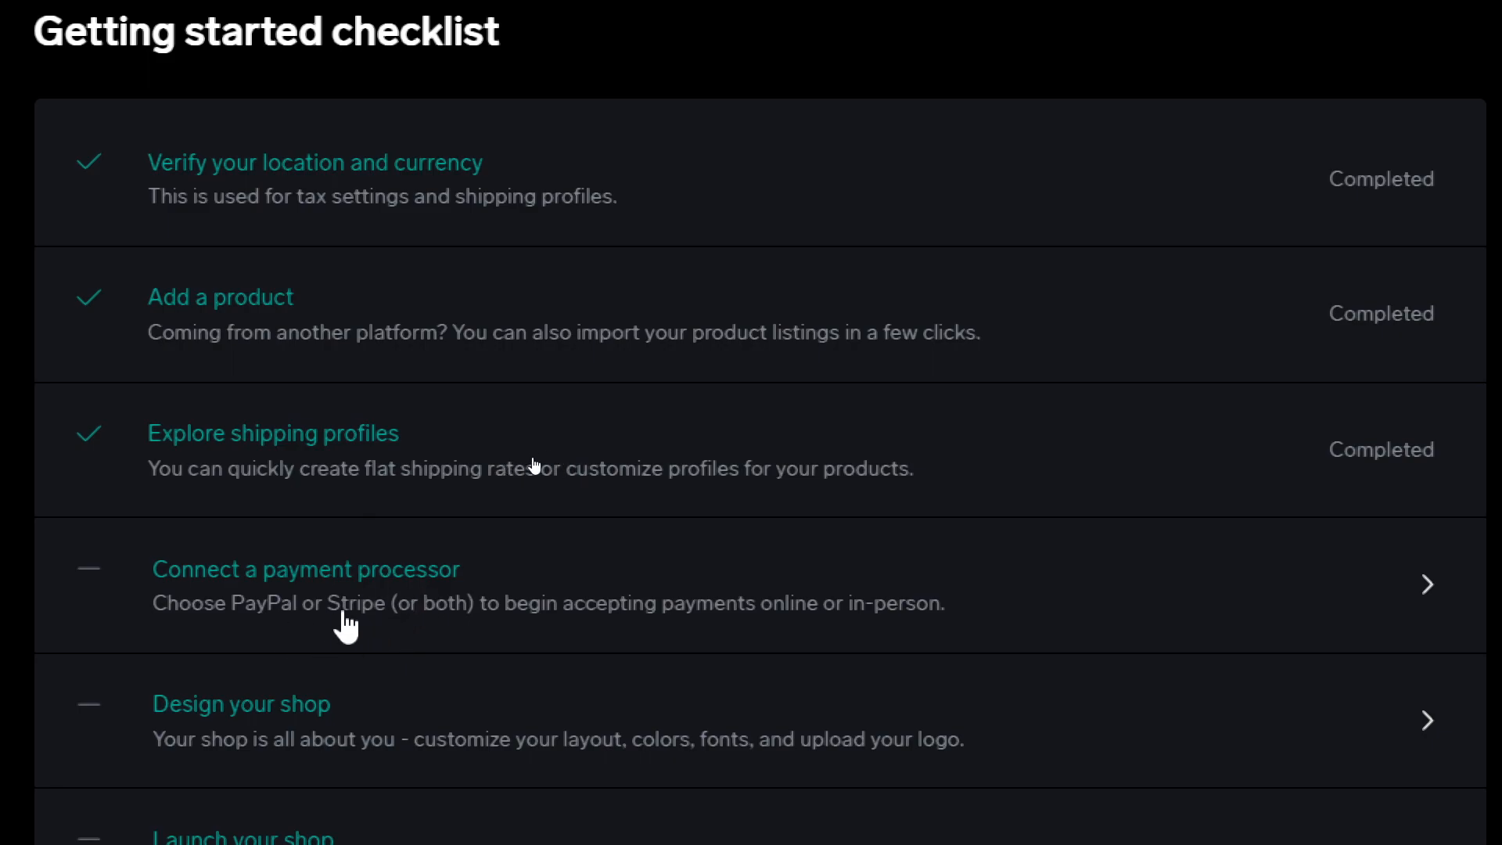
{"action": "mouse_move", "coordinate": [483, 460]}
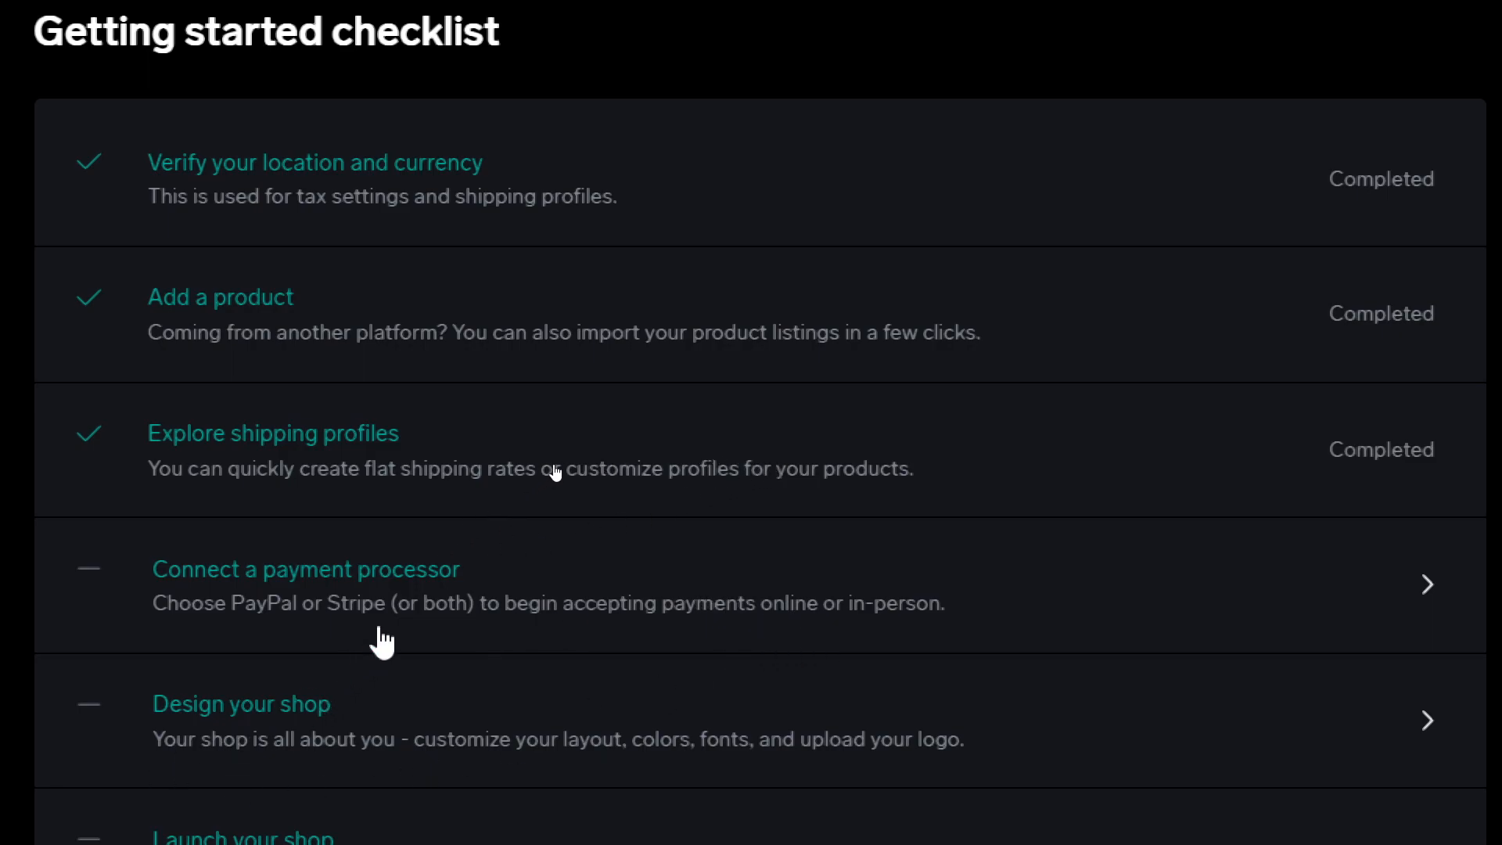
{"action": "scroll", "scroll_direction": "down", "scroll_amount": 3}
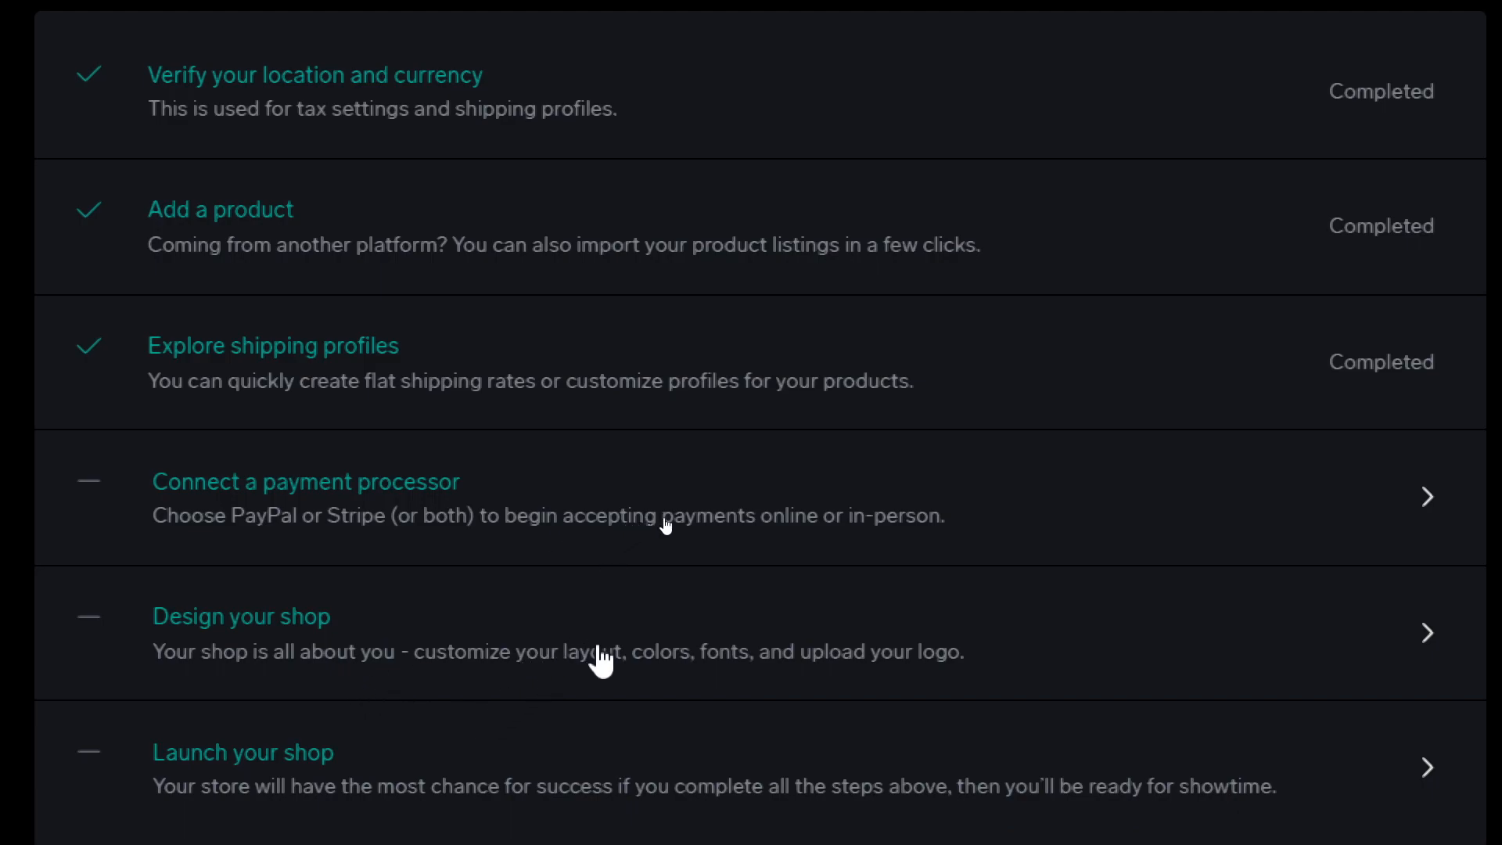
{"action": "mouse_move", "coordinate": [718, 713]}
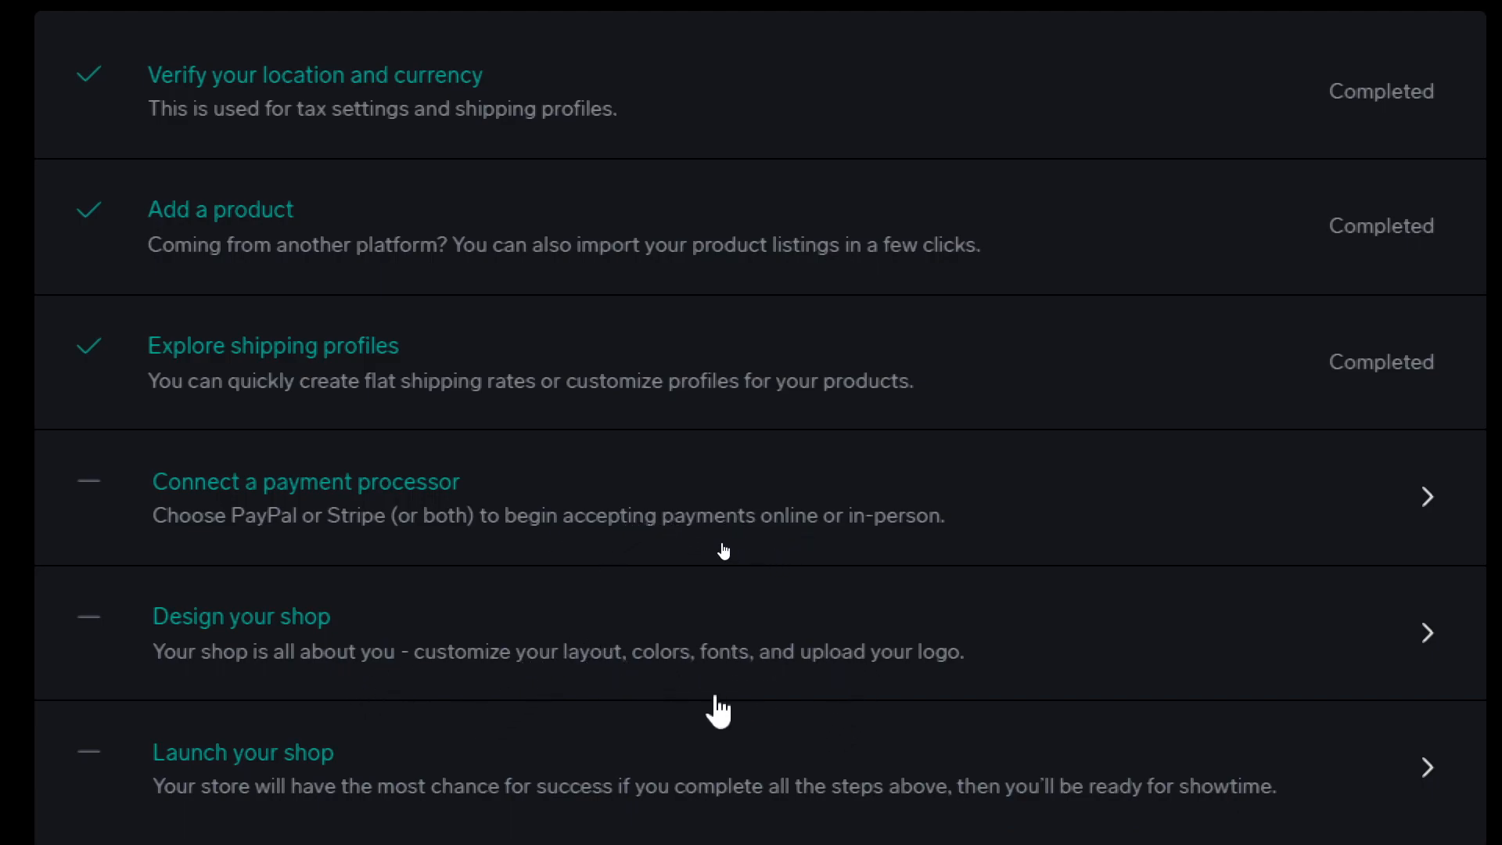
{"action": "scroll", "scroll_direction": "down", "scroll_amount": 3}
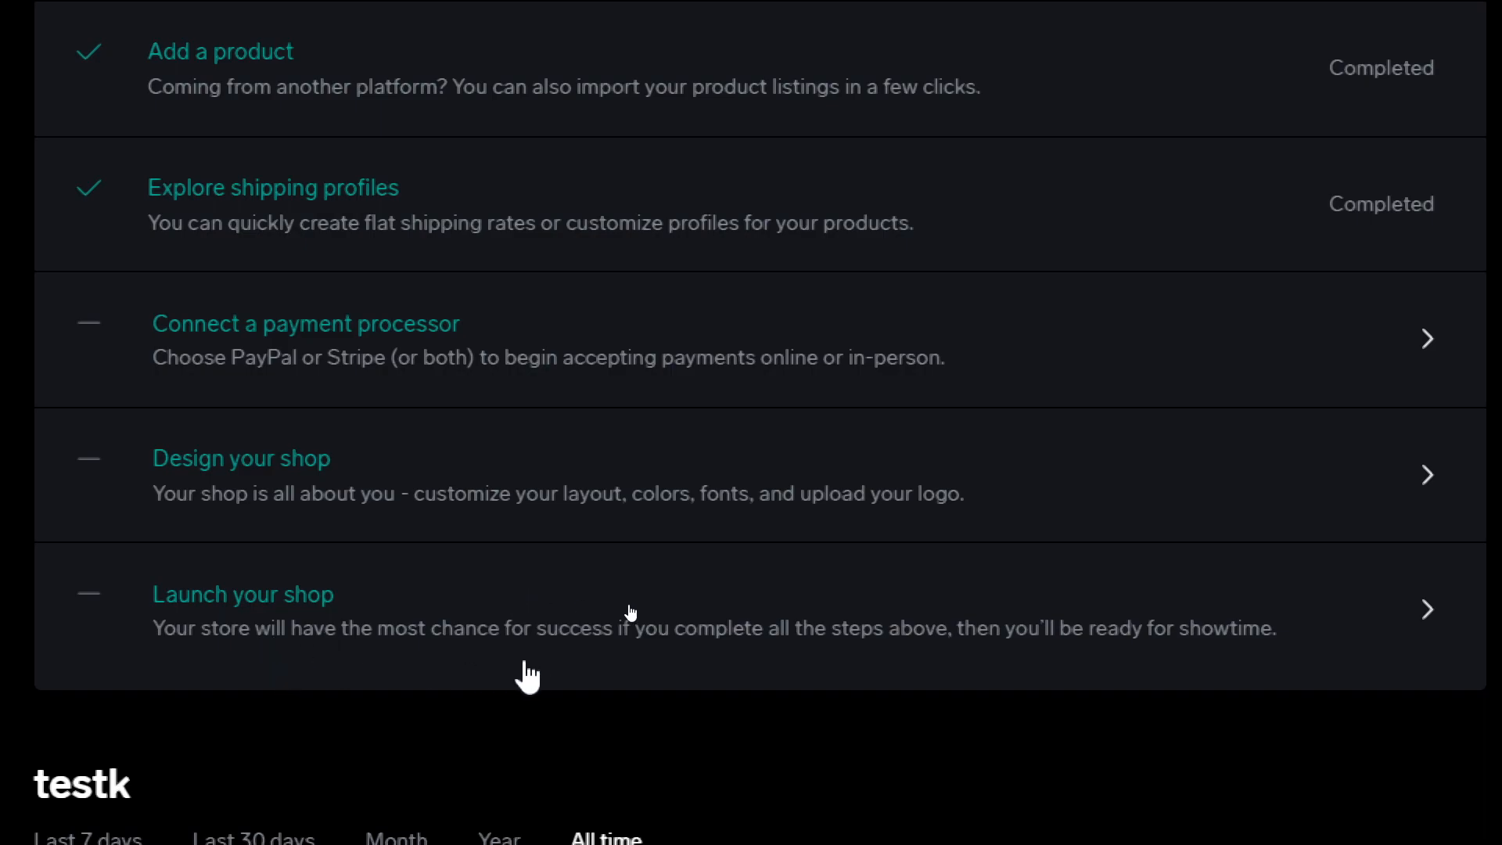
{"action": "mouse_move", "coordinate": [697, 668]}
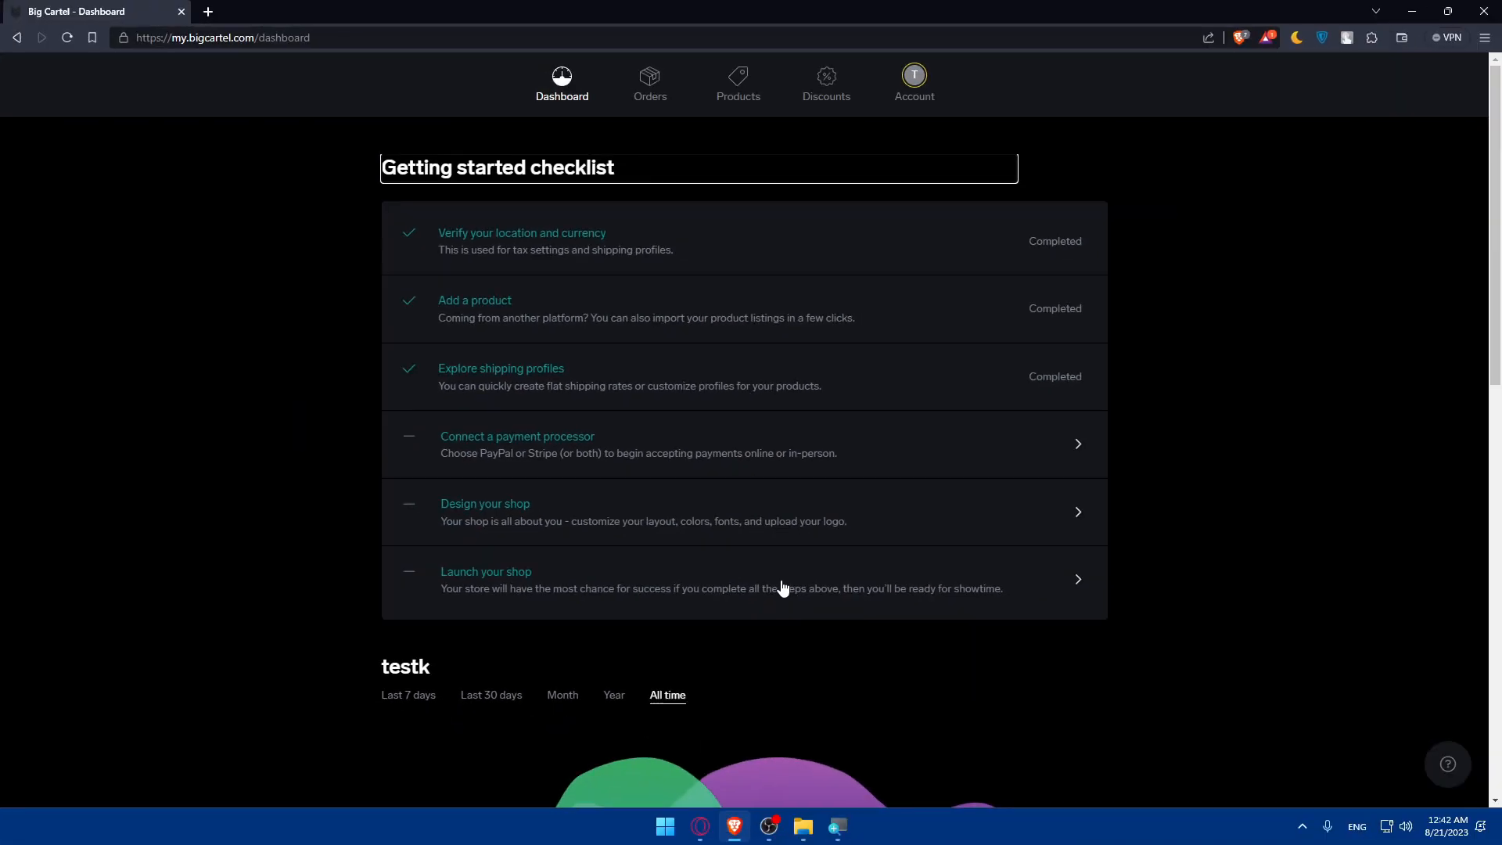
{"action": "mouse_move", "coordinate": [611, 424]}
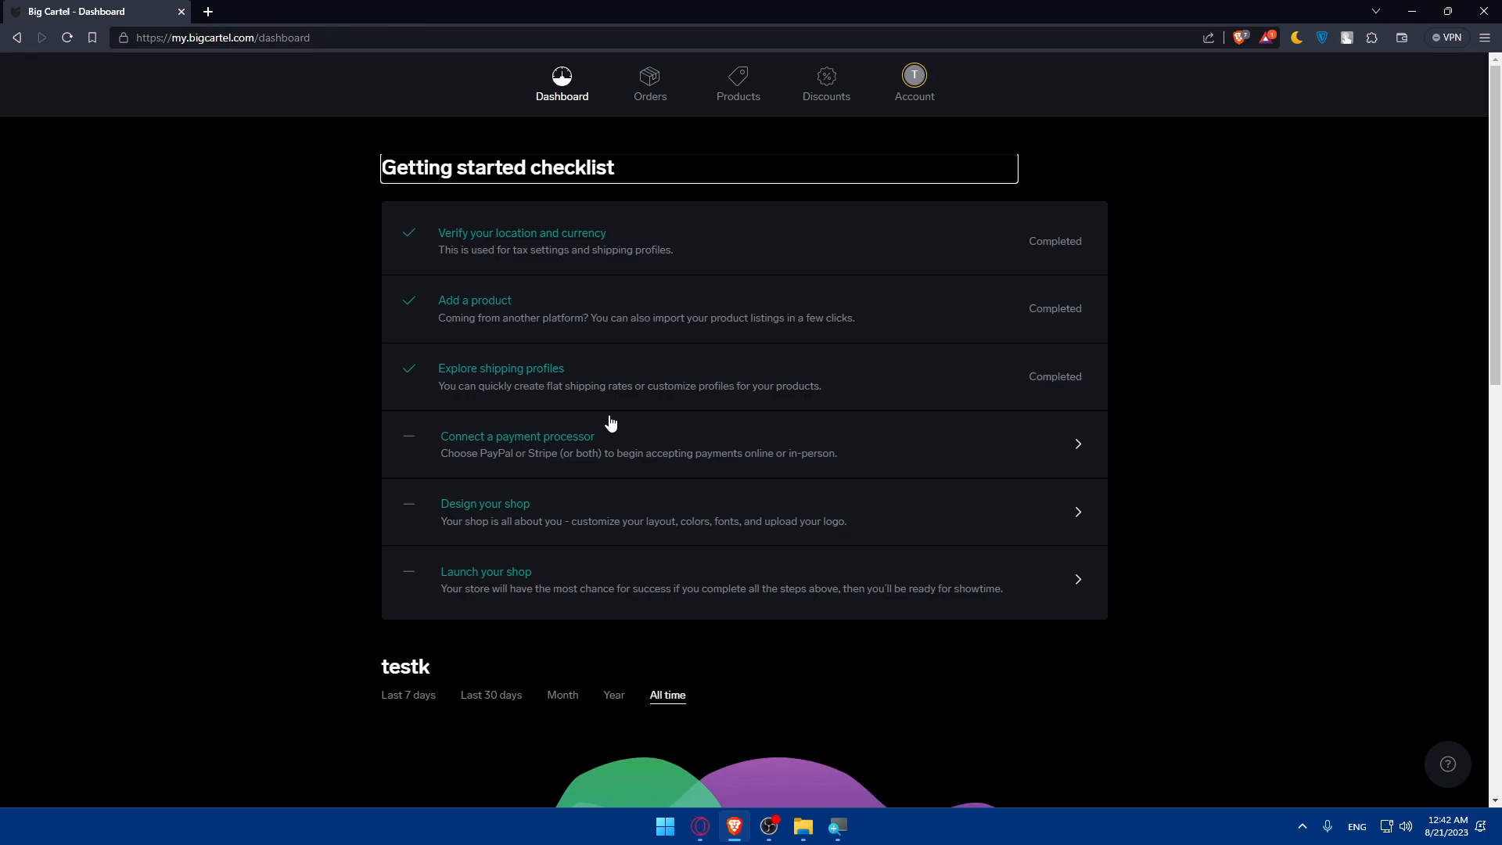
{"action": "mouse_move", "coordinate": [826, 84]}
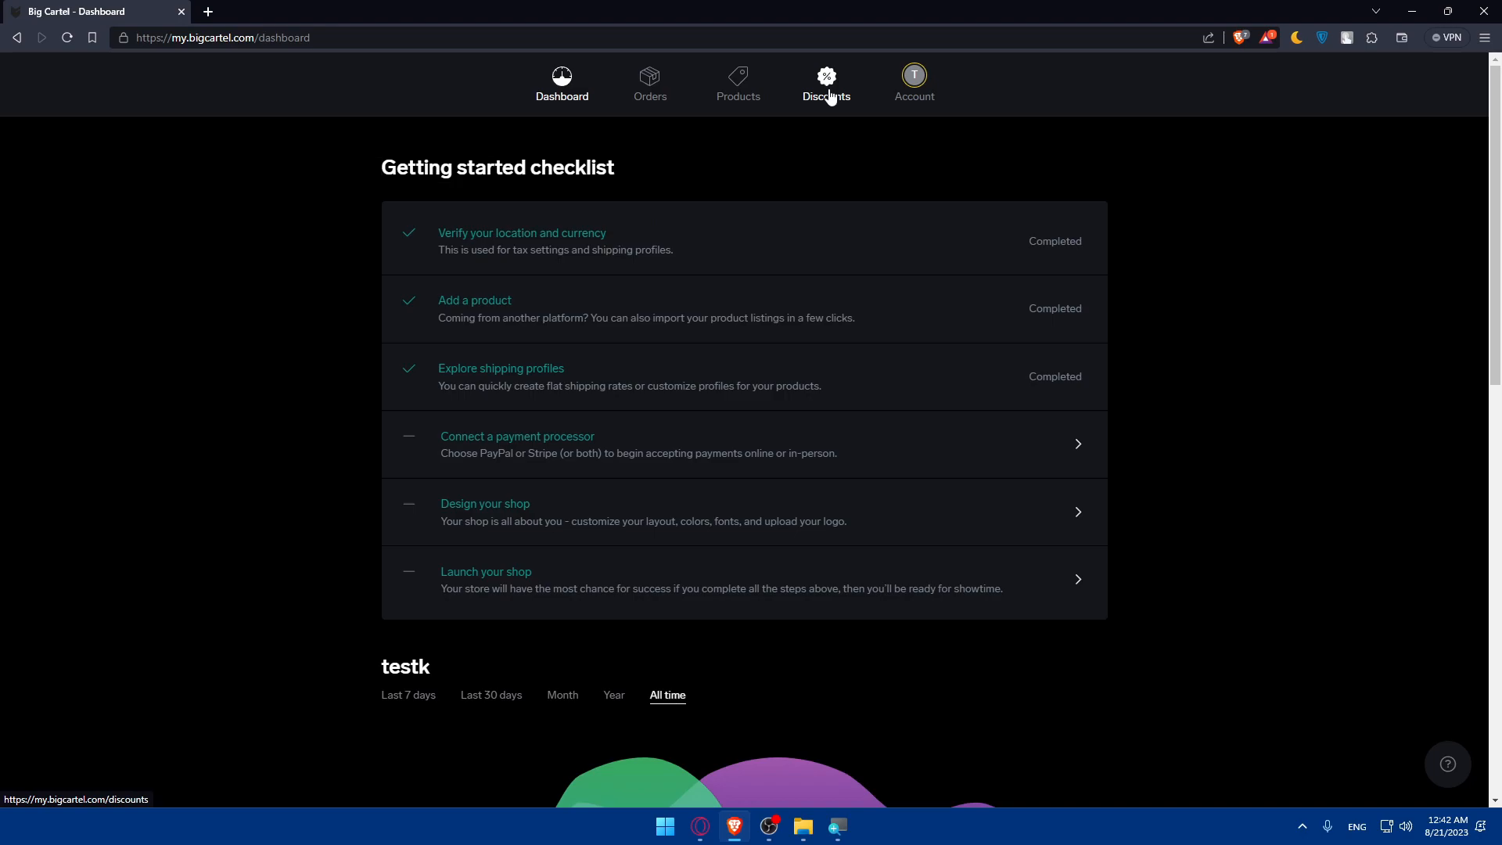
Go to Discounts and bring up a blank New Discount form.
{"action": "left_click", "coordinate": [826, 85]}
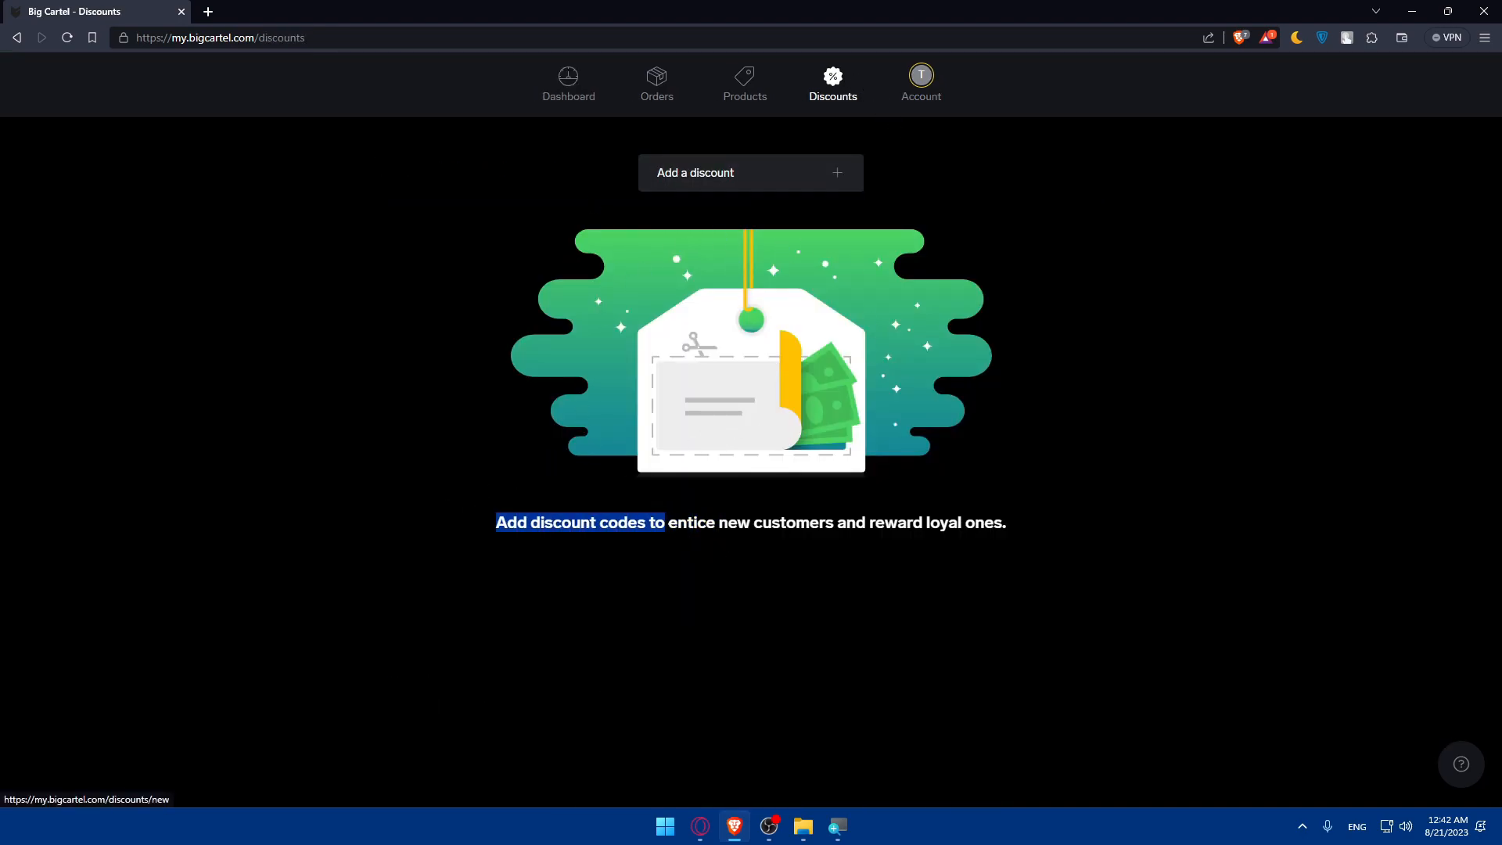
{"action": "left_click_drag", "start_coordinate": [665, 522], "coordinate": [1007, 522]}
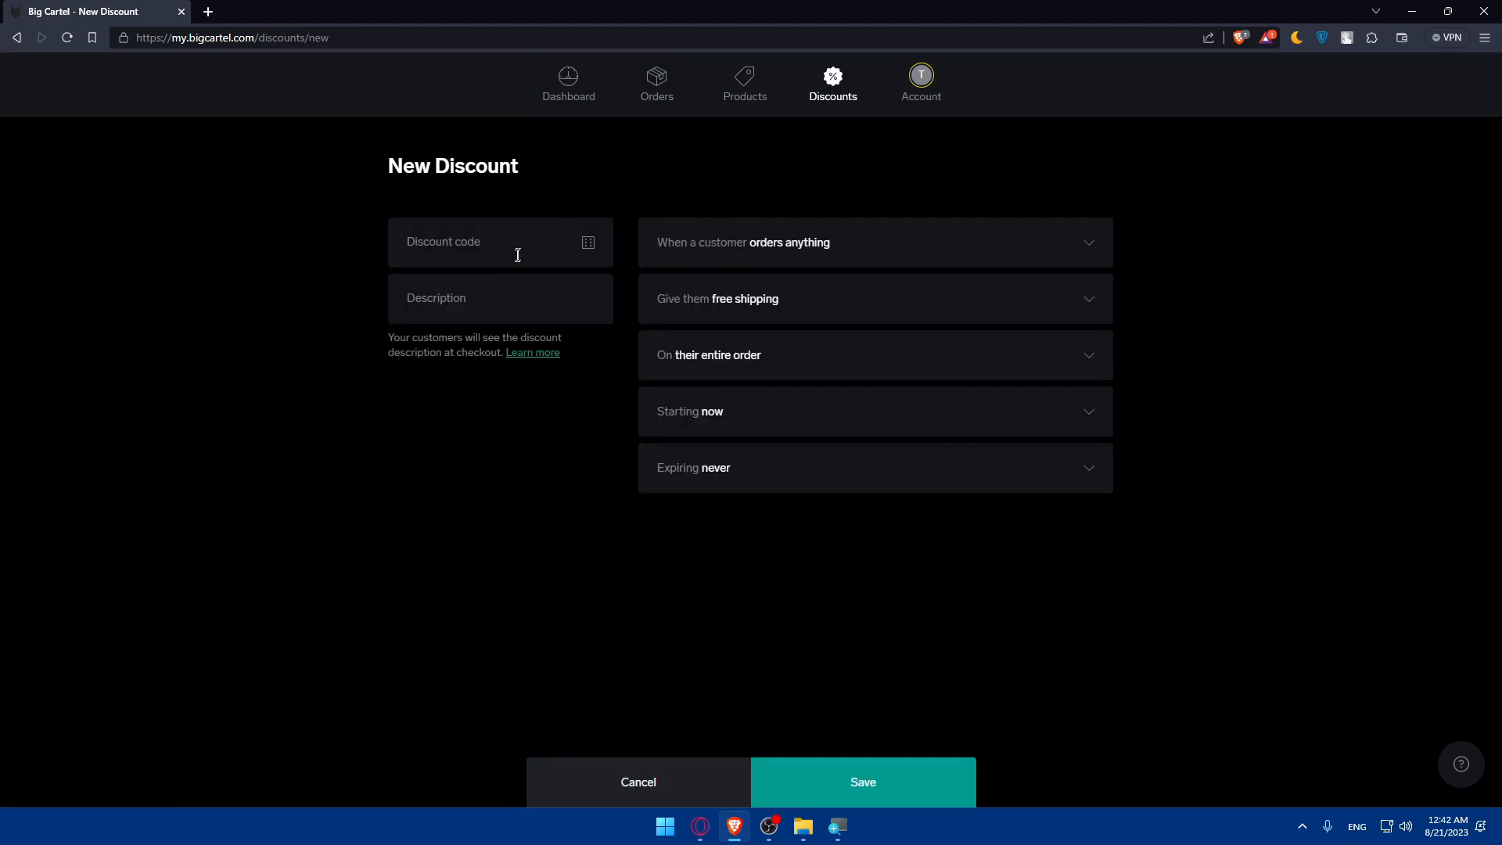
Enter HPL9ET as the discount code.
{"action": "left_click", "coordinate": [479, 242]}
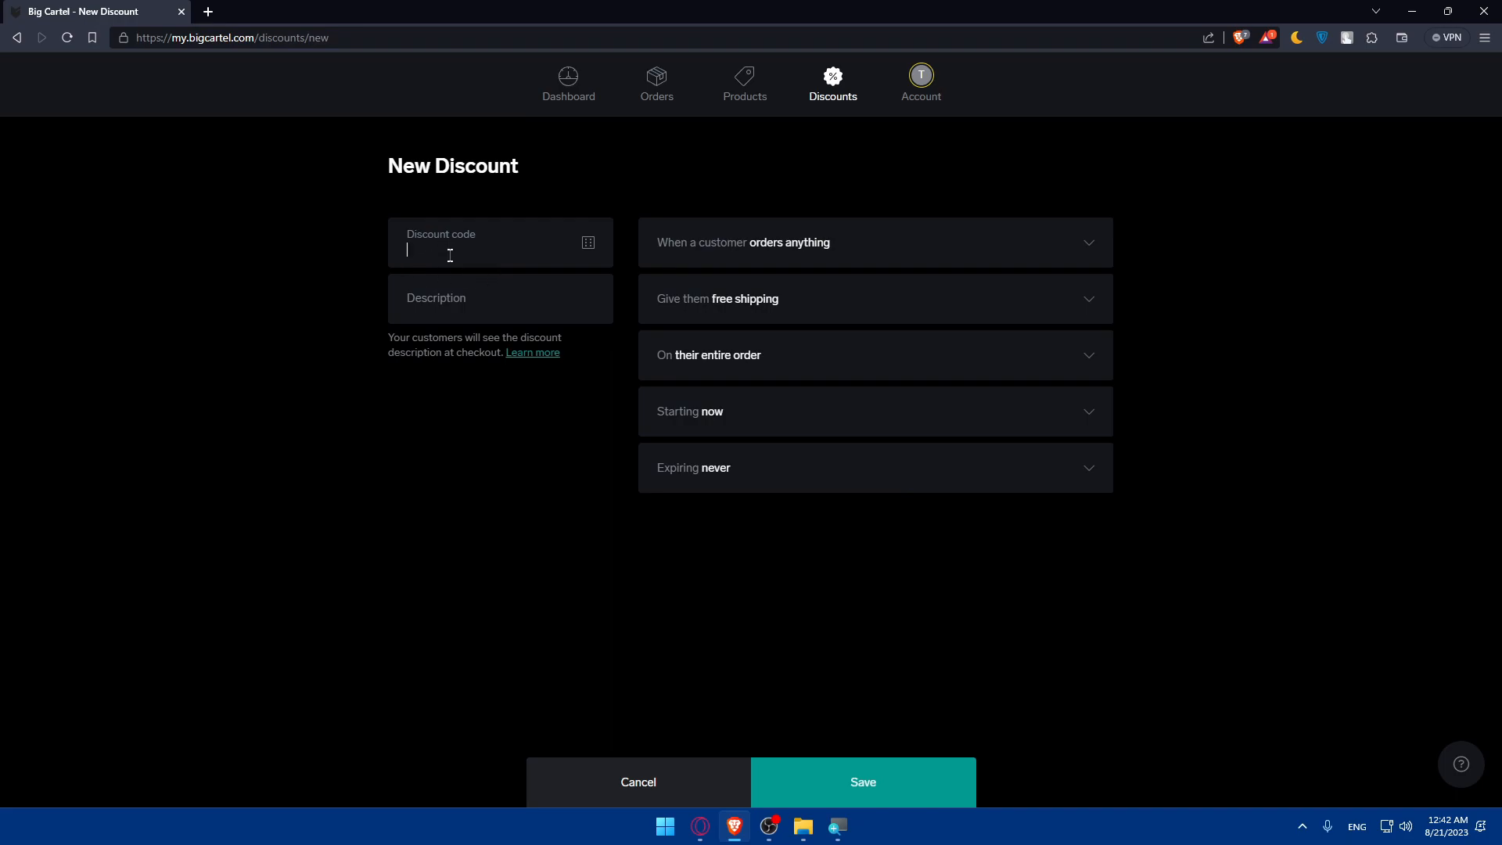
{"action": "mouse_move", "coordinate": [448, 253]}
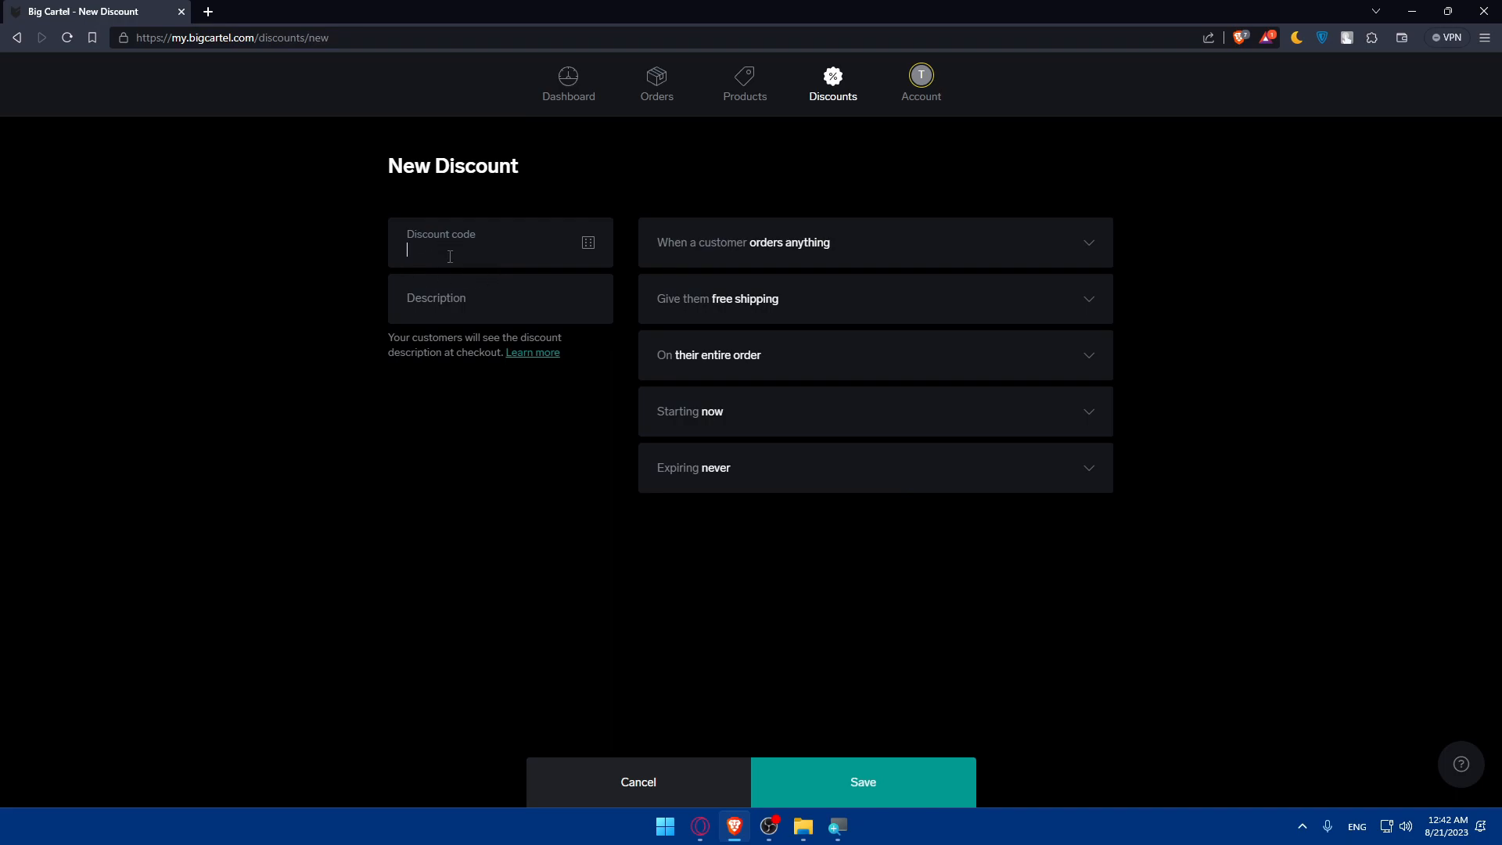
{"action": "type", "text": "H"}
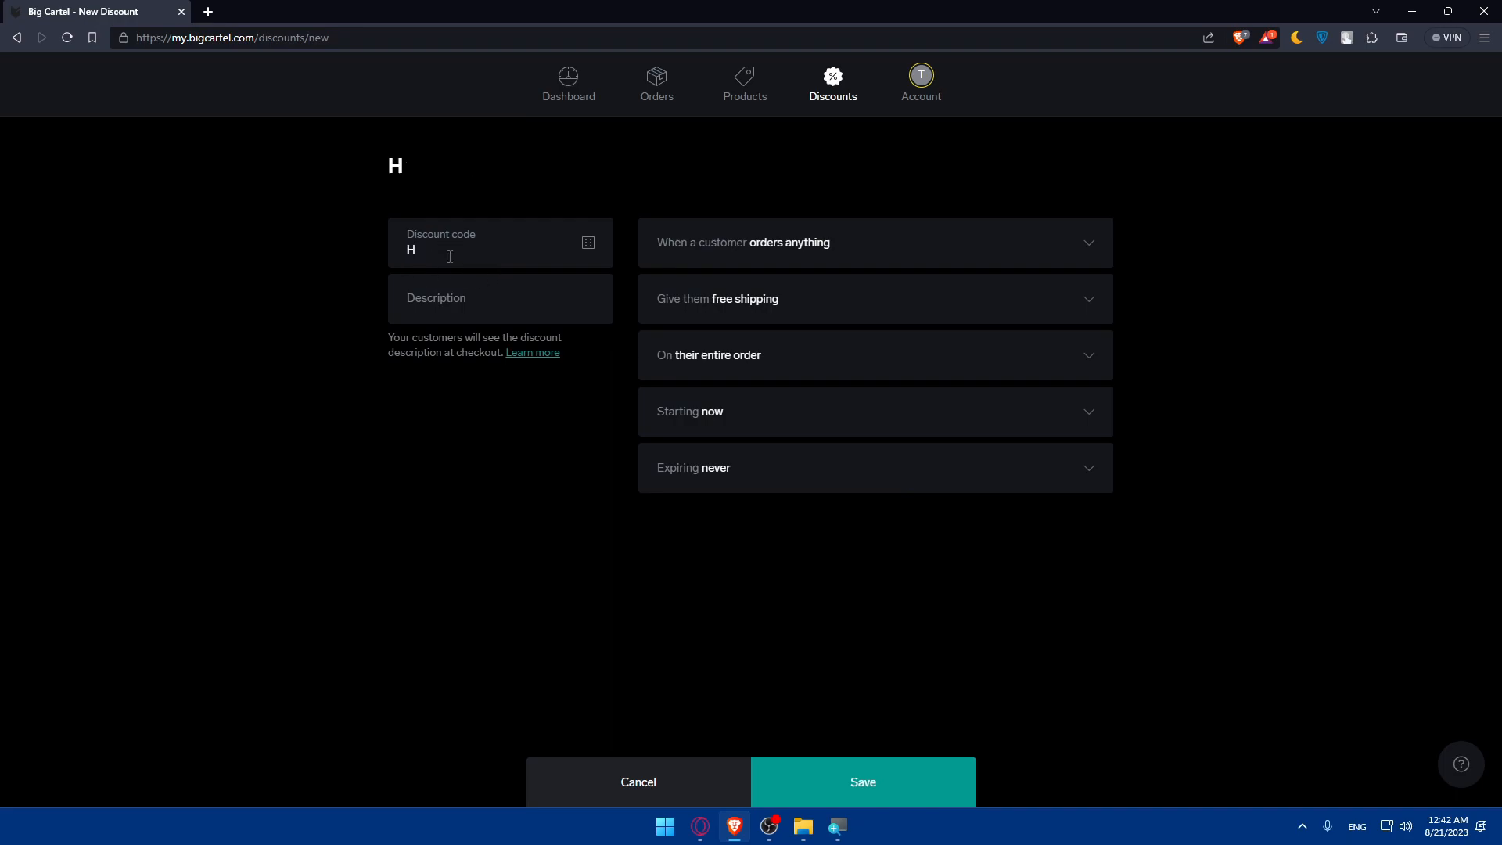
{"action": "type", "text": "P"}
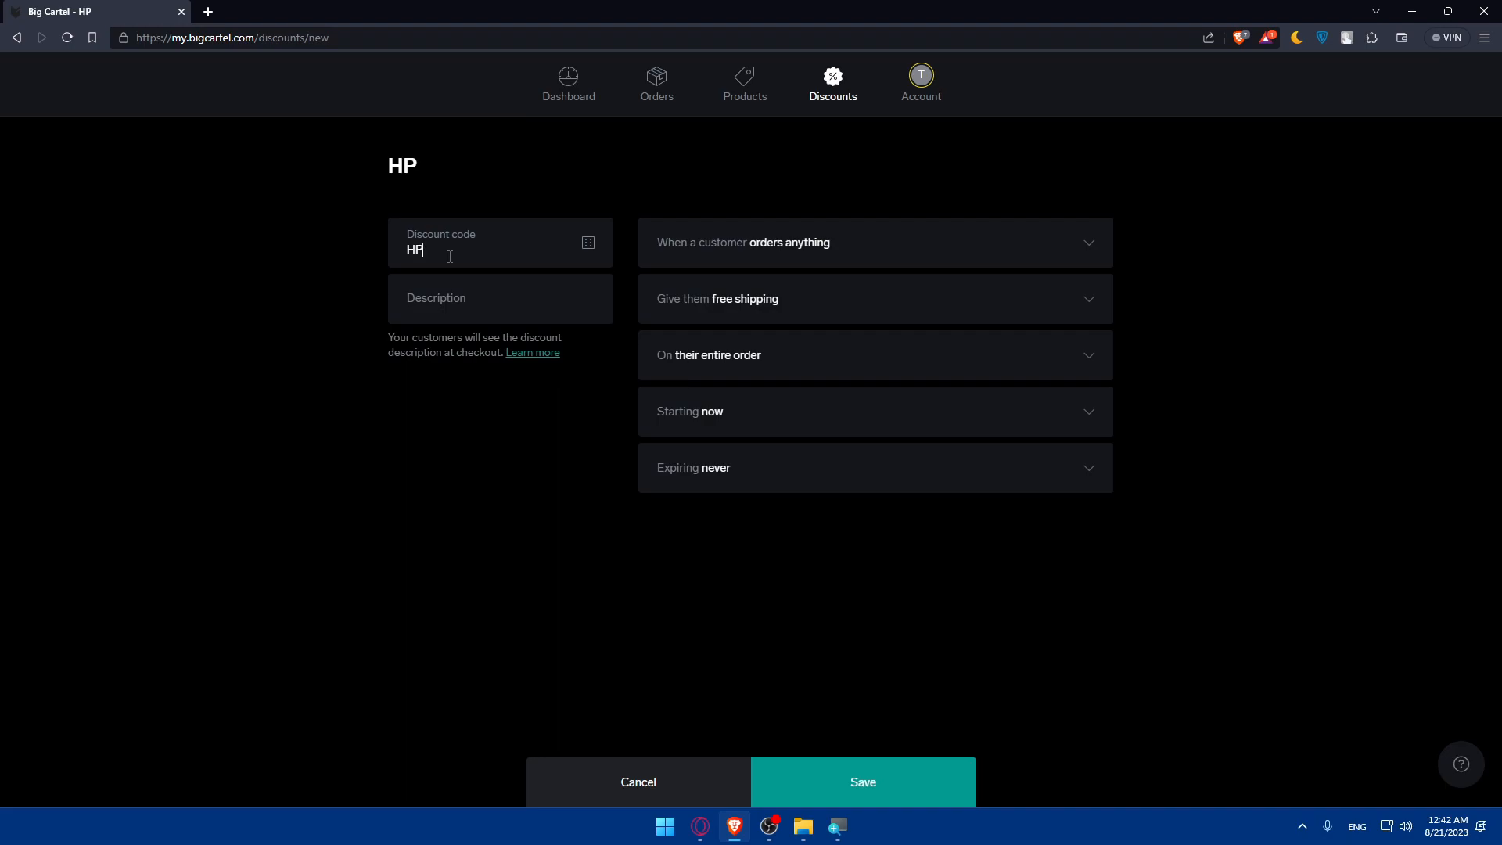
{"action": "type", "text": "L9E"}
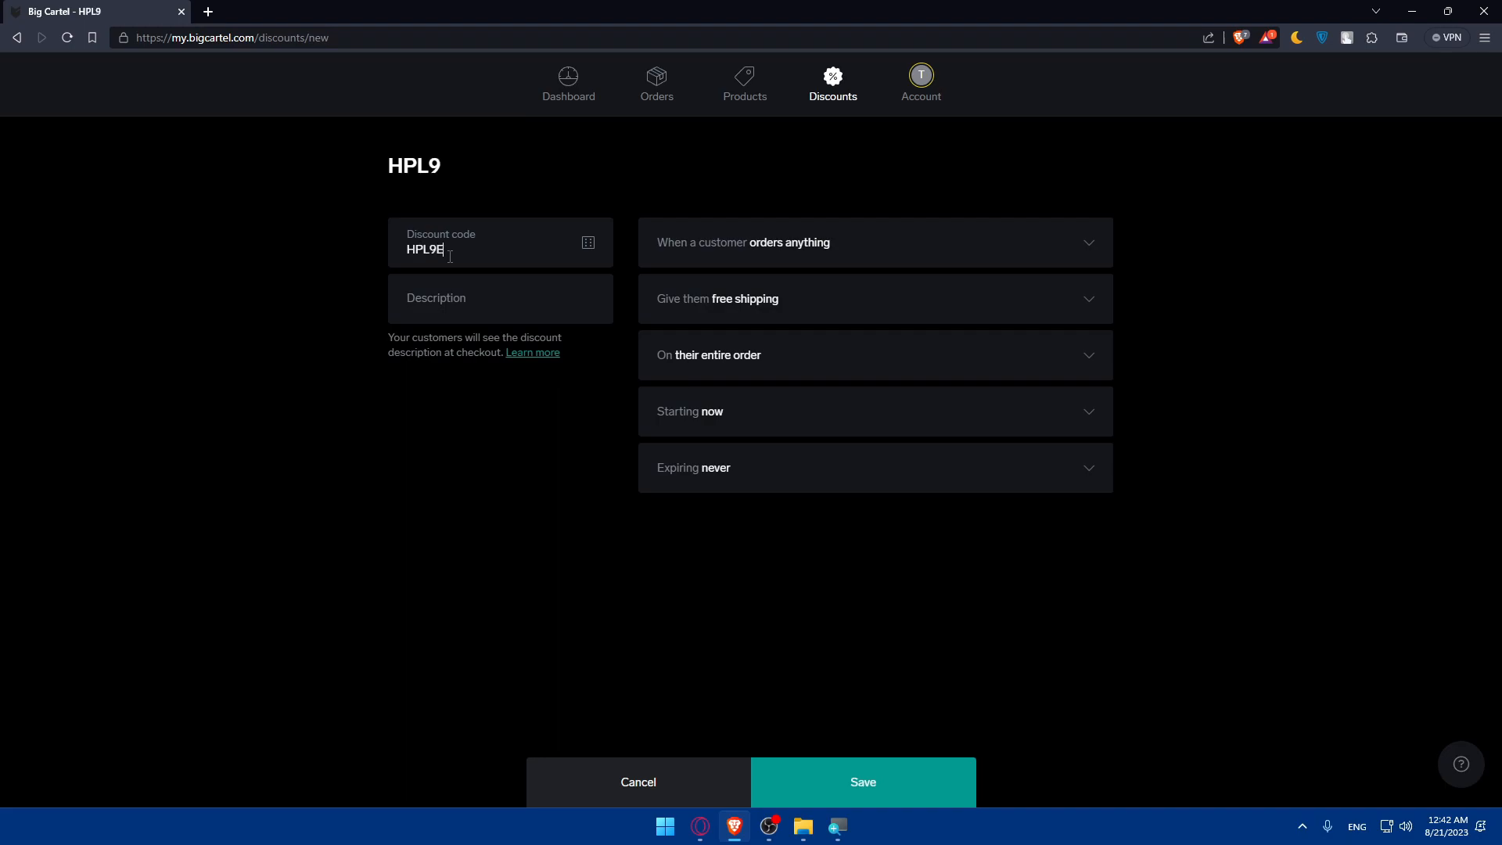
{"action": "type", "text": "T"}
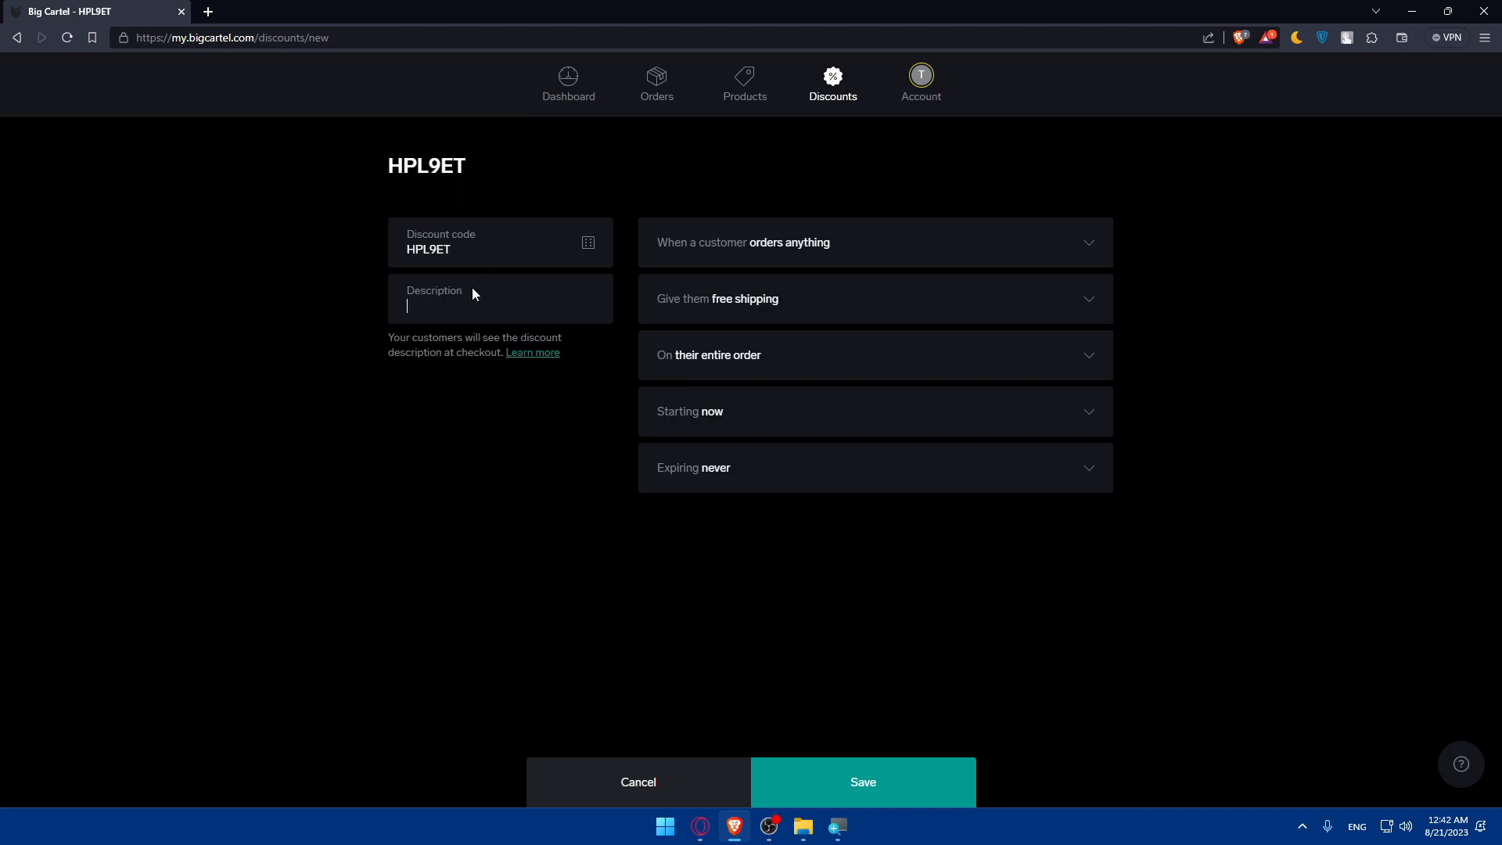
Enter the description "20% discounts for first order".
{"action": "type", "text": "20"}
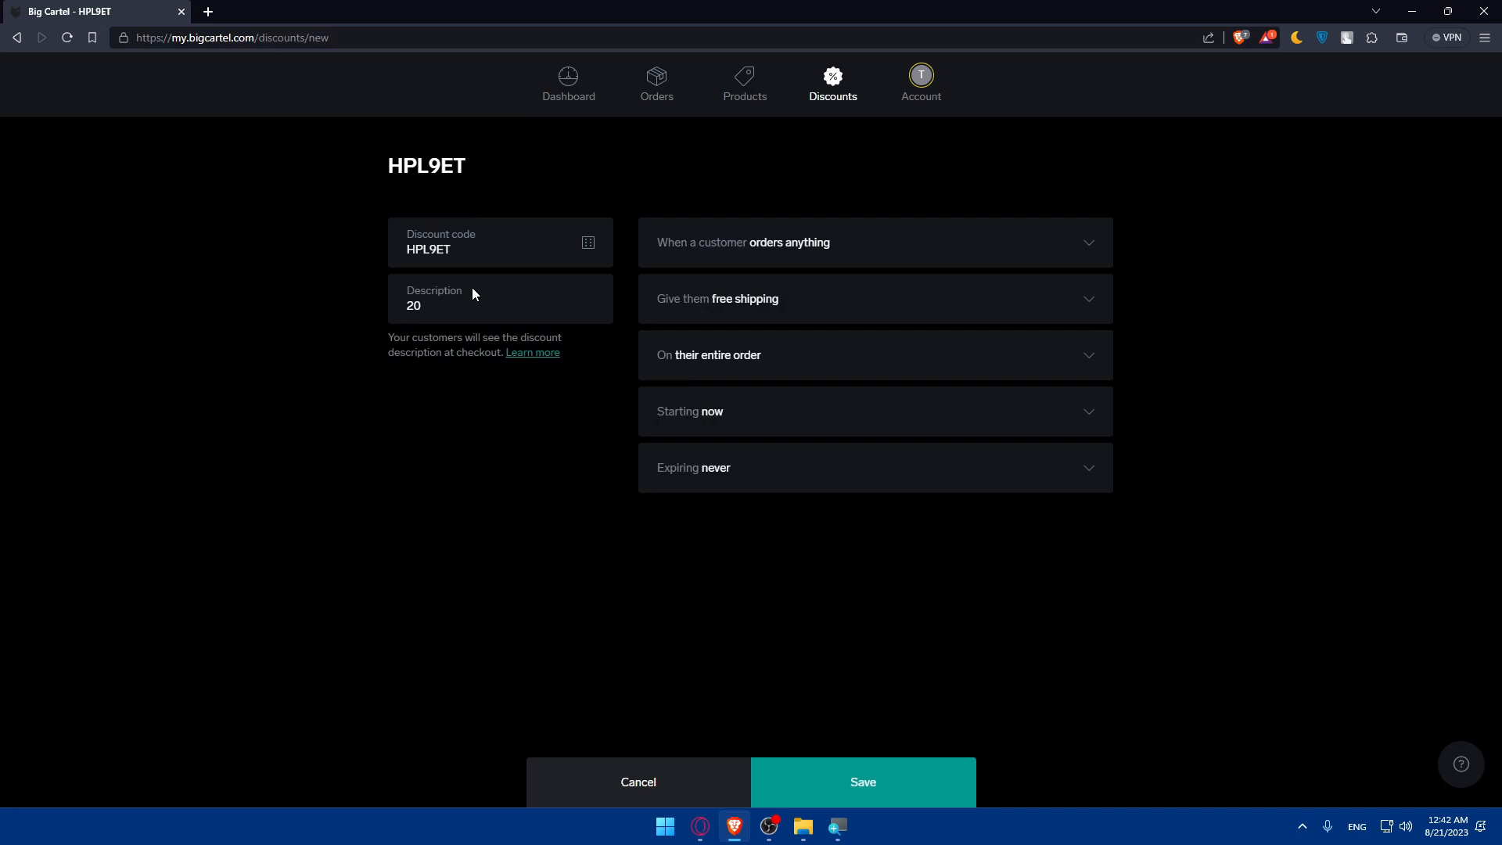
{"action": "type", "text": "% d"}
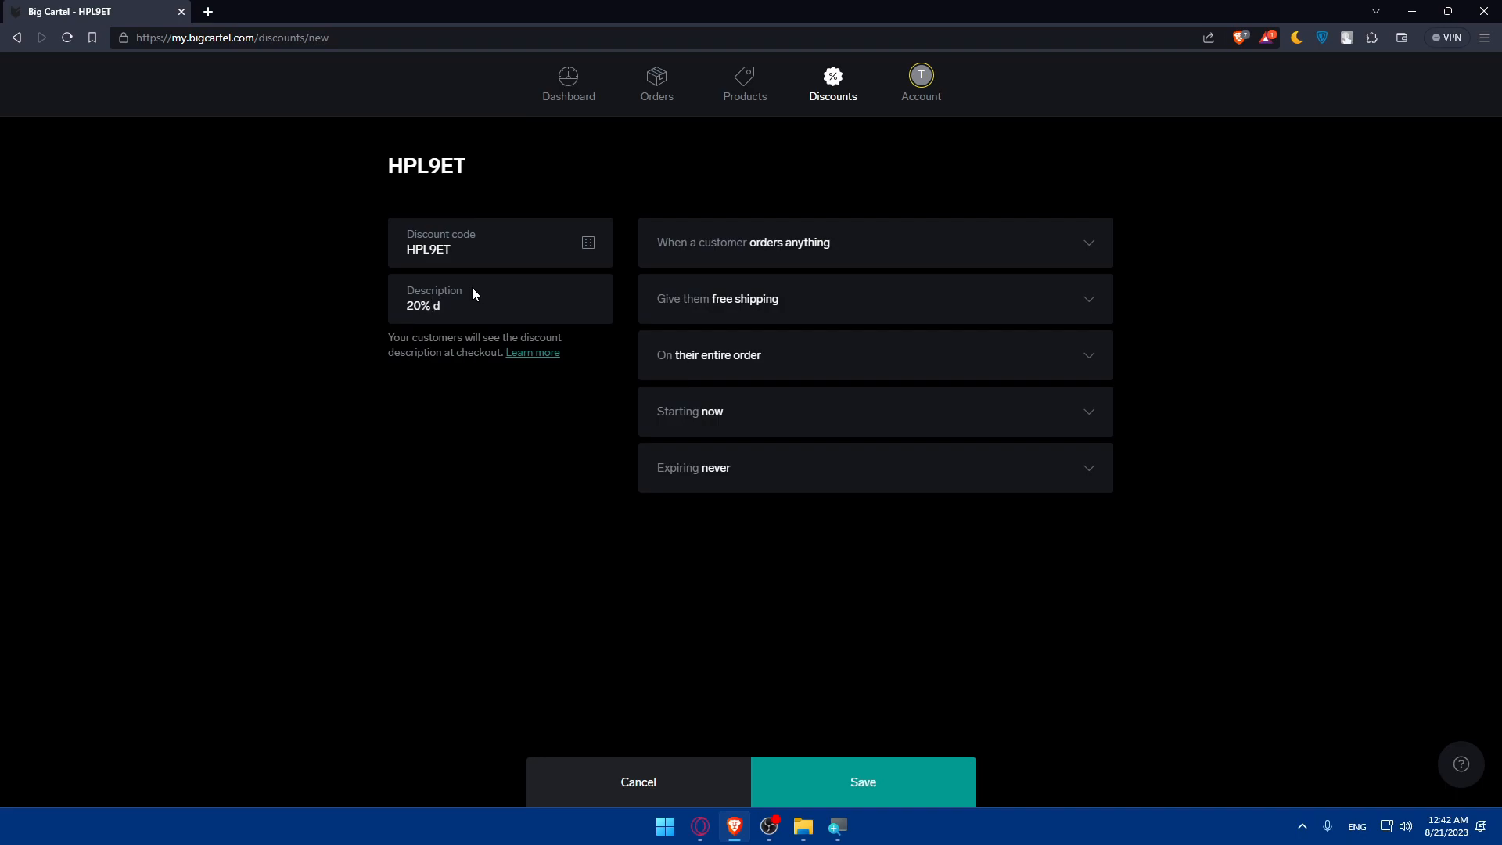
{"action": "type", "text": "iscounts for new"}
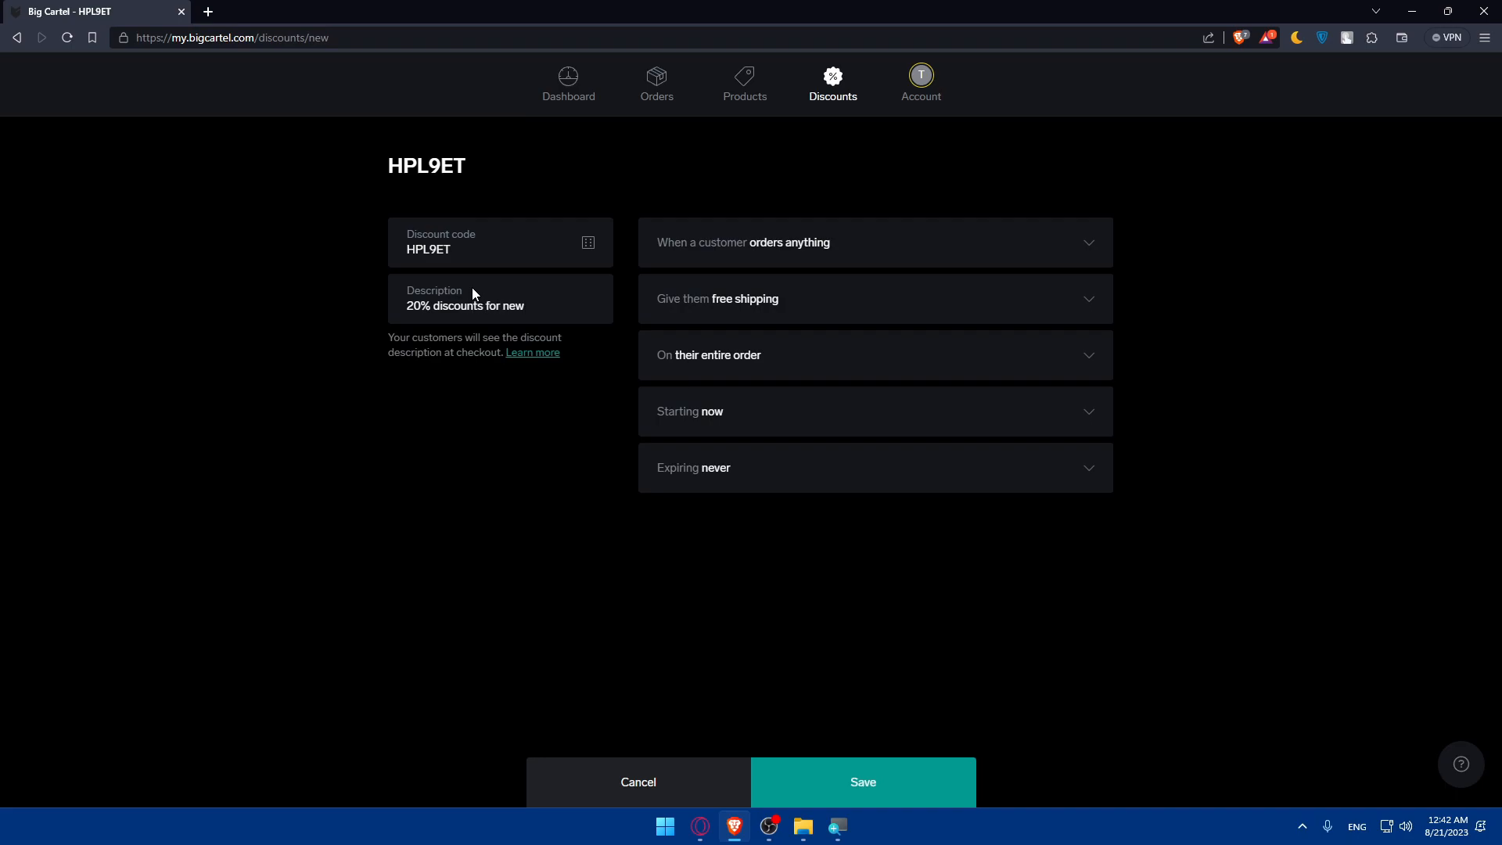
{"action": "left_click", "coordinate": [464, 306]}
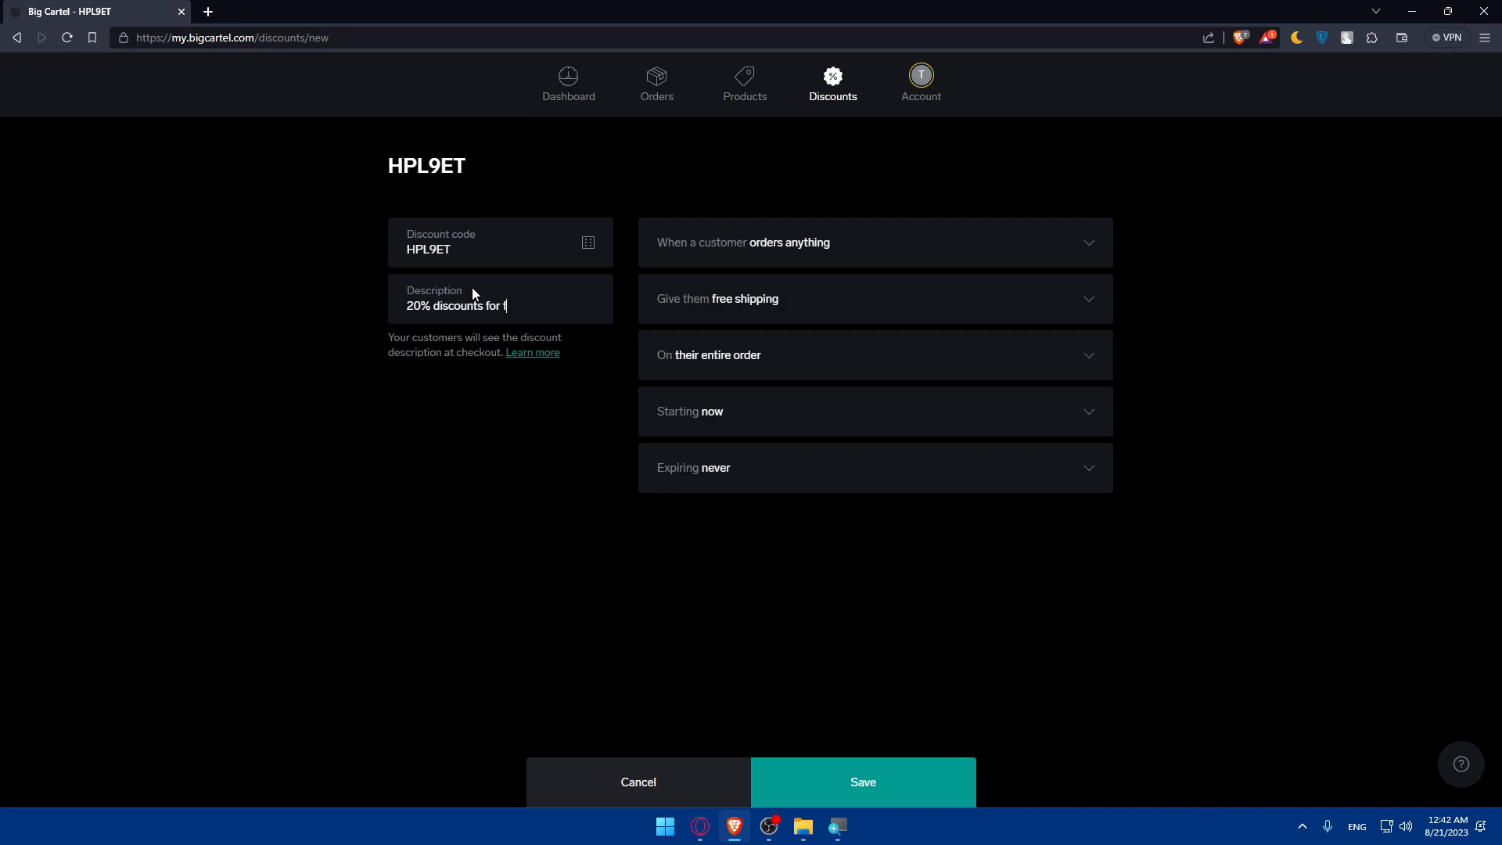
{"action": "type", "text": "irst ord"}
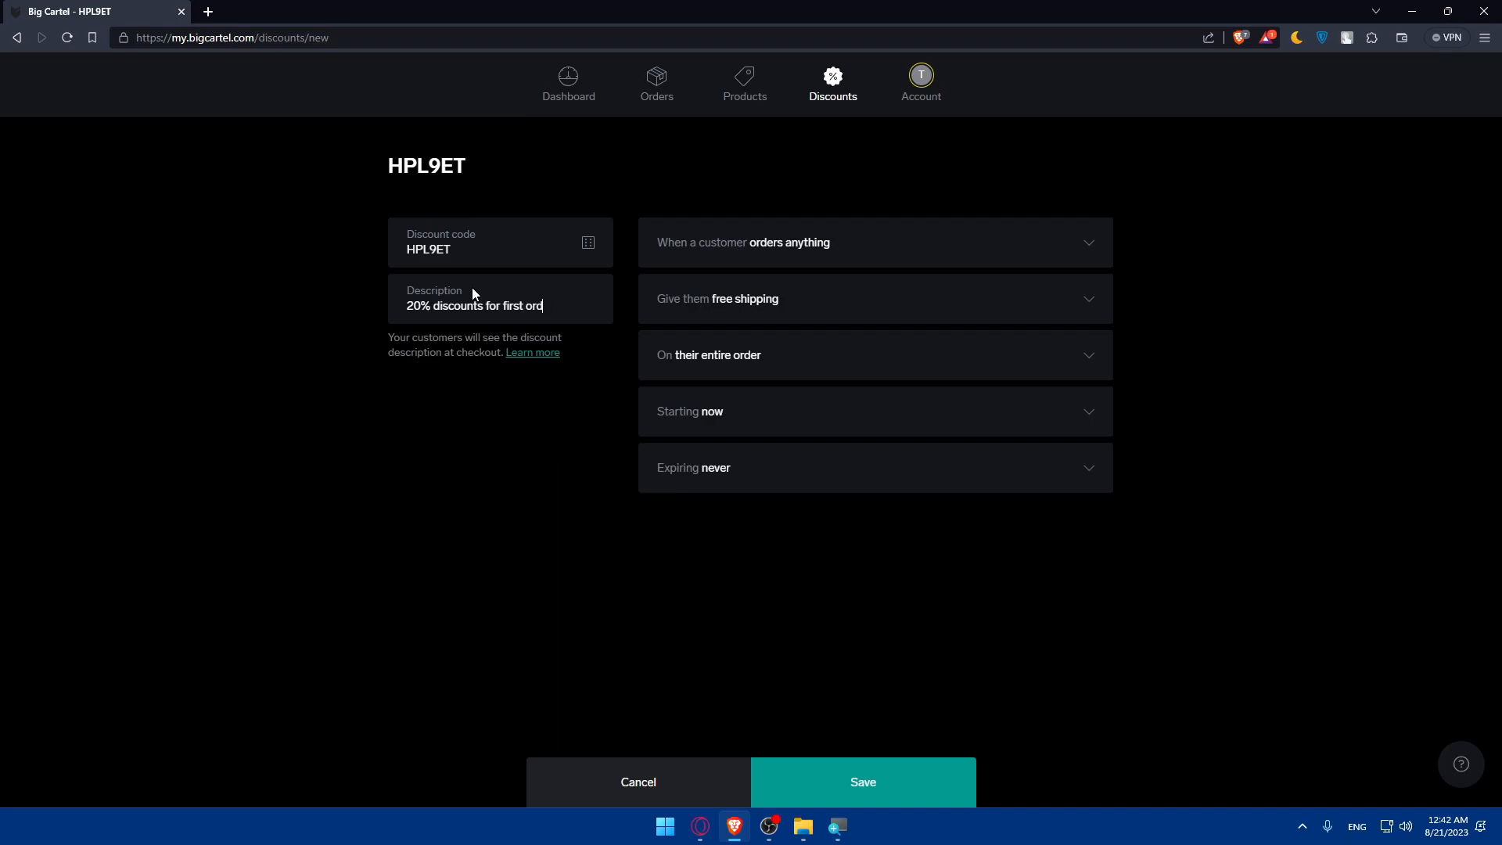
{"action": "type", "text": "er"}
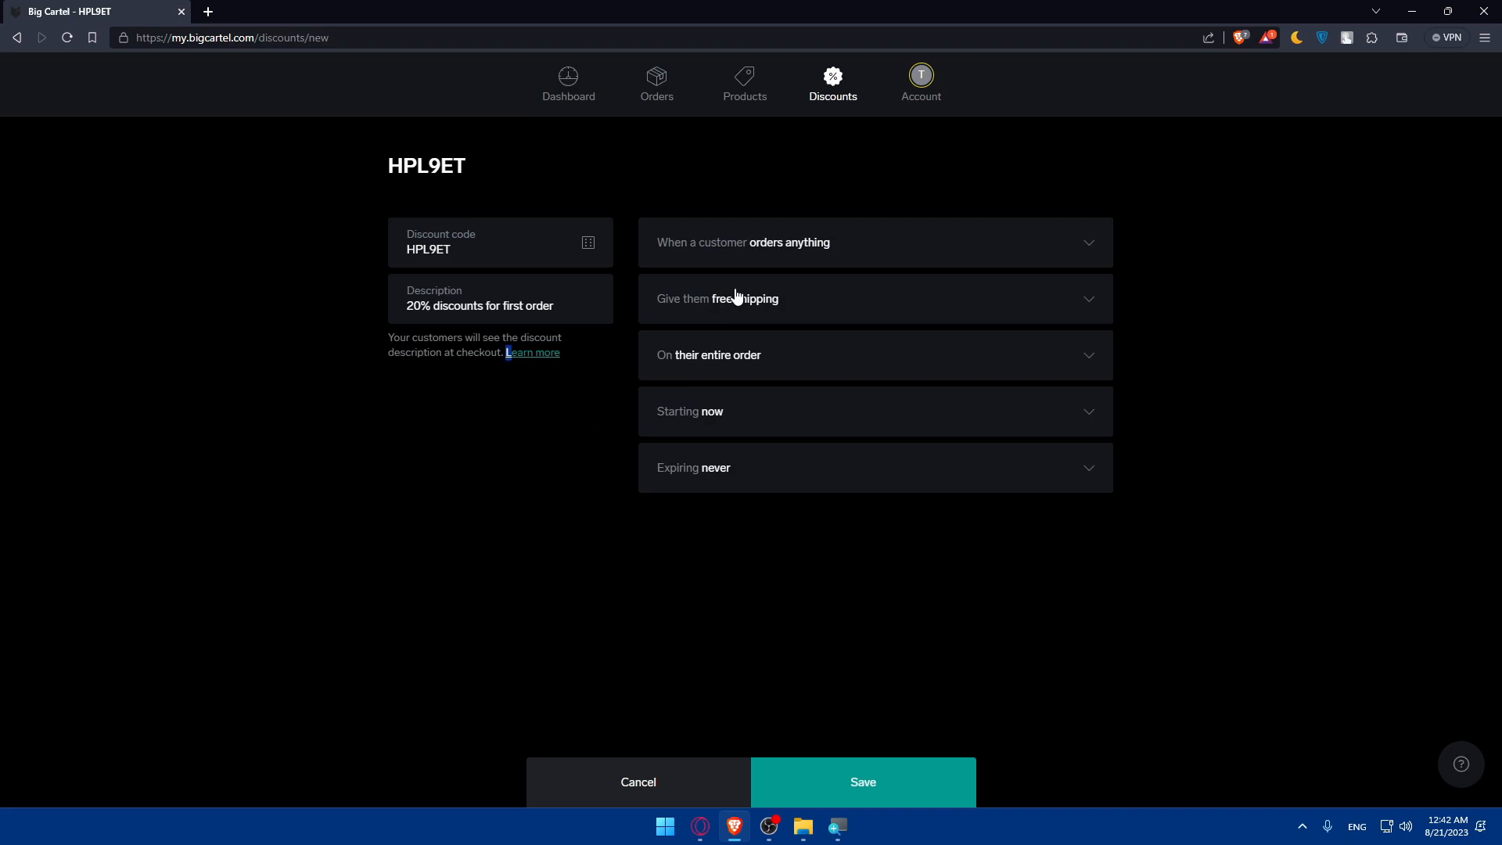
{"action": "left_click", "coordinate": [872, 241]}
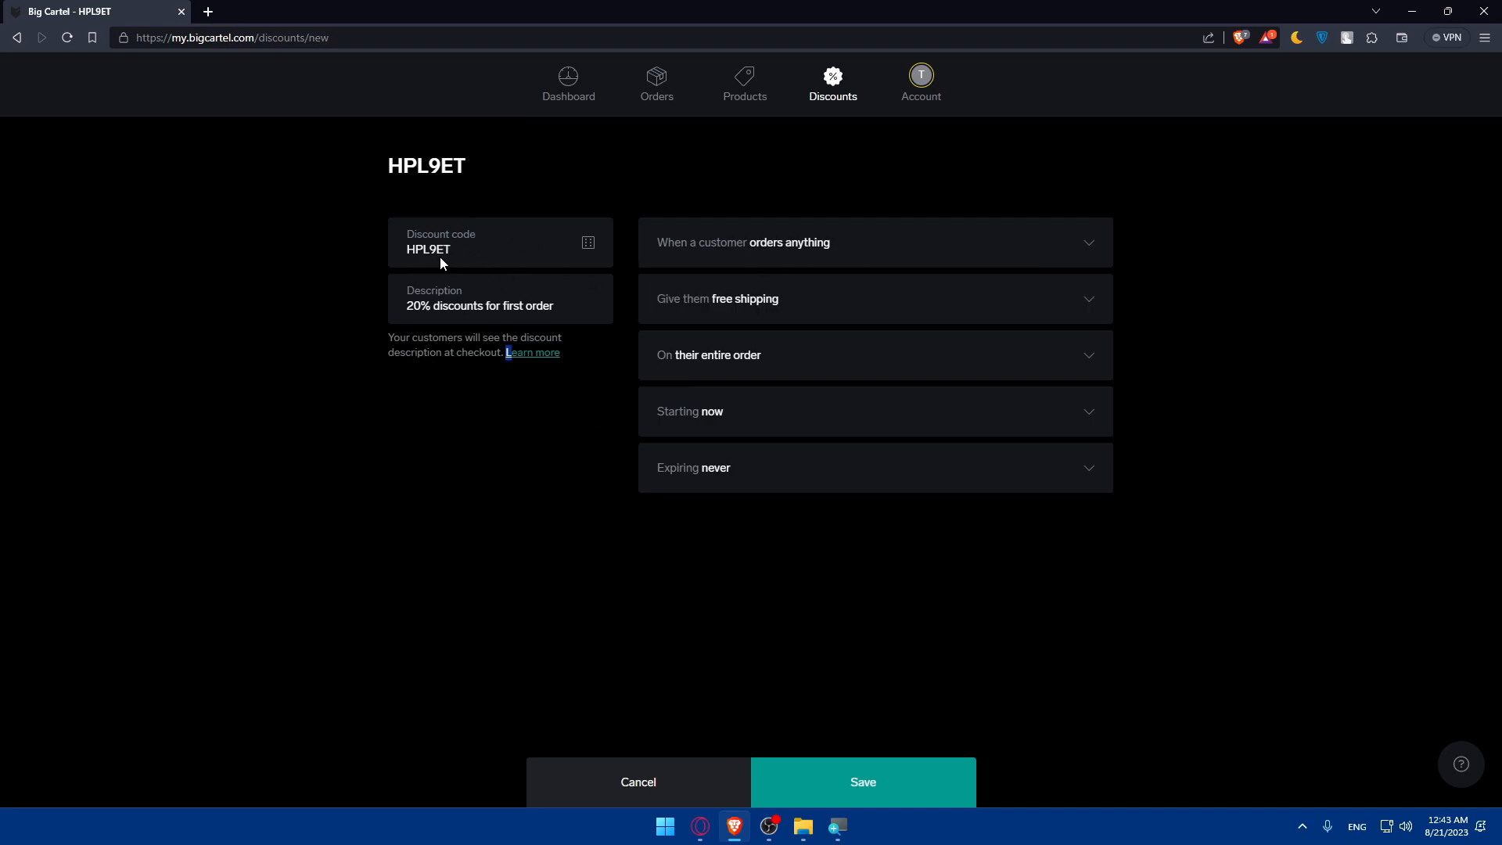
Trigger the discount when a customer orders at least 1 item, giving a percentage discount.
{"action": "left_click", "coordinate": [873, 242]}
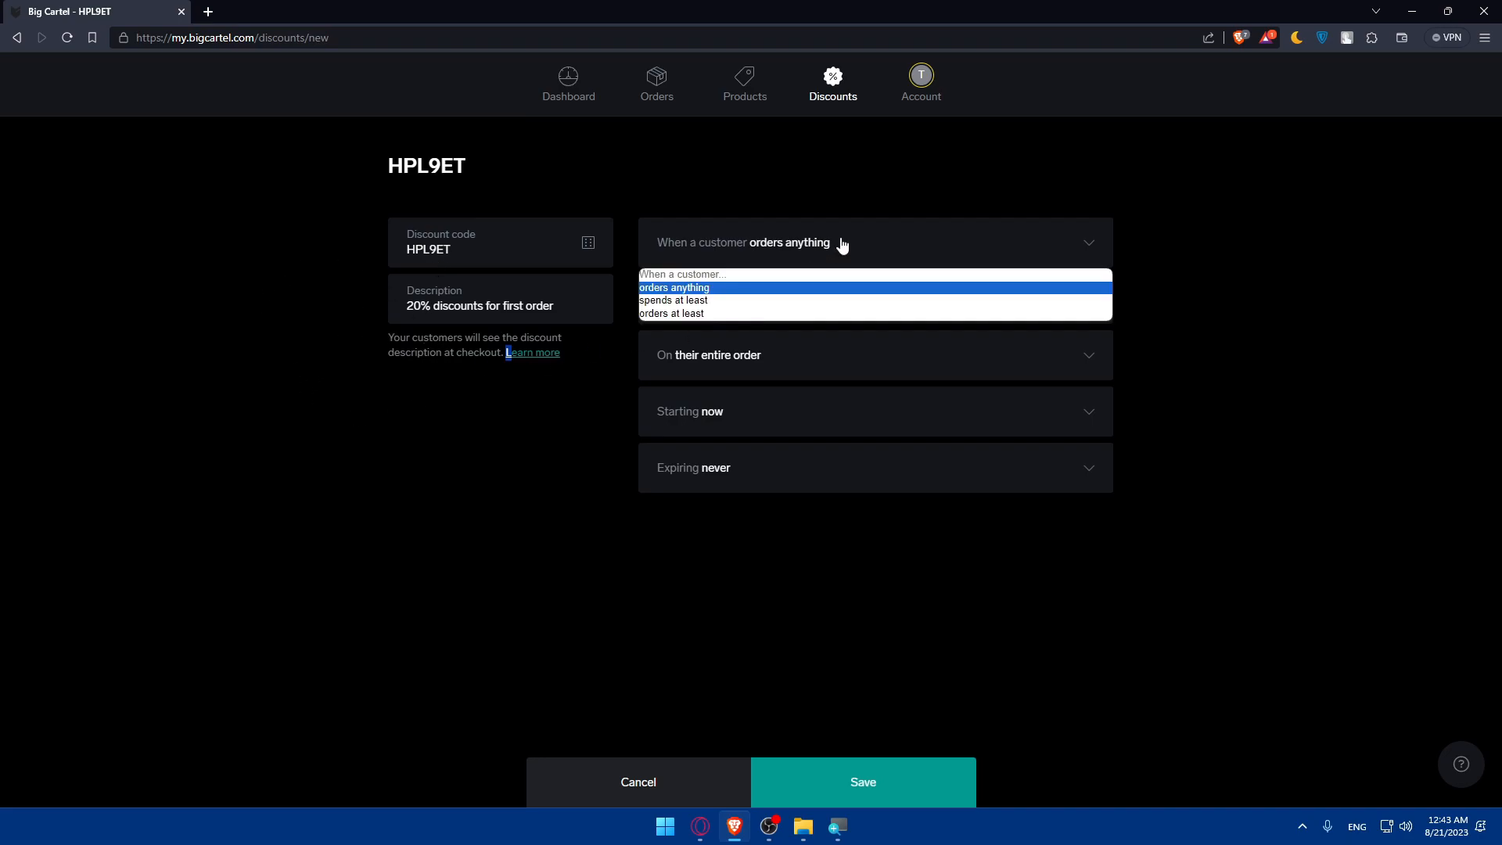
{"action": "mouse_move", "coordinate": [790, 276]}
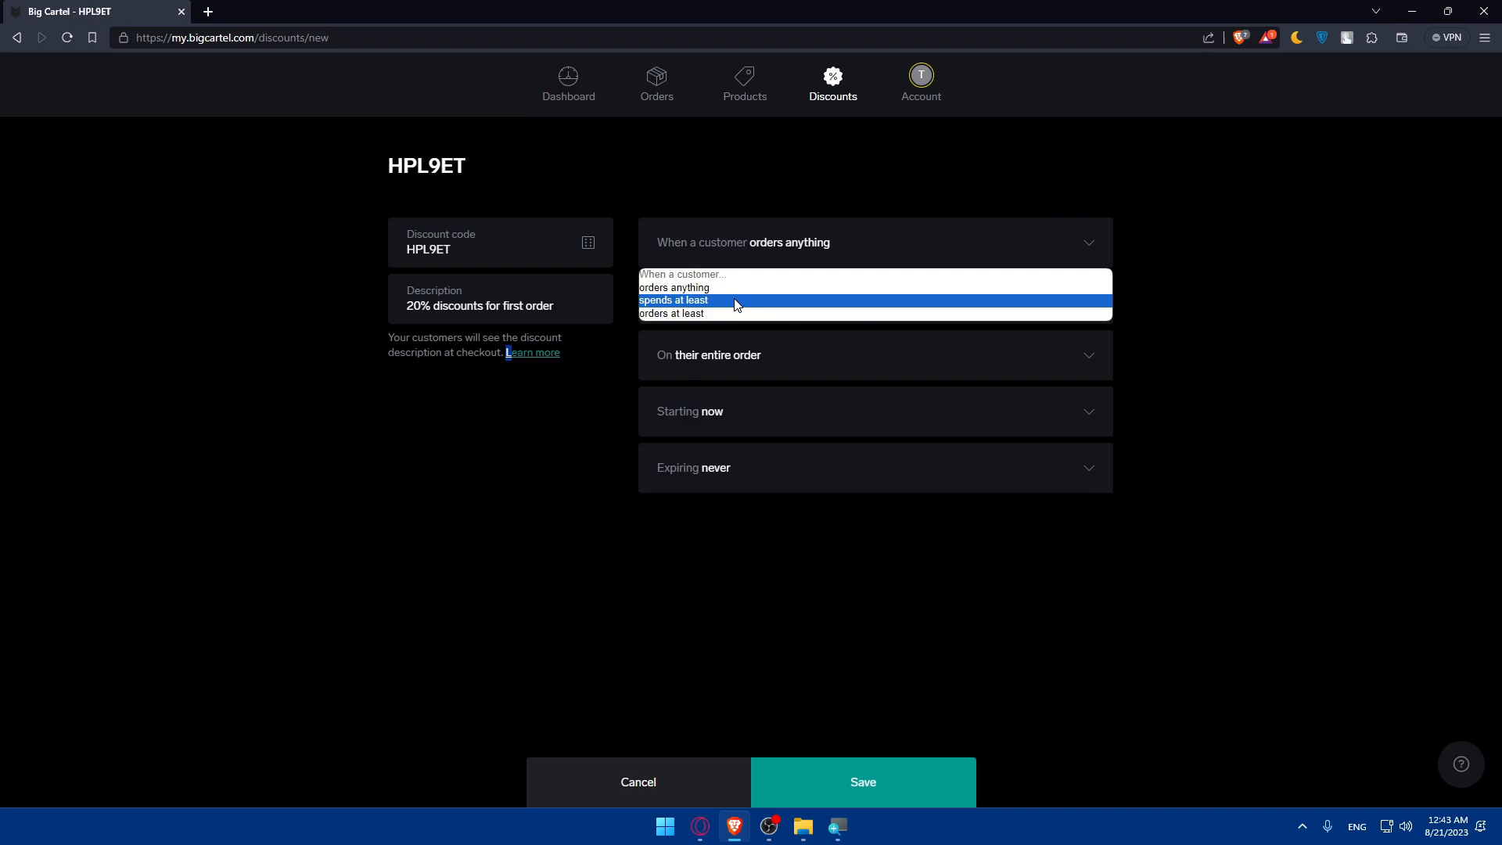
{"action": "mouse_move", "coordinate": [709, 313]}
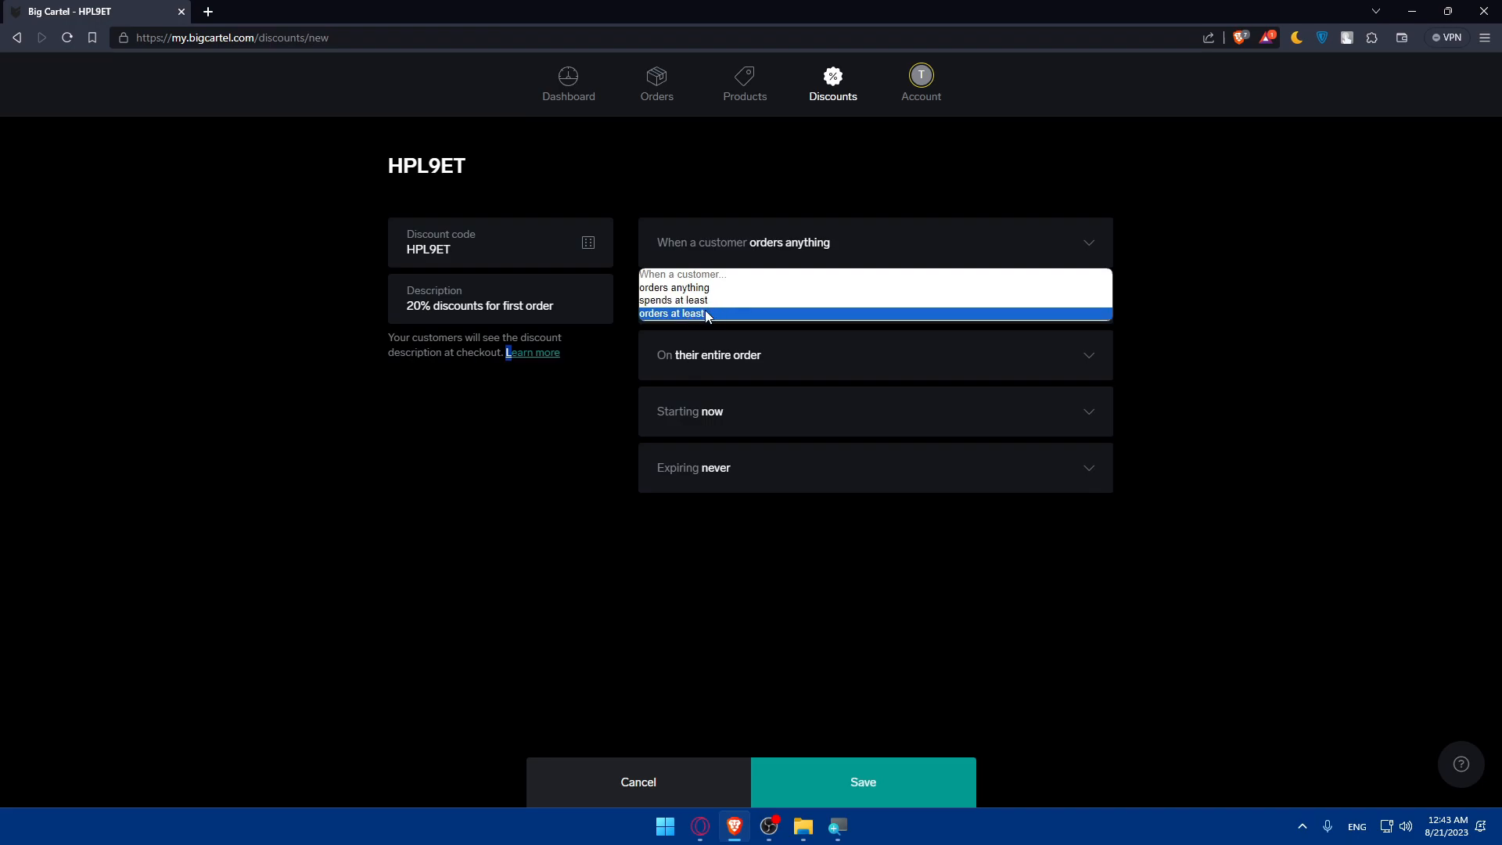
{"action": "left_click", "coordinate": [674, 313]}
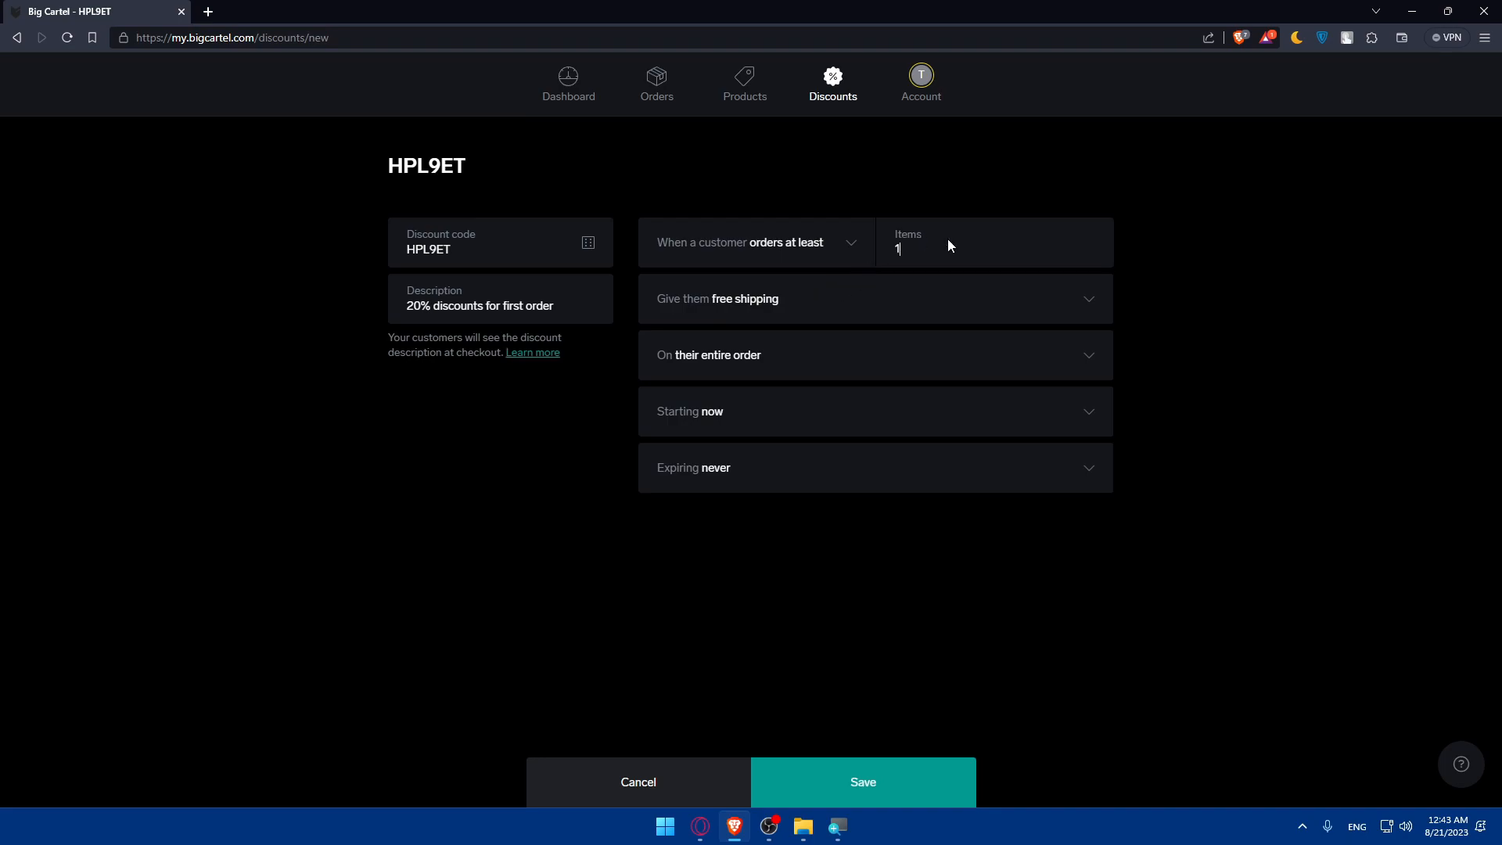
{"action": "left_click", "coordinate": [873, 298]}
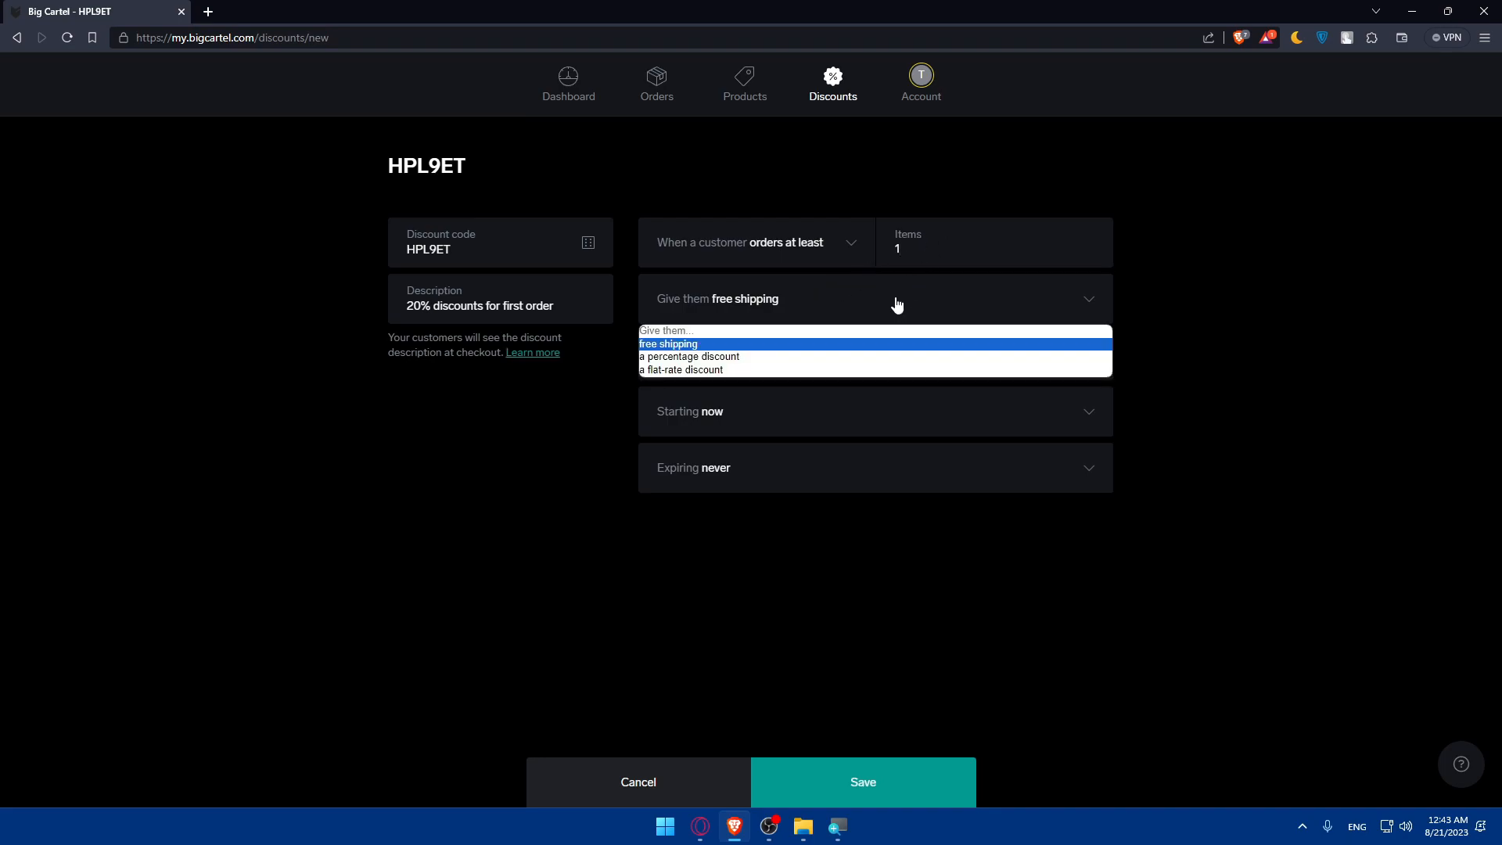
{"action": "mouse_move", "coordinate": [820, 374]}
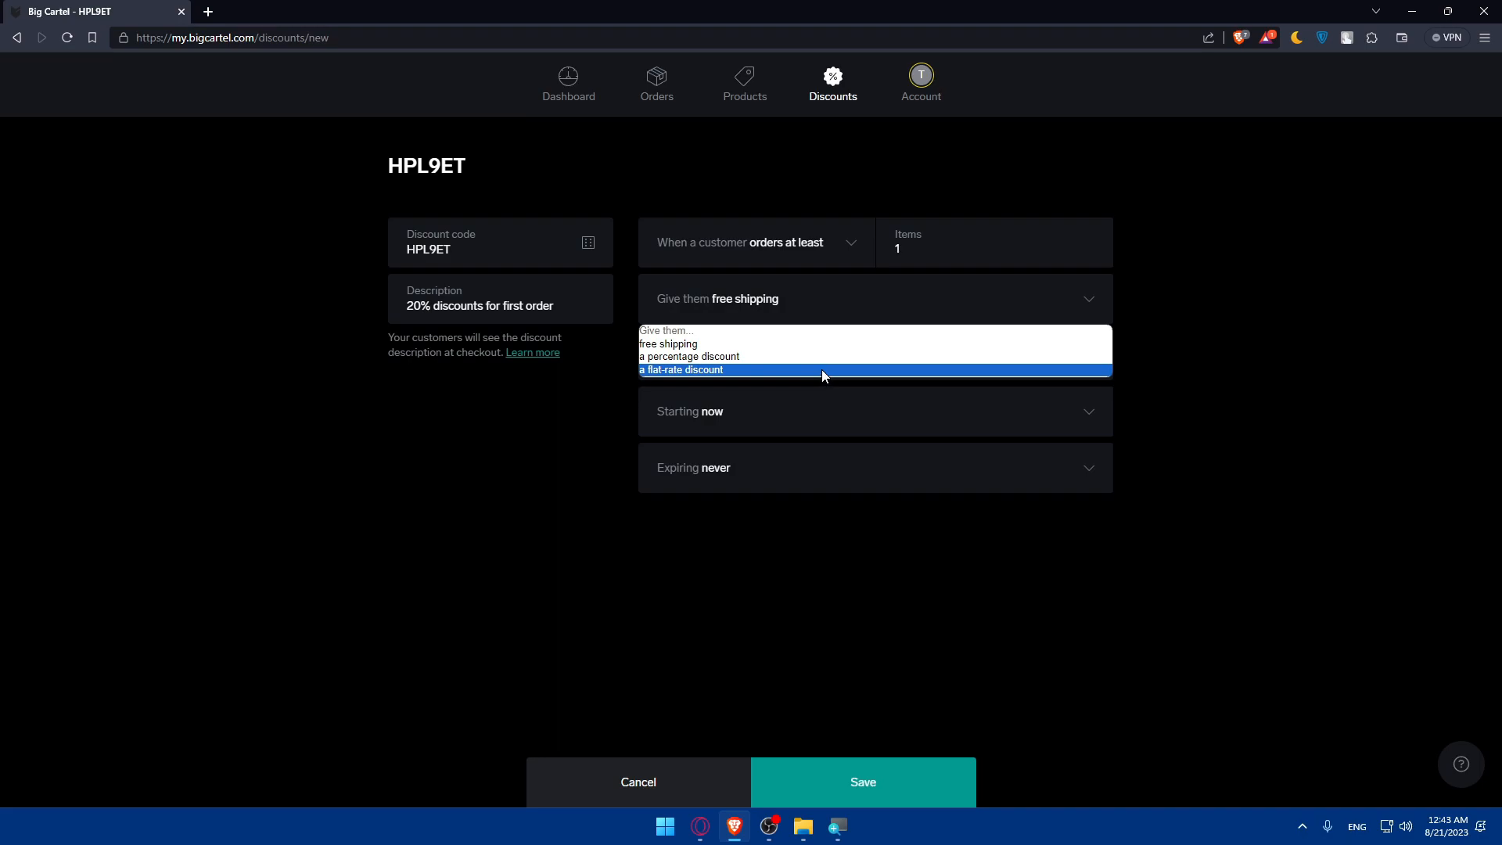
{"action": "left_click", "coordinate": [690, 356]}
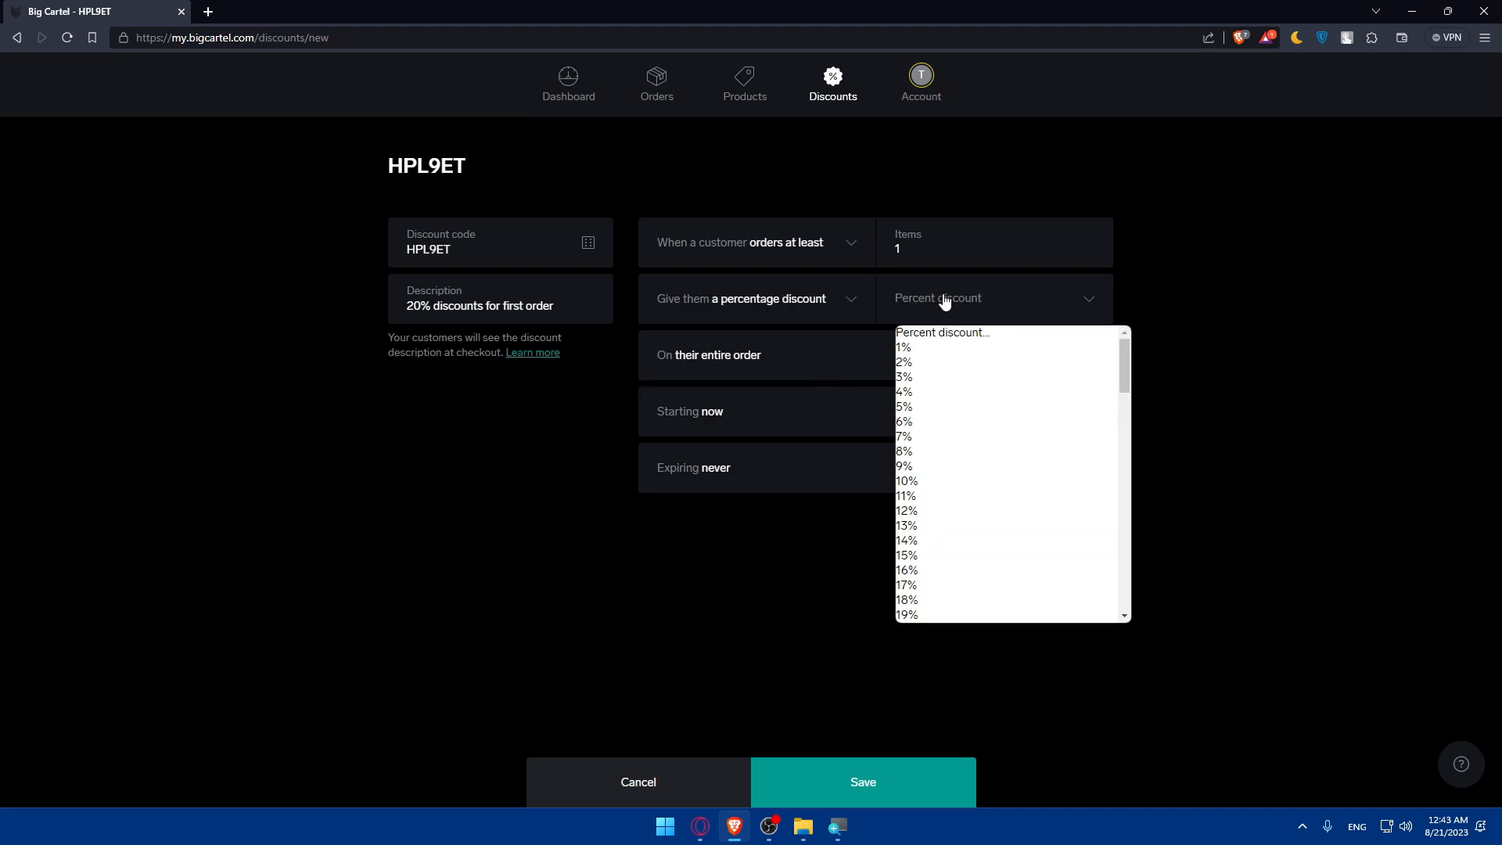
{"action": "mouse_move", "coordinate": [934, 614]}
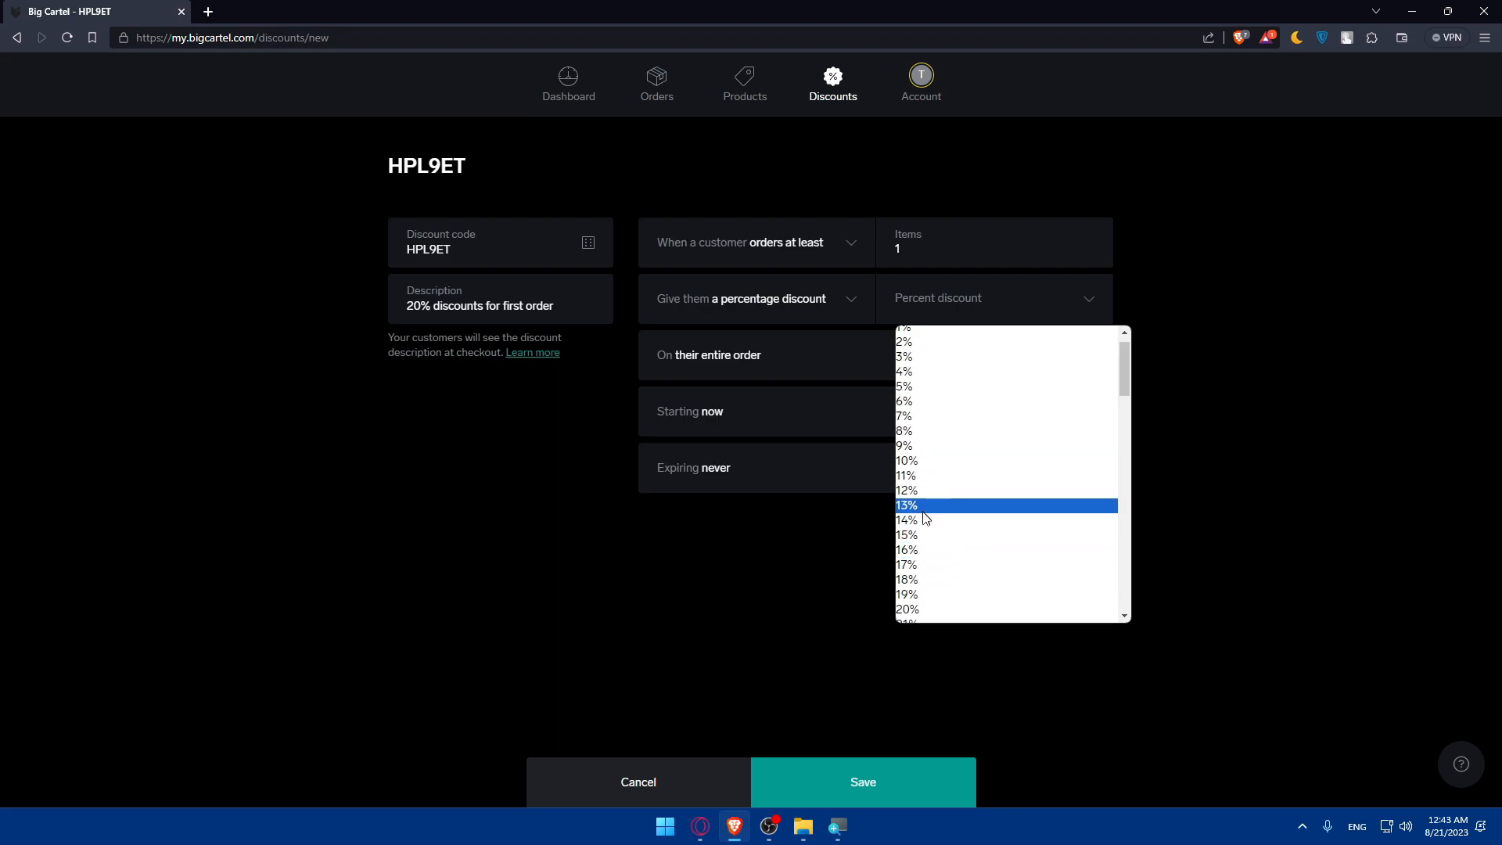
{"action": "scroll", "scroll_direction": "down", "scroll_amount": 3}
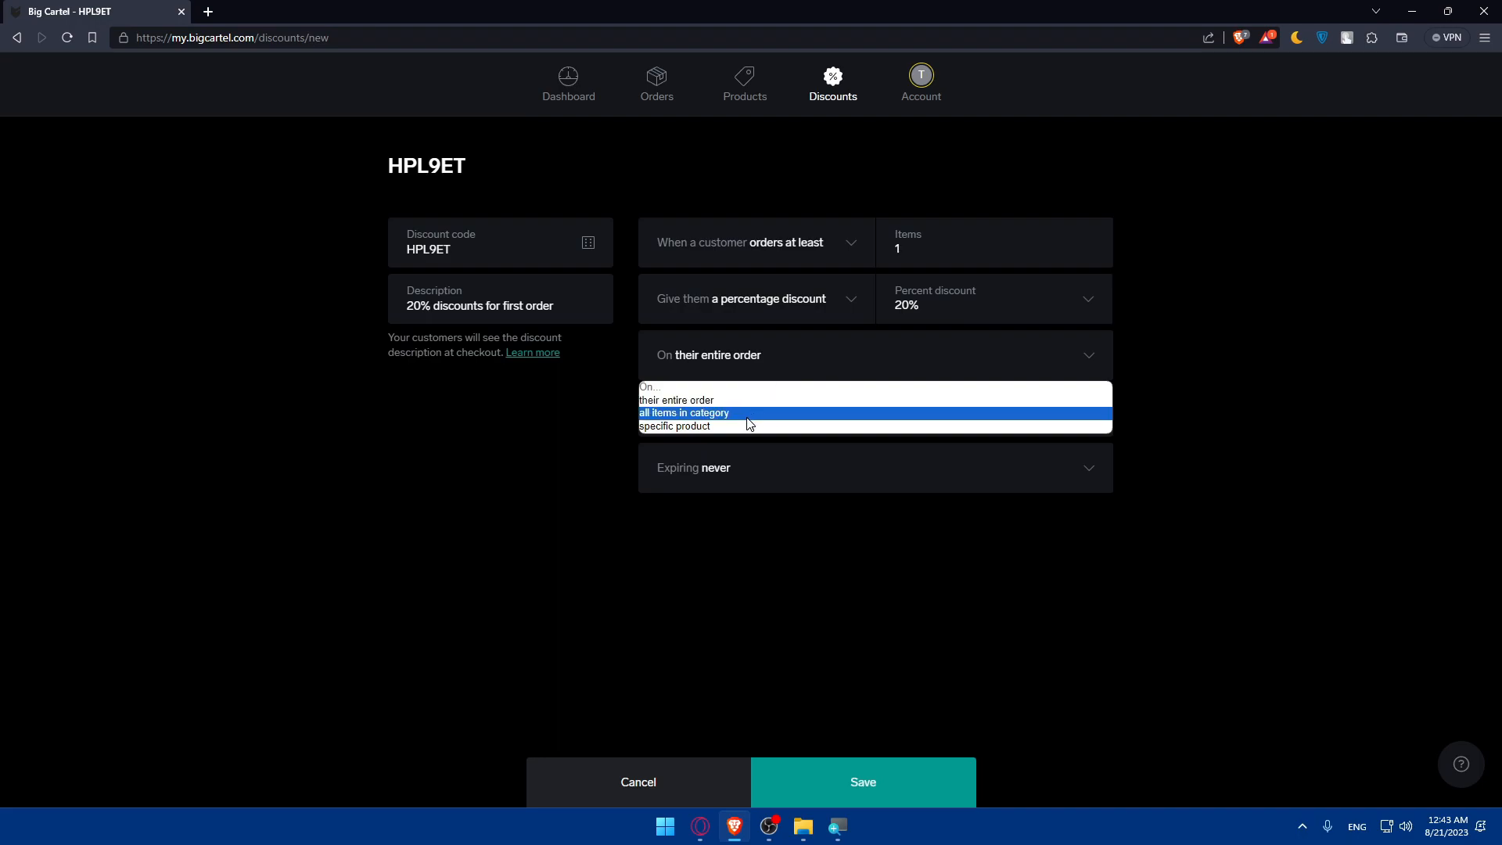
{"action": "mouse_move", "coordinate": [729, 425]}
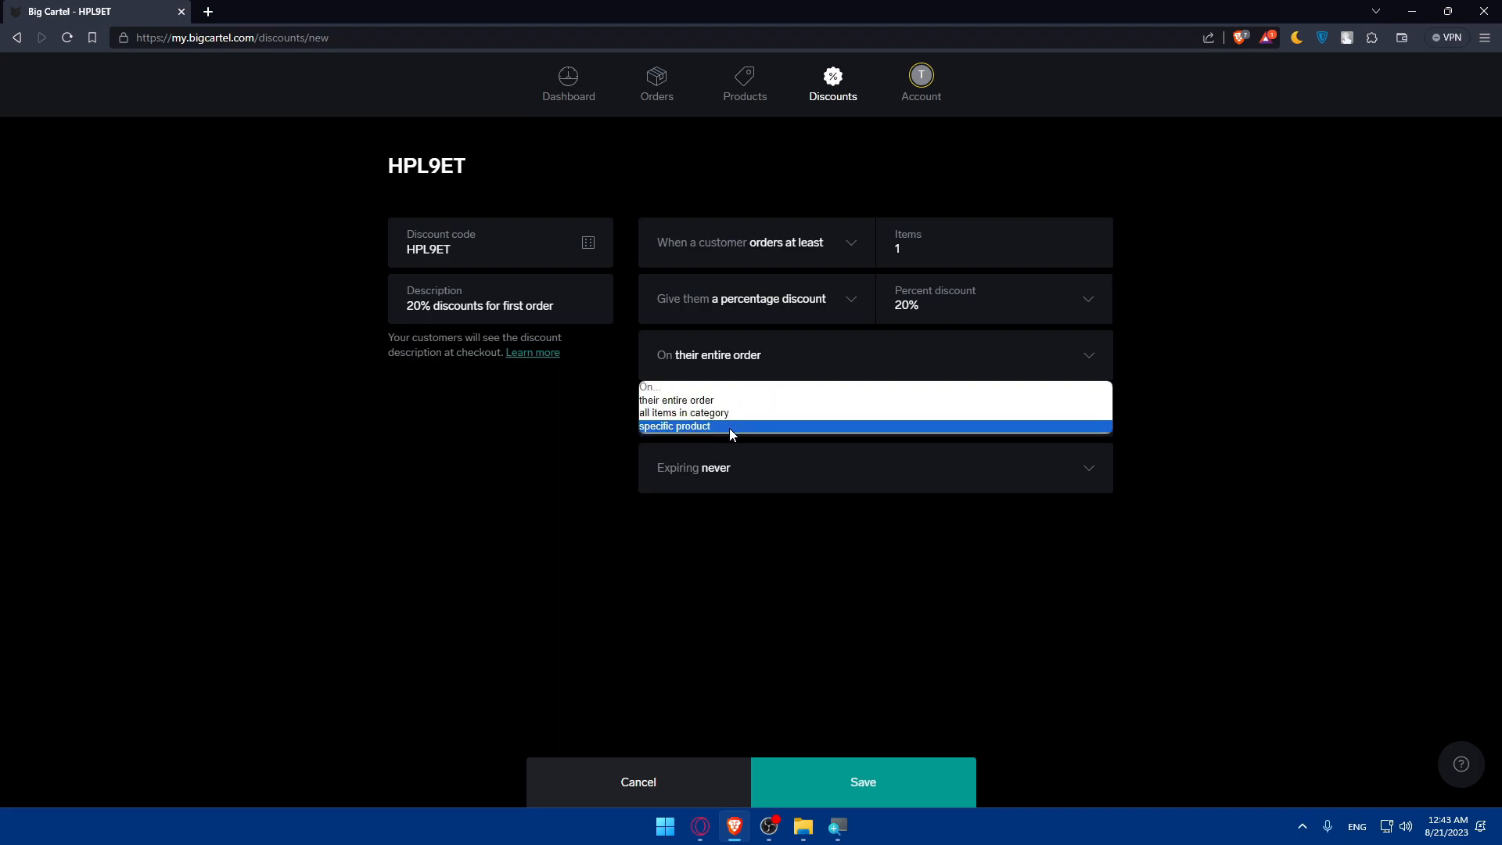
Target the discount at product test0 and make it expire after 1 use.
{"action": "left_click", "coordinate": [674, 426]}
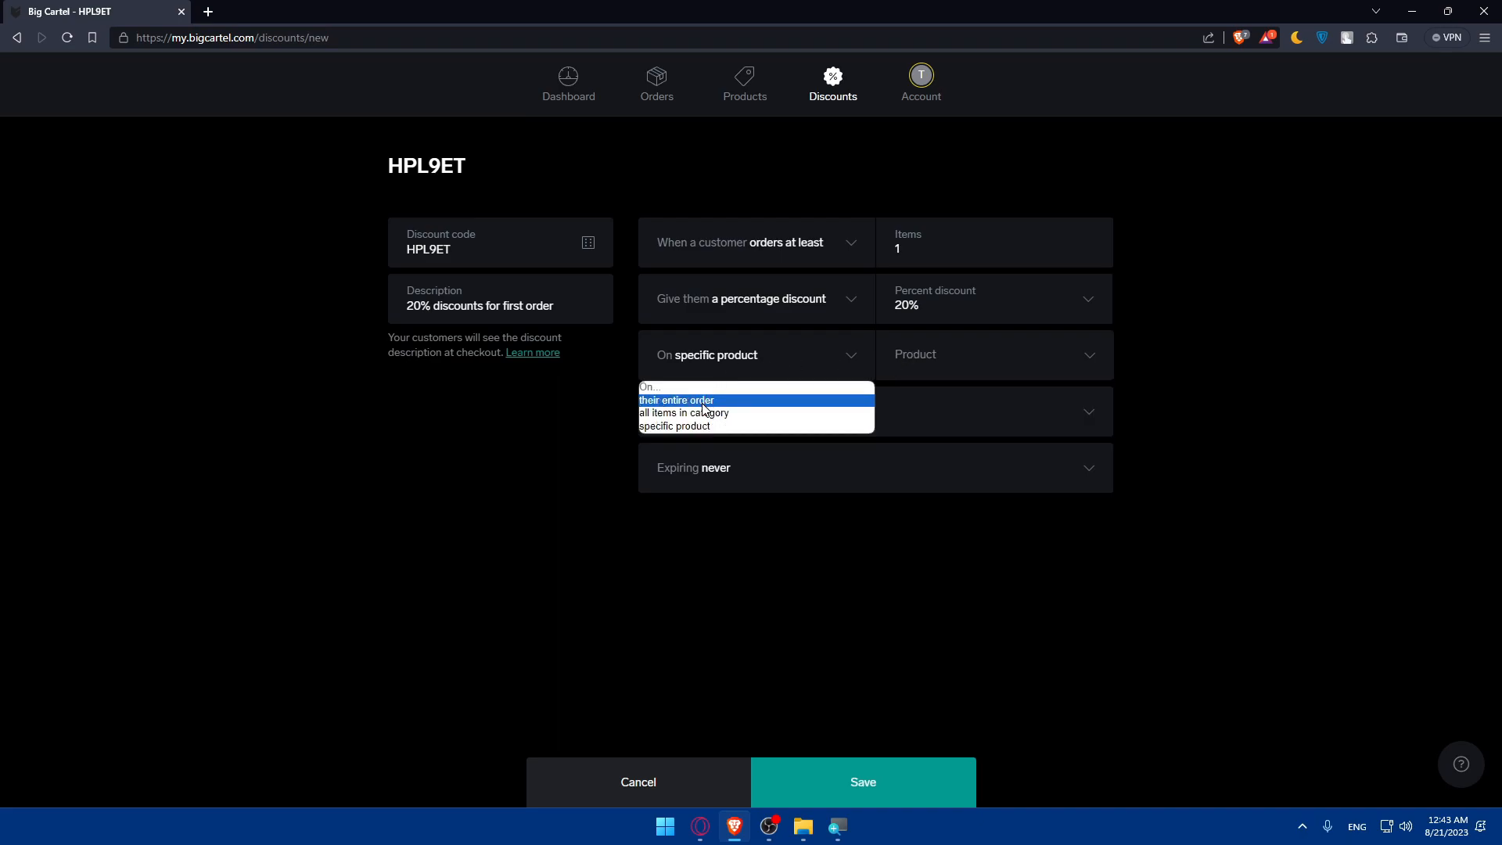
{"action": "left_click", "coordinate": [684, 413]}
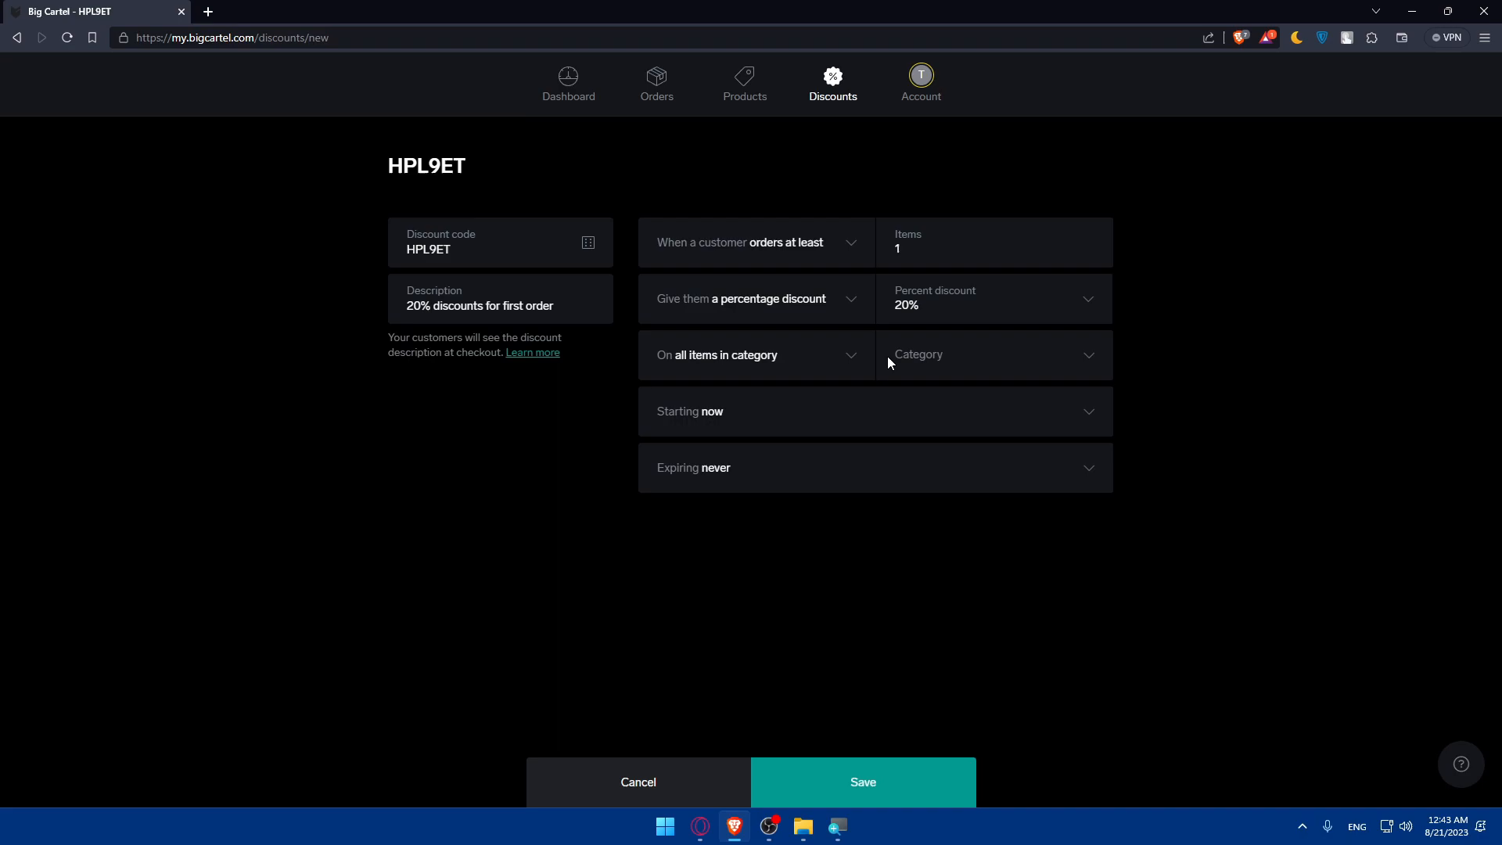
{"action": "left_click", "coordinate": [754, 354]}
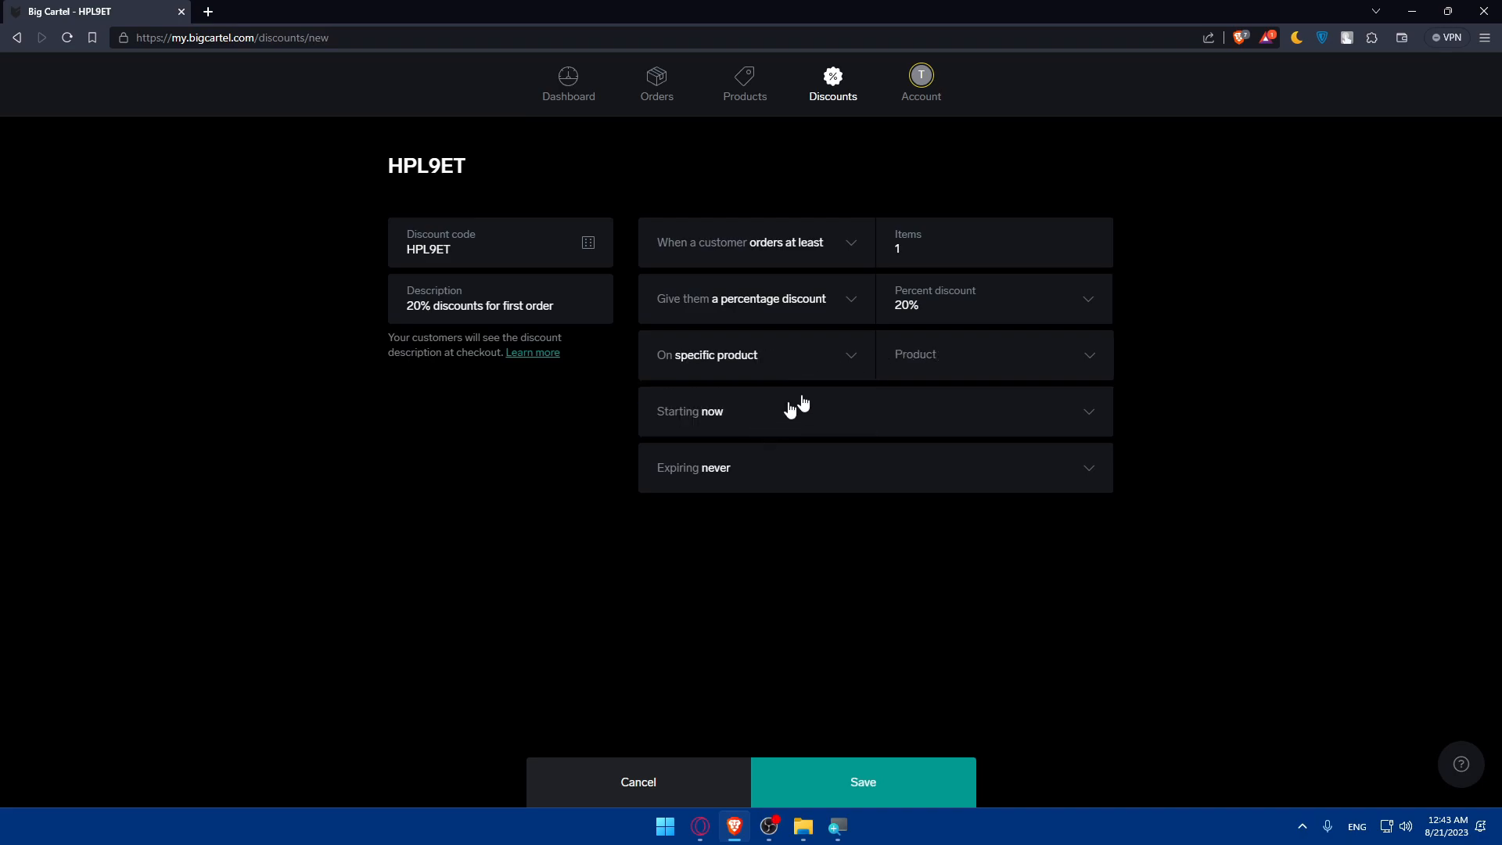
{"action": "mouse_move", "coordinate": [814, 474]}
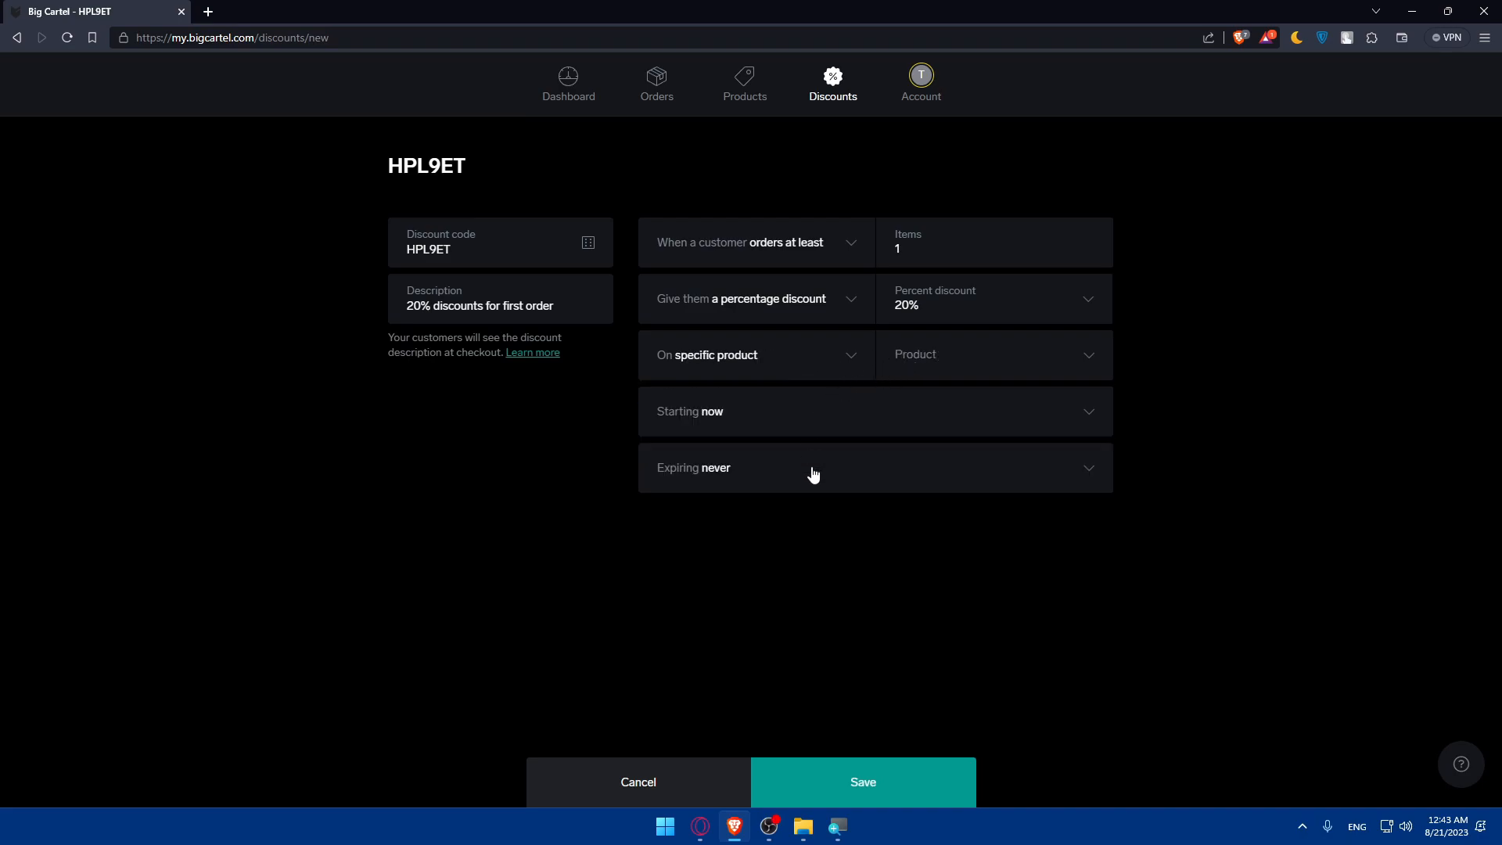
{"action": "left_click", "coordinate": [872, 468]}
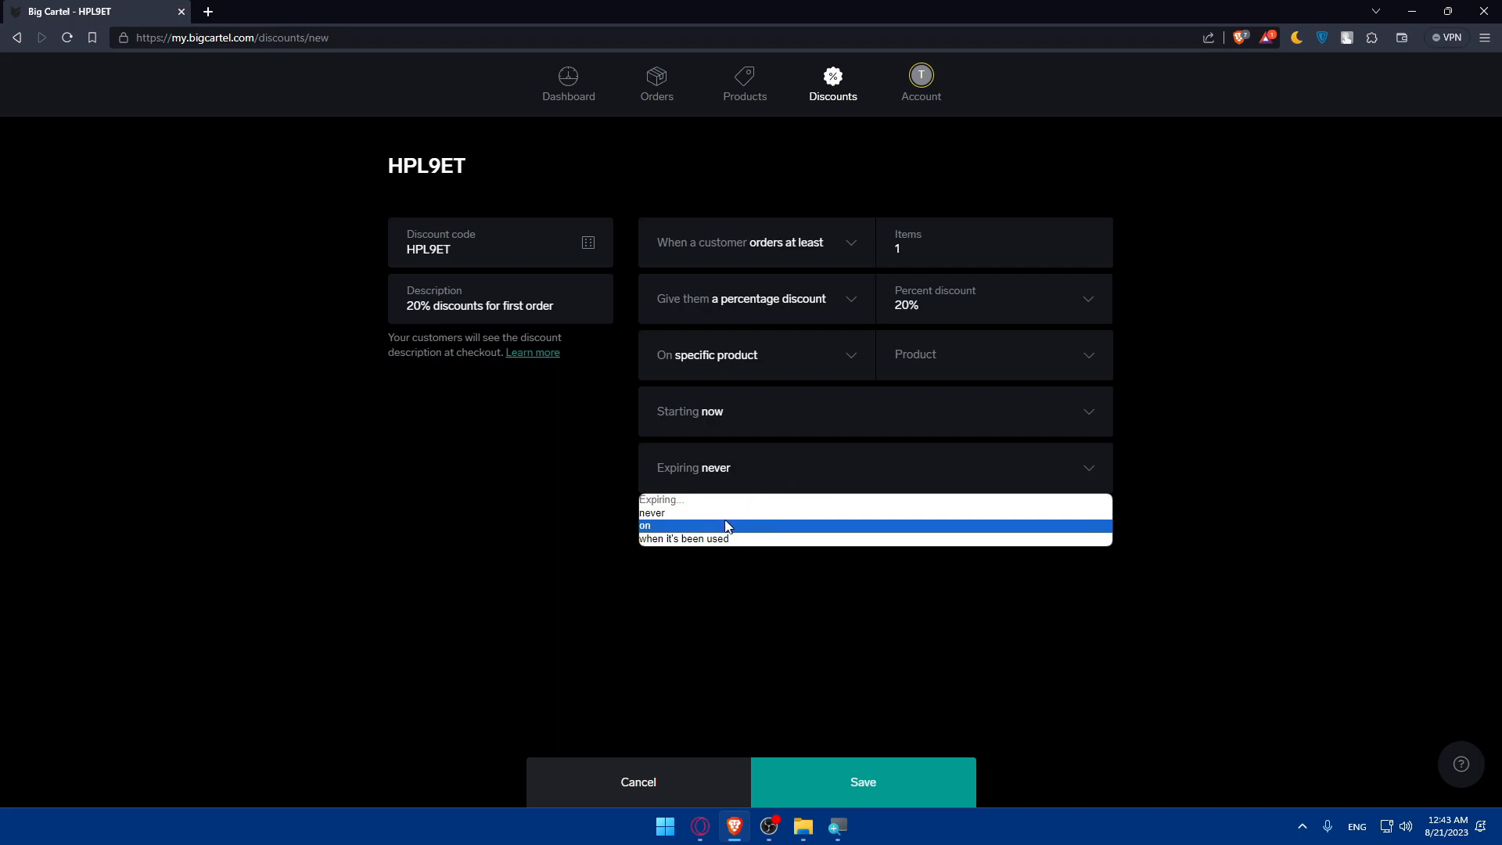
{"action": "left_click", "coordinate": [684, 537]}
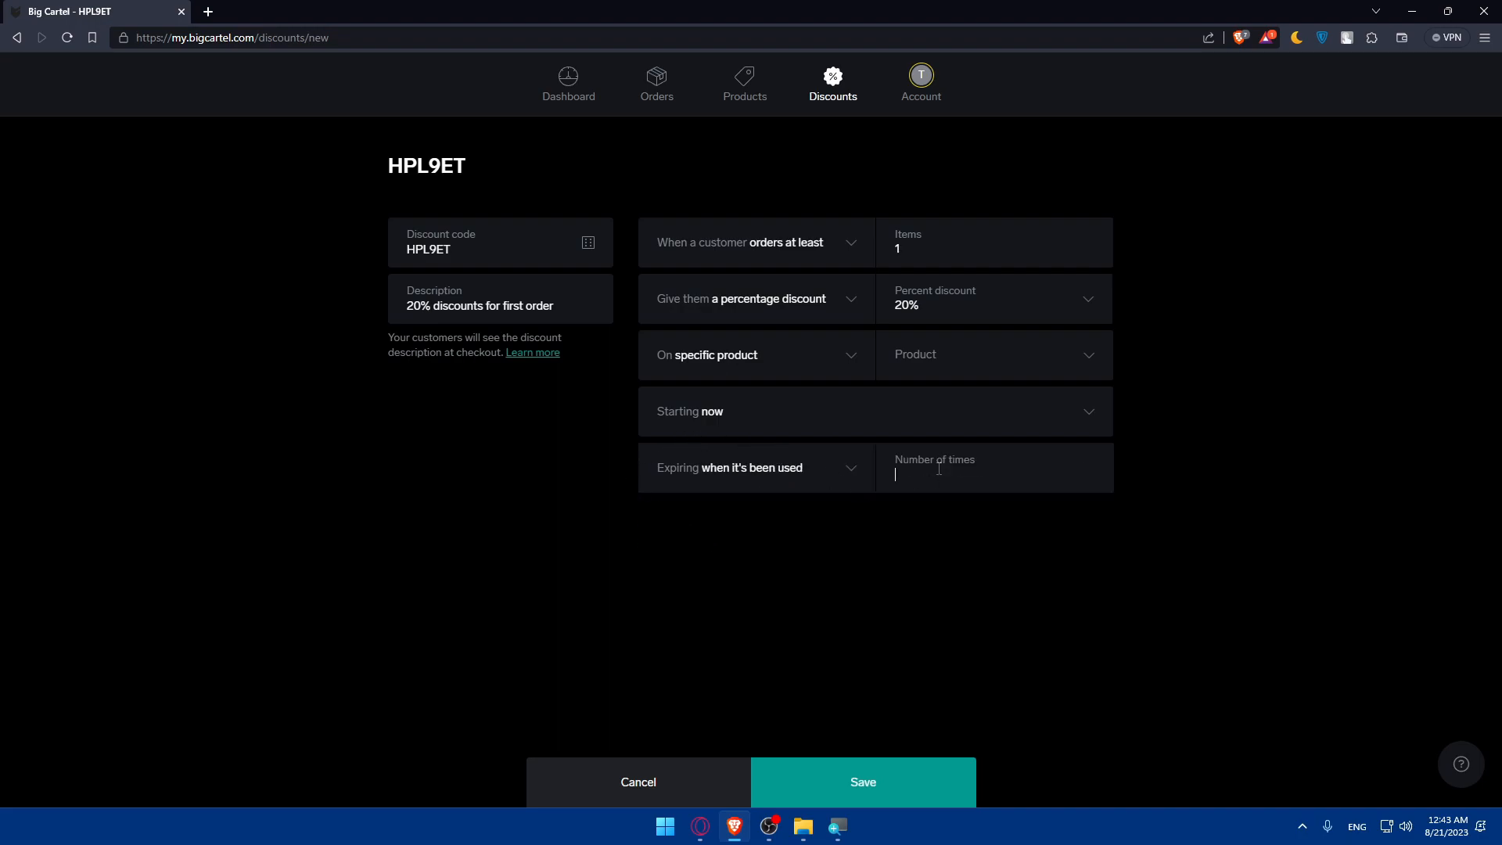
{"action": "type", "text": "1"}
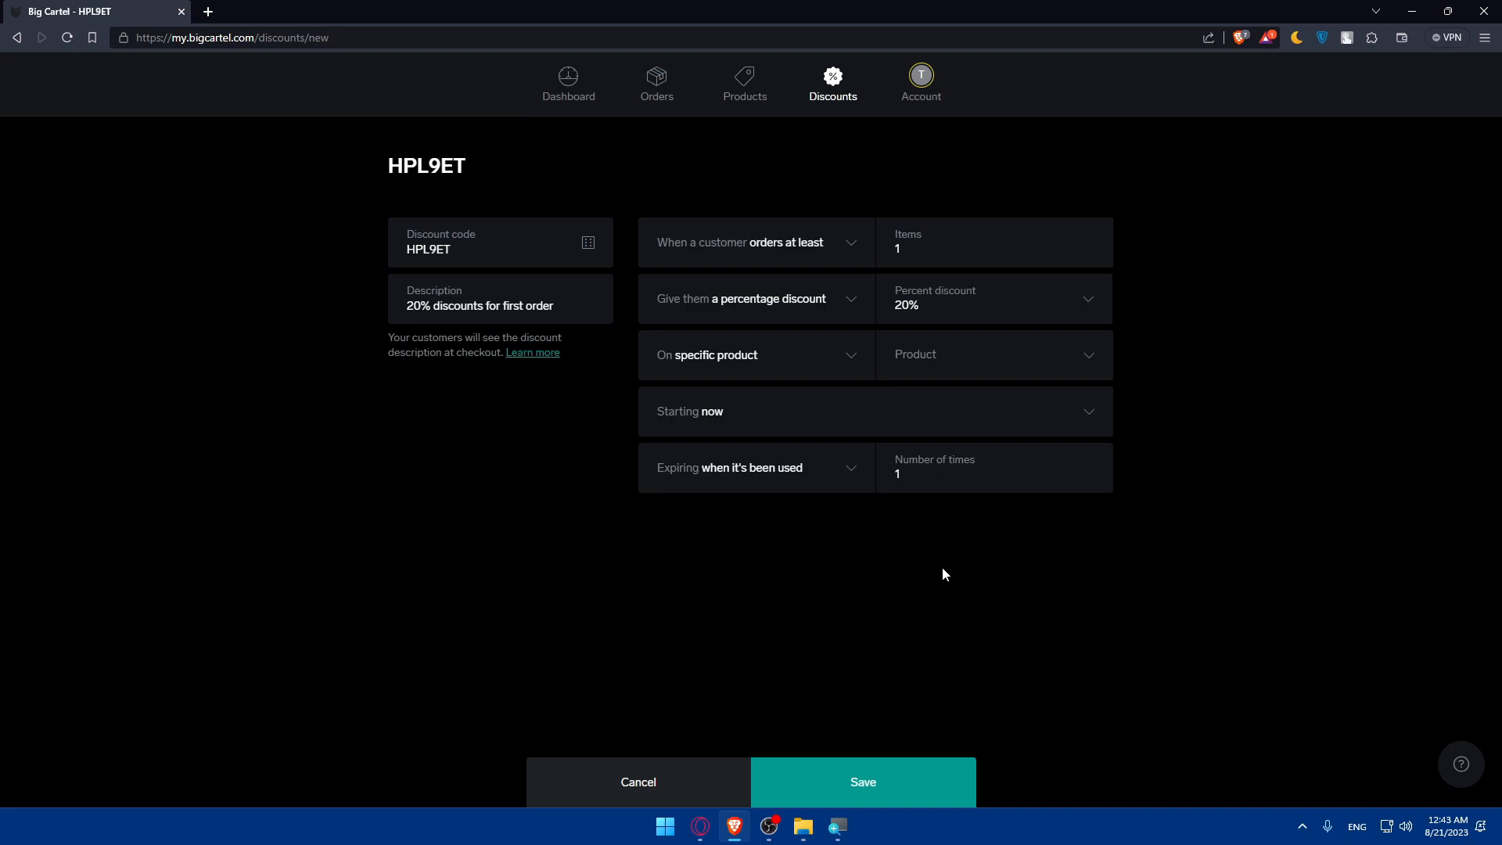
{"action": "left_click", "coordinate": [993, 354]}
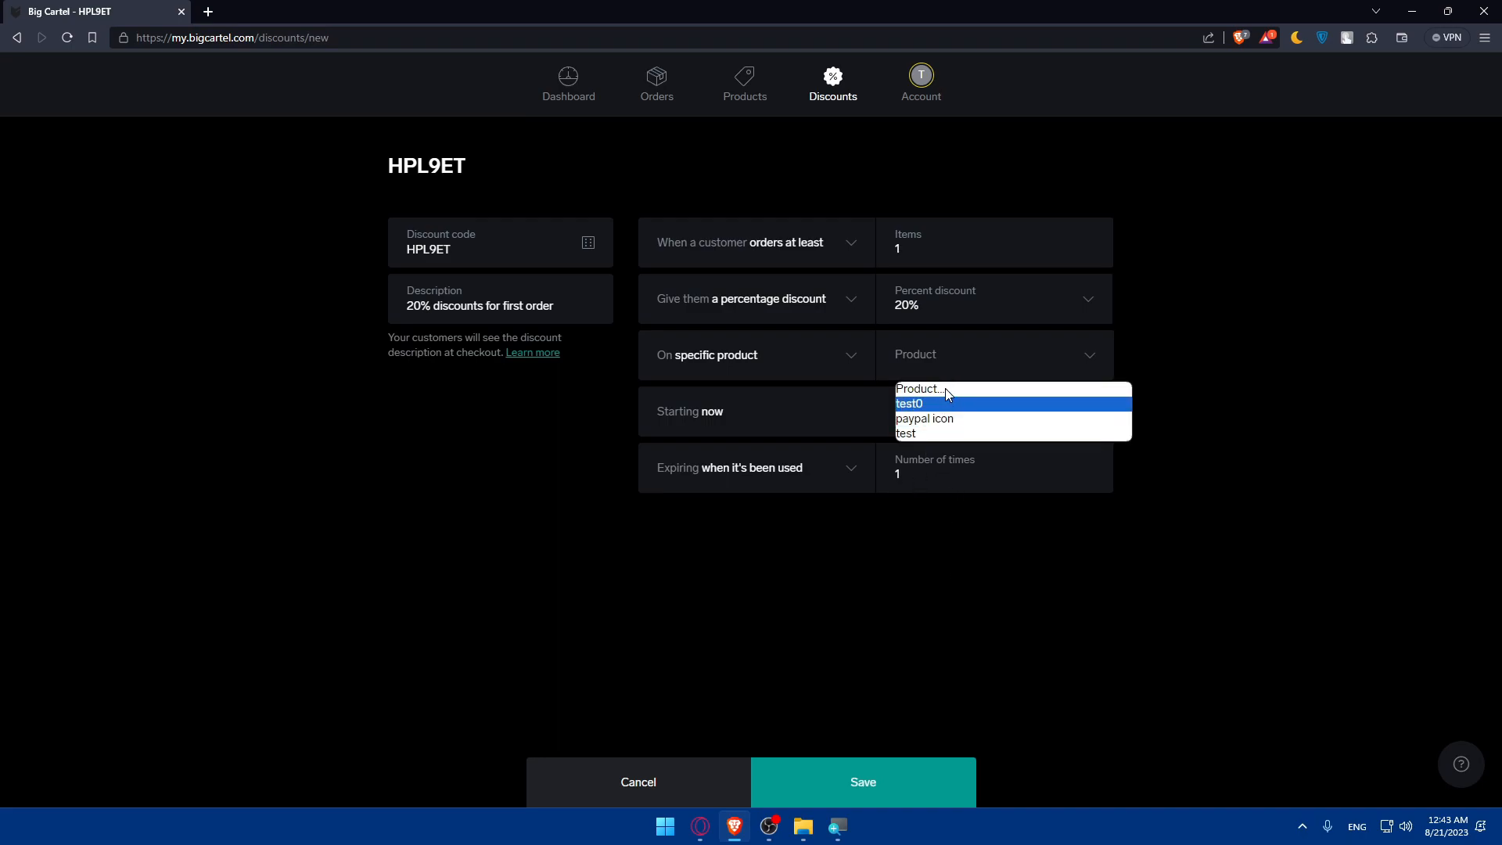
{"action": "left_click", "coordinate": [908, 402]}
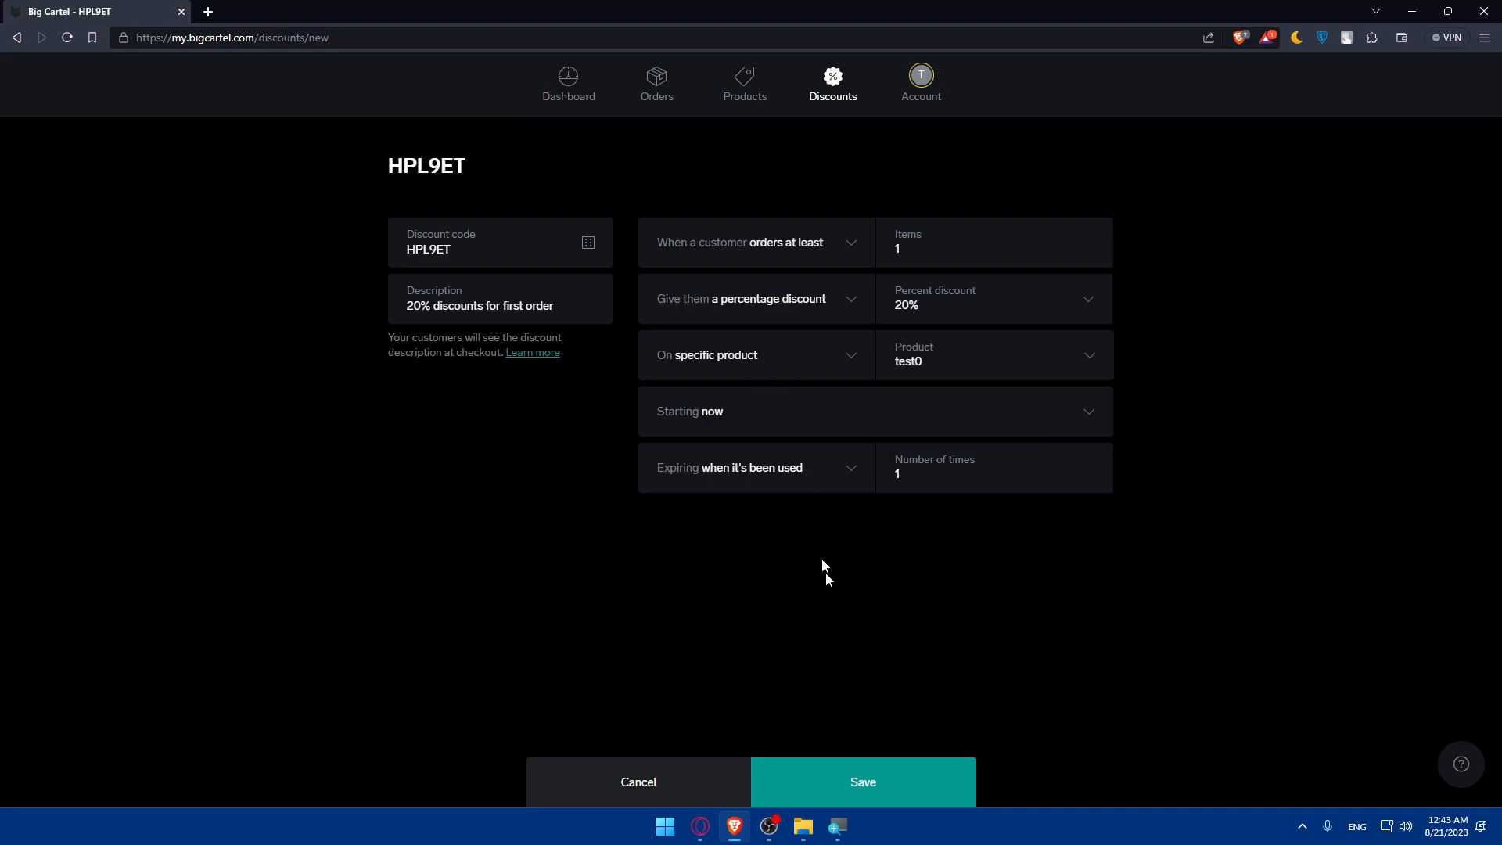
Save the HPL9ET discount and go to the store's Account page.
{"action": "left_click", "coordinate": [861, 782]}
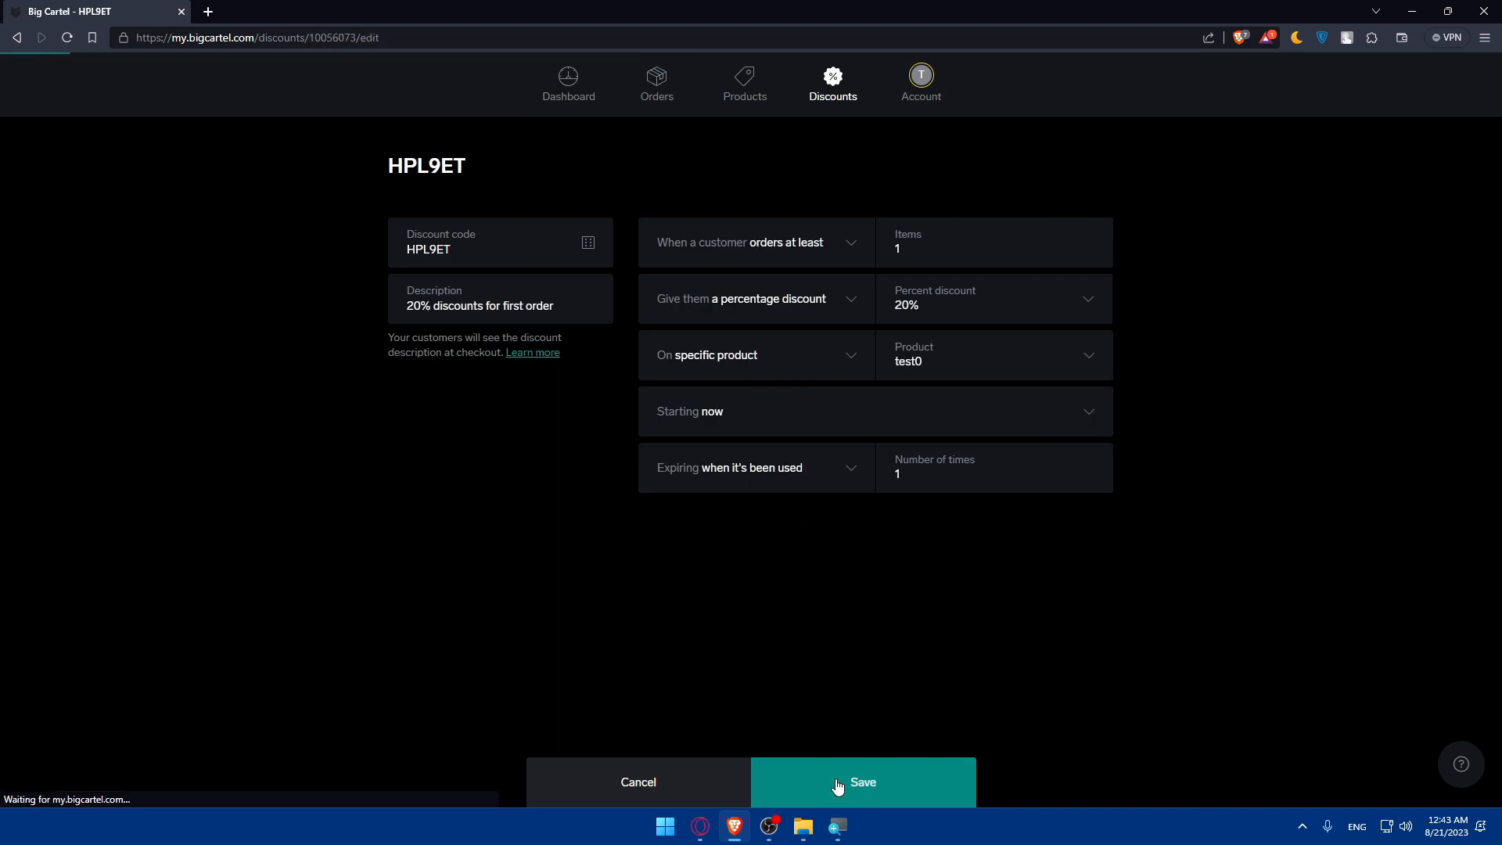
{"action": "left_click", "coordinate": [860, 781]}
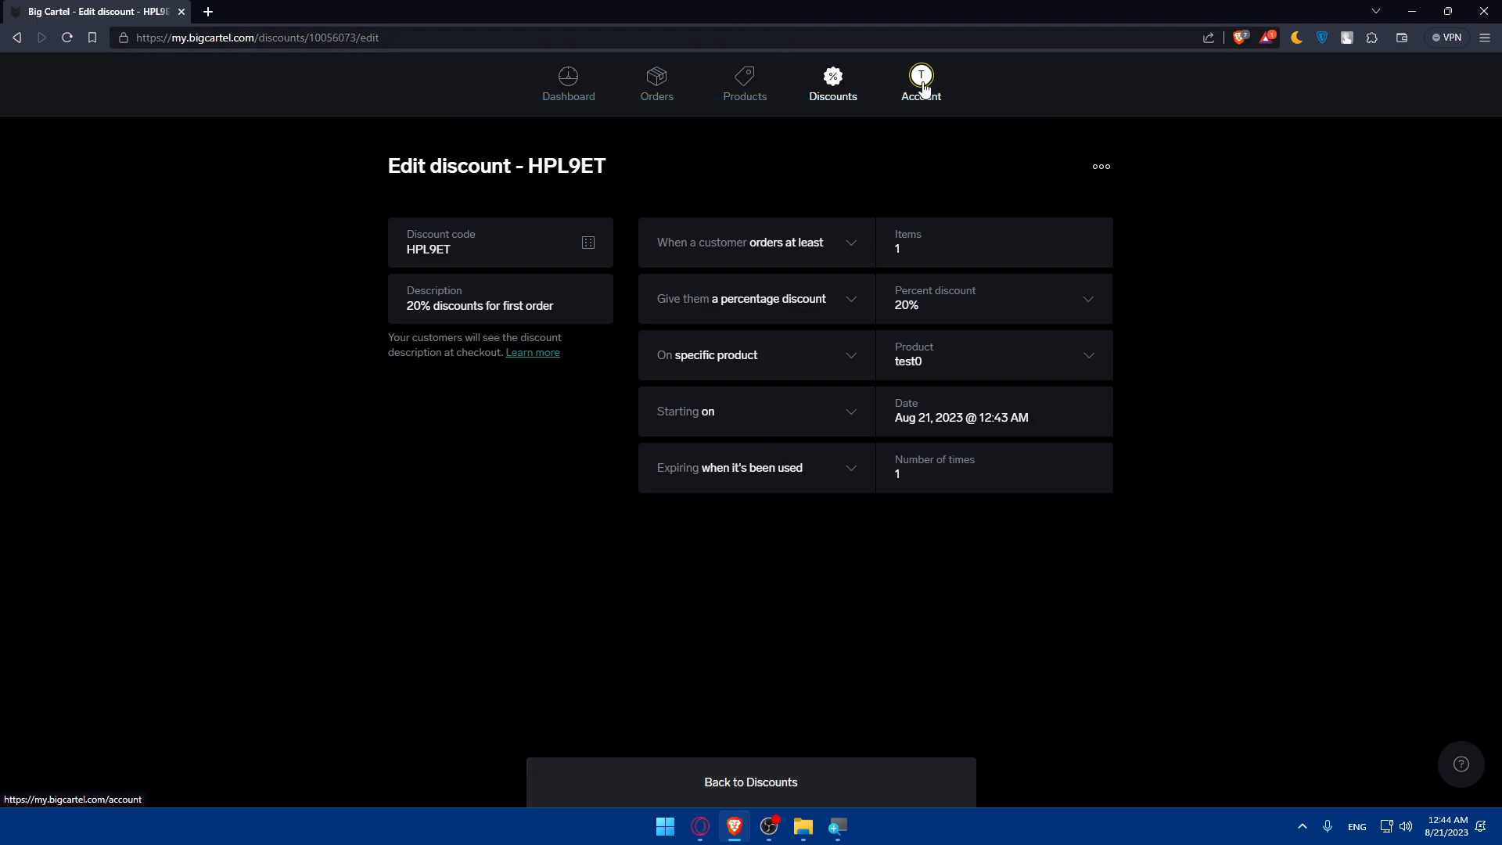
{"action": "left_click", "coordinate": [918, 82]}
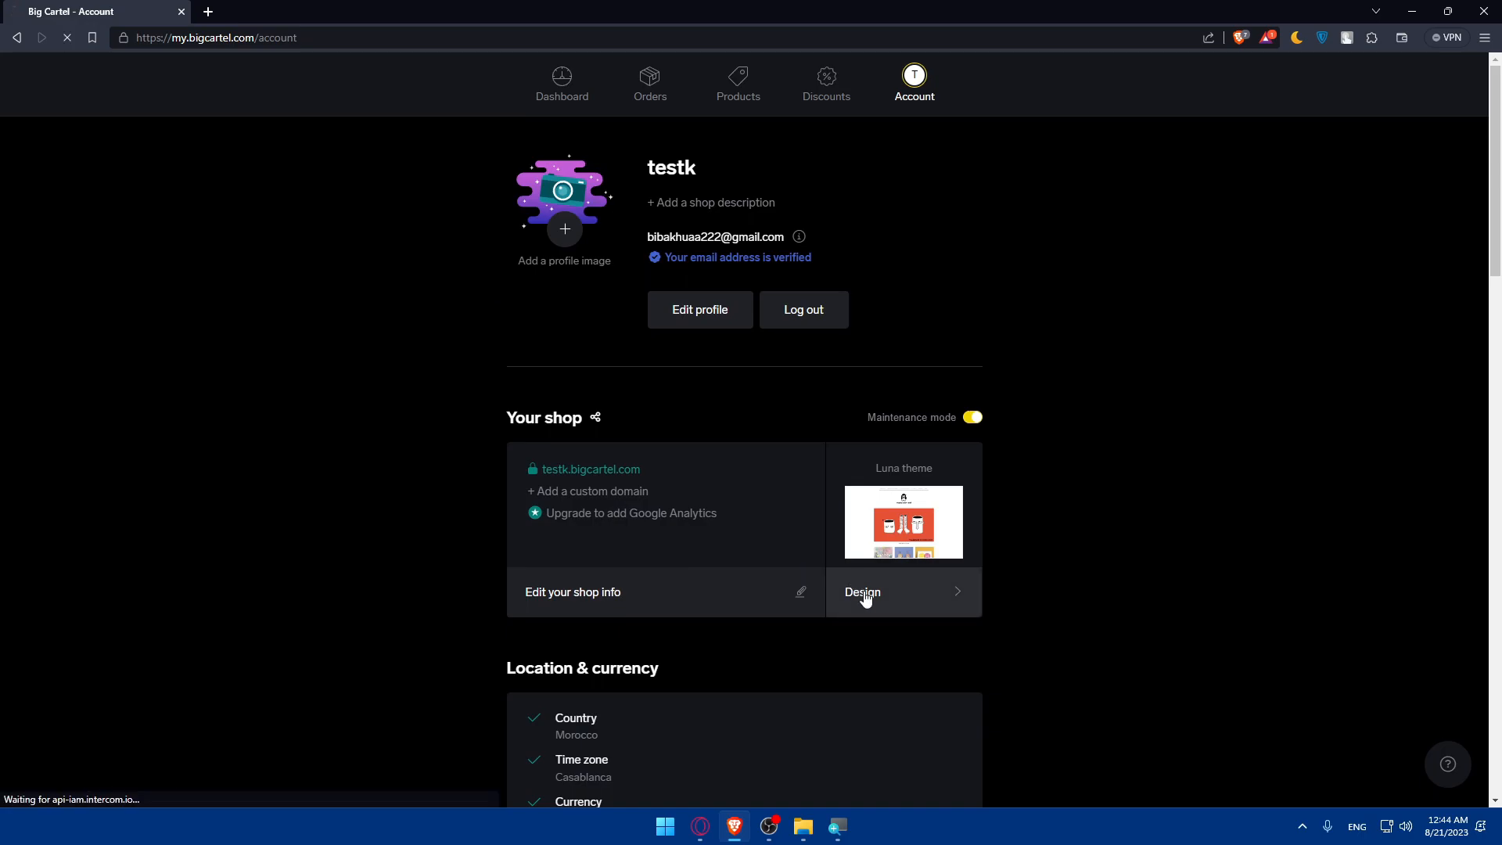
Open Design and preview the storefront home page at Tablet, then Desktop size.
{"action": "left_click", "coordinate": [862, 592]}
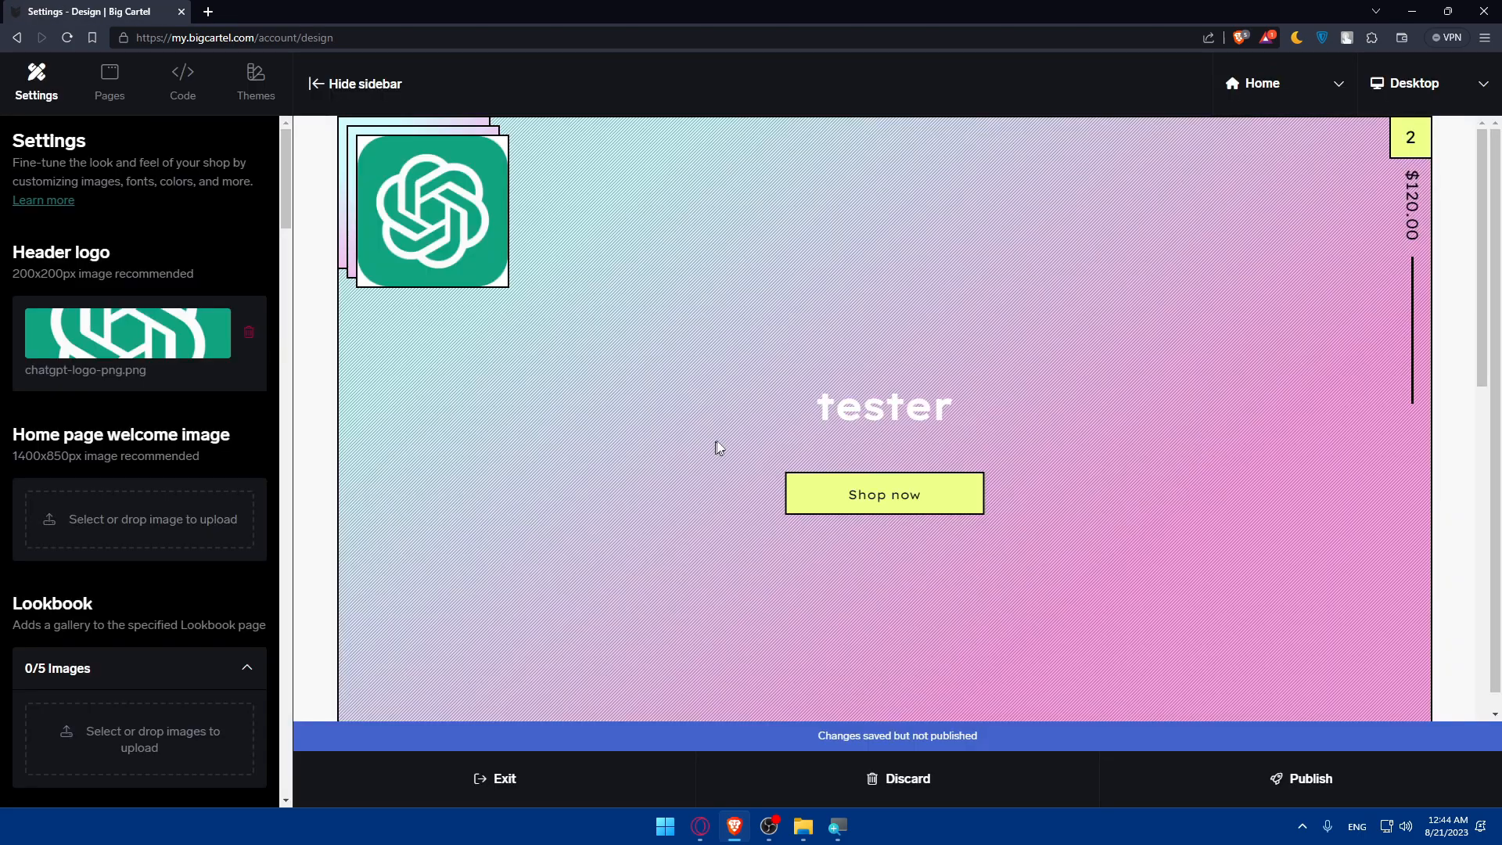
{"action": "mouse_move", "coordinate": [640, 584]}
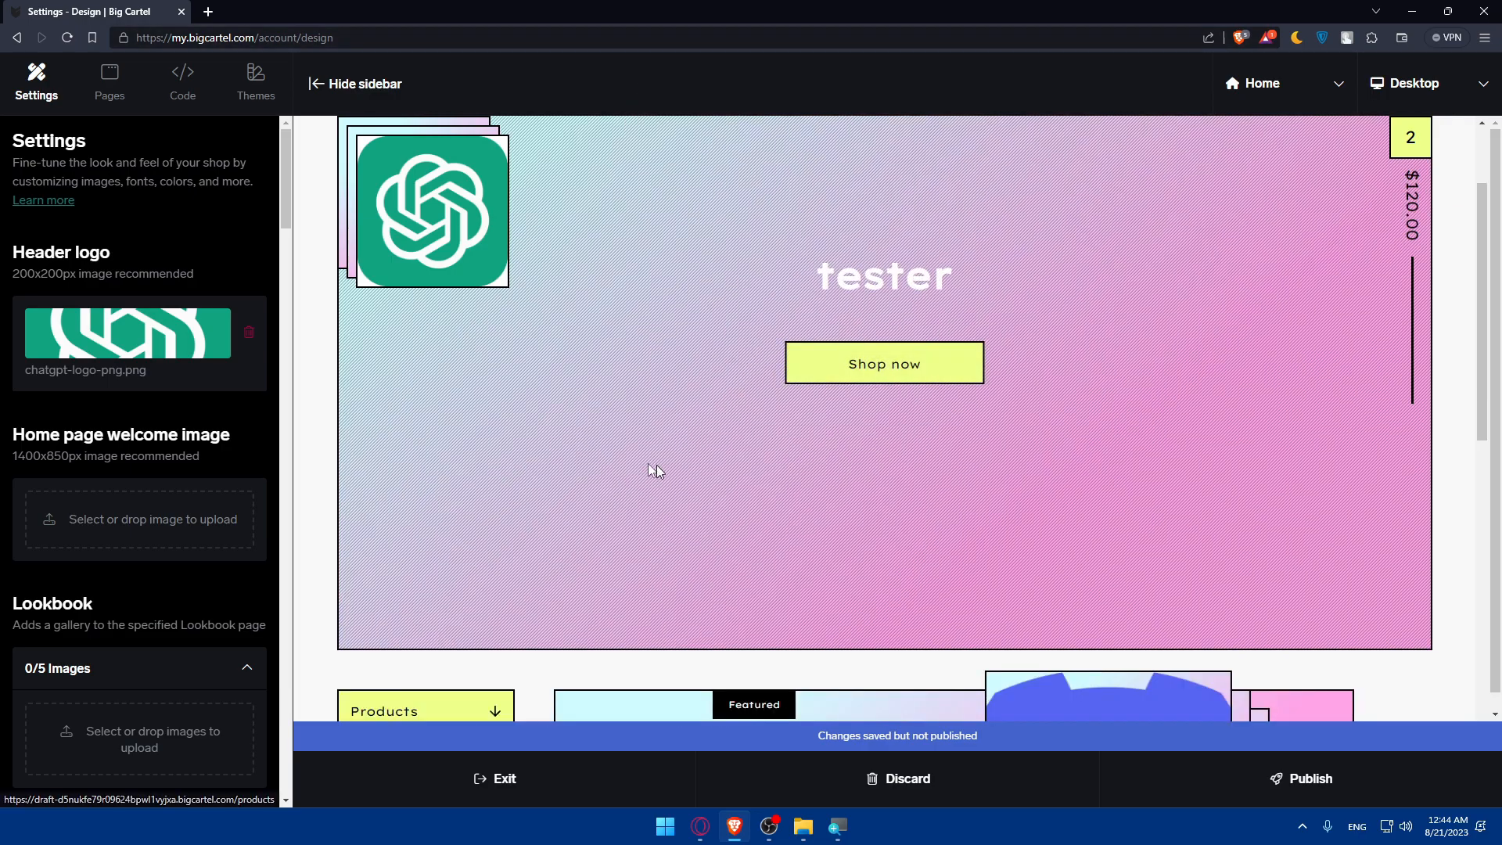
{"action": "scroll", "scroll_direction": "down", "scroll_amount": 3}
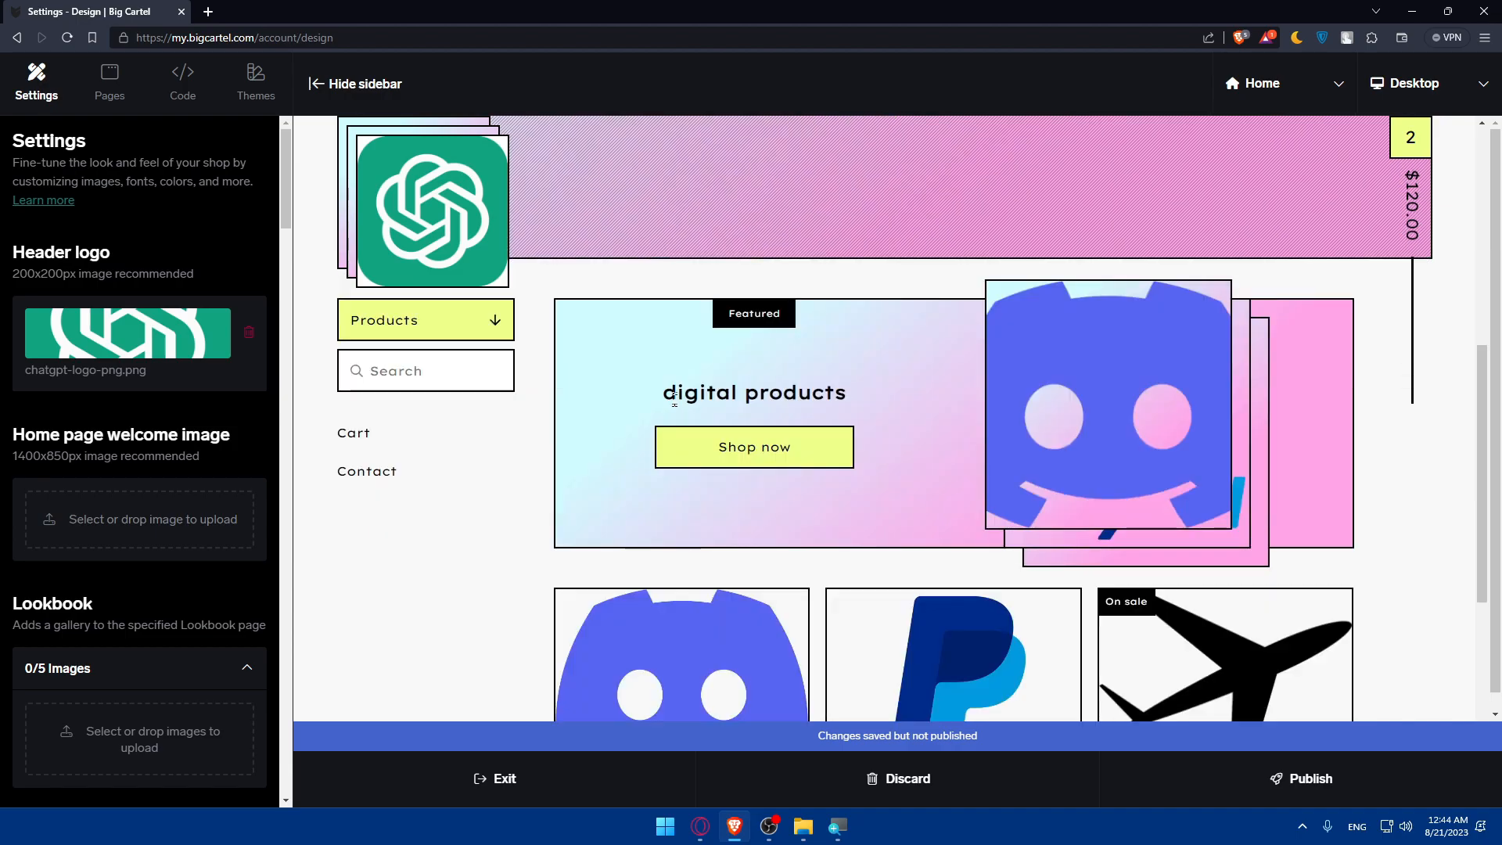
{"action": "scroll", "scroll_direction": "down", "scroll_amount": 3}
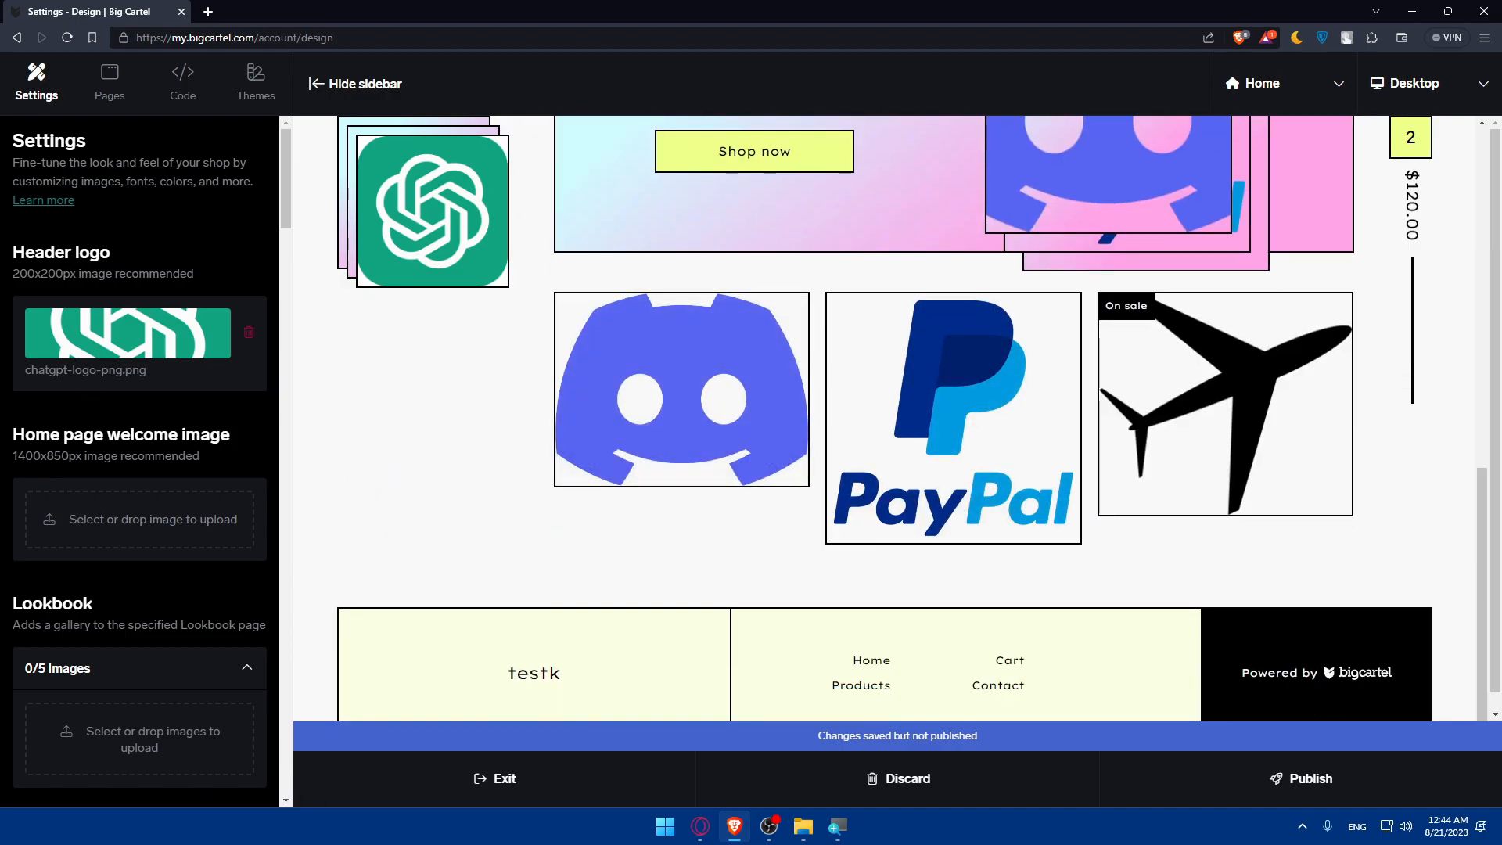
{"action": "mouse_move", "coordinate": [1470, 223]}
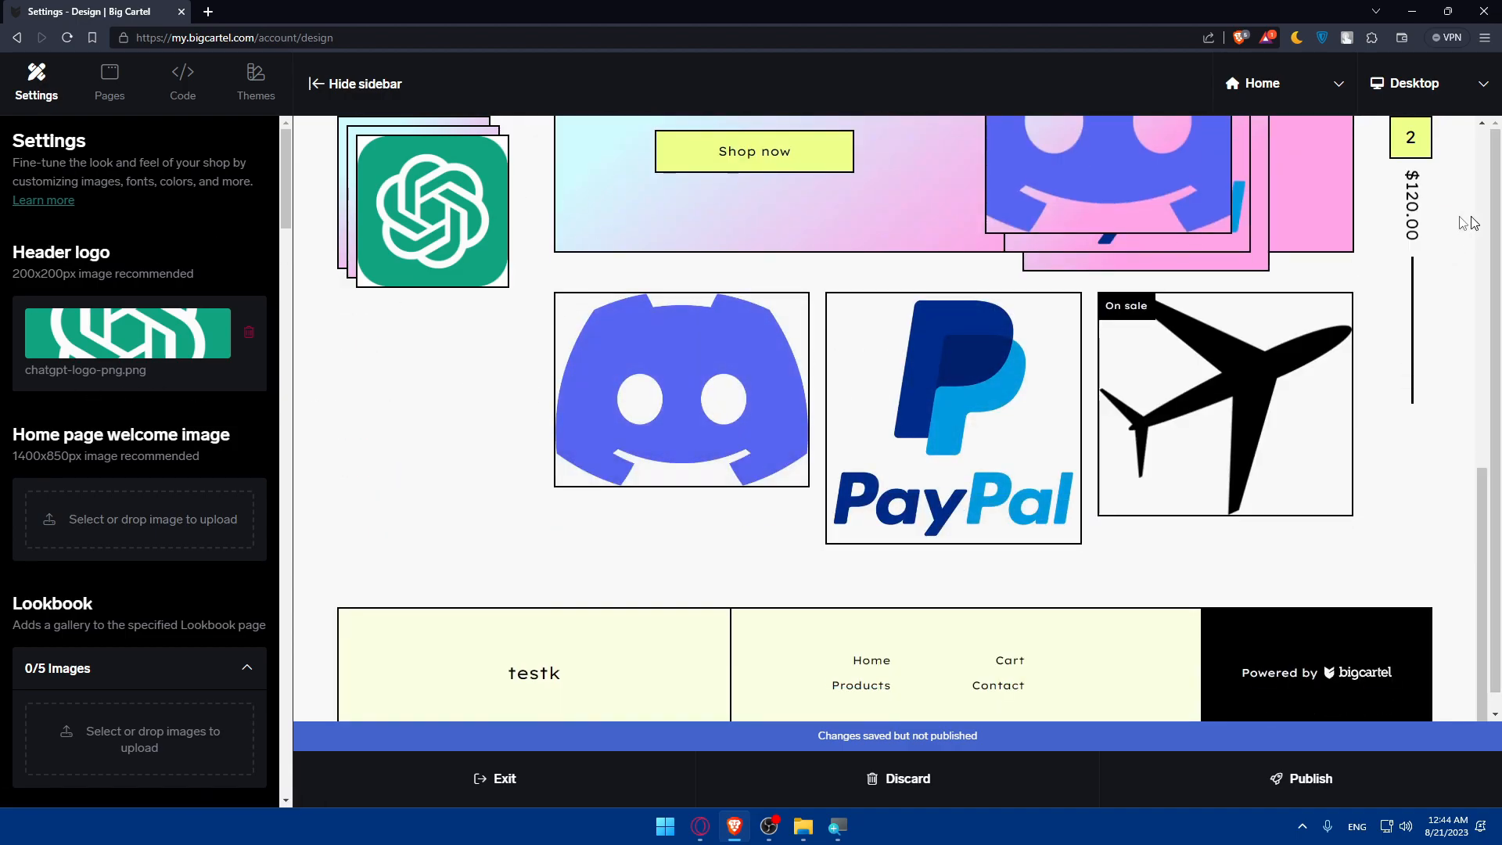
{"action": "left_click", "coordinate": [1427, 83]}
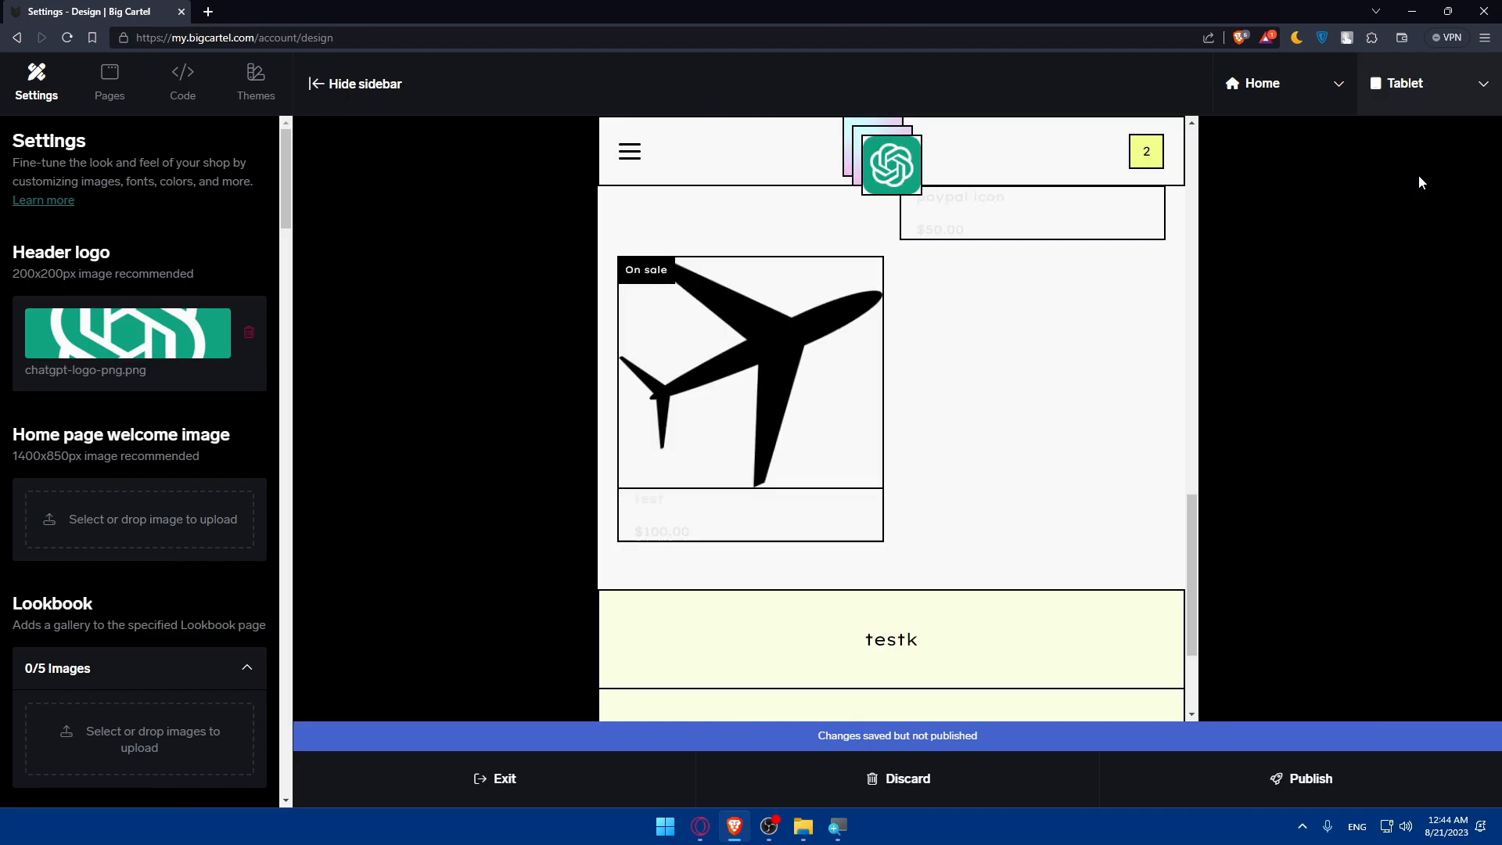
{"action": "left_click", "coordinate": [1426, 84]}
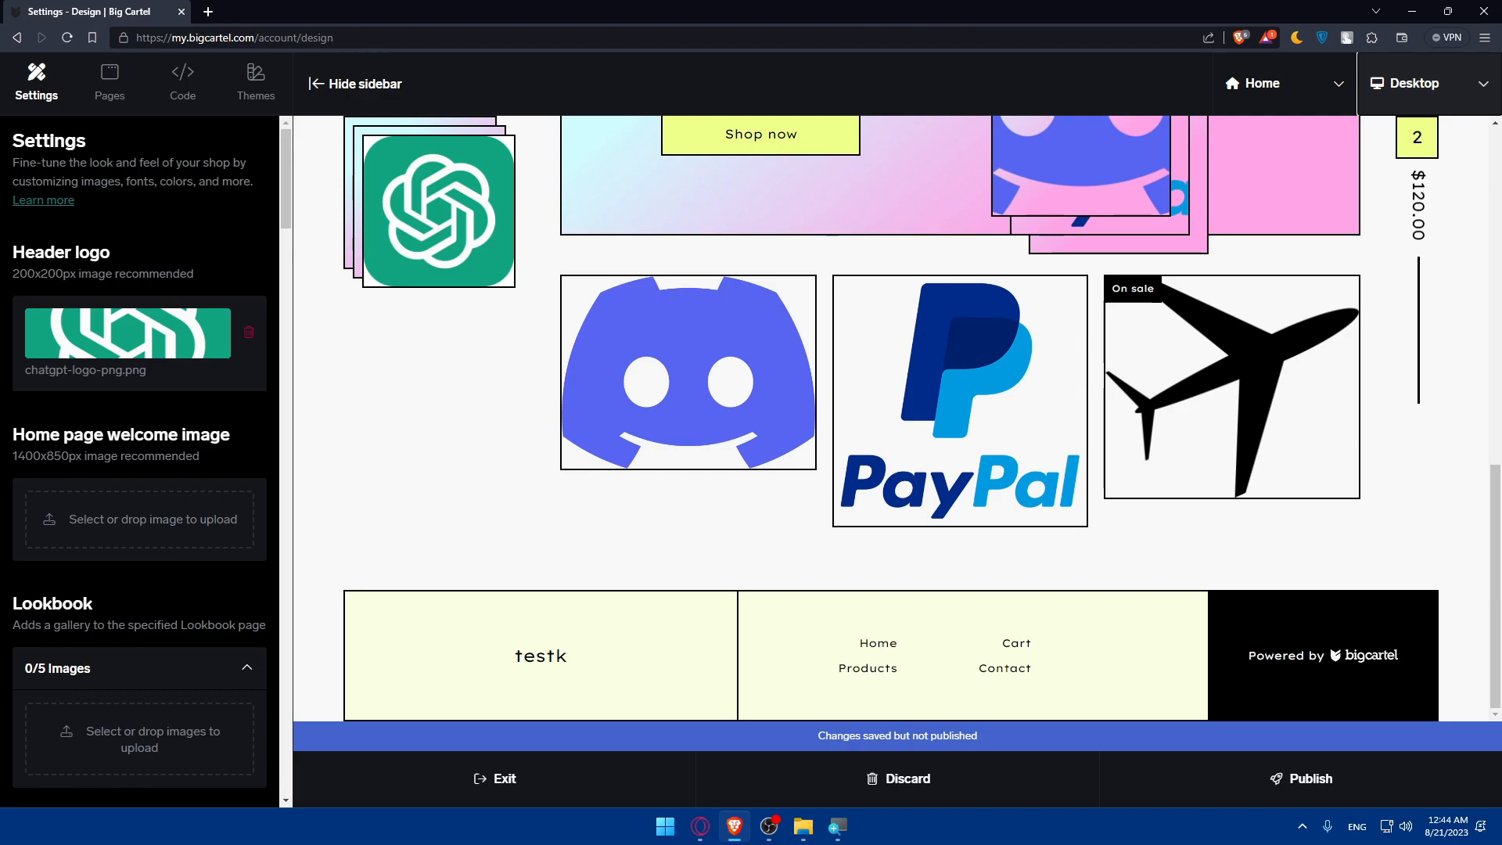
{"action": "mouse_move", "coordinate": [1301, 794]}
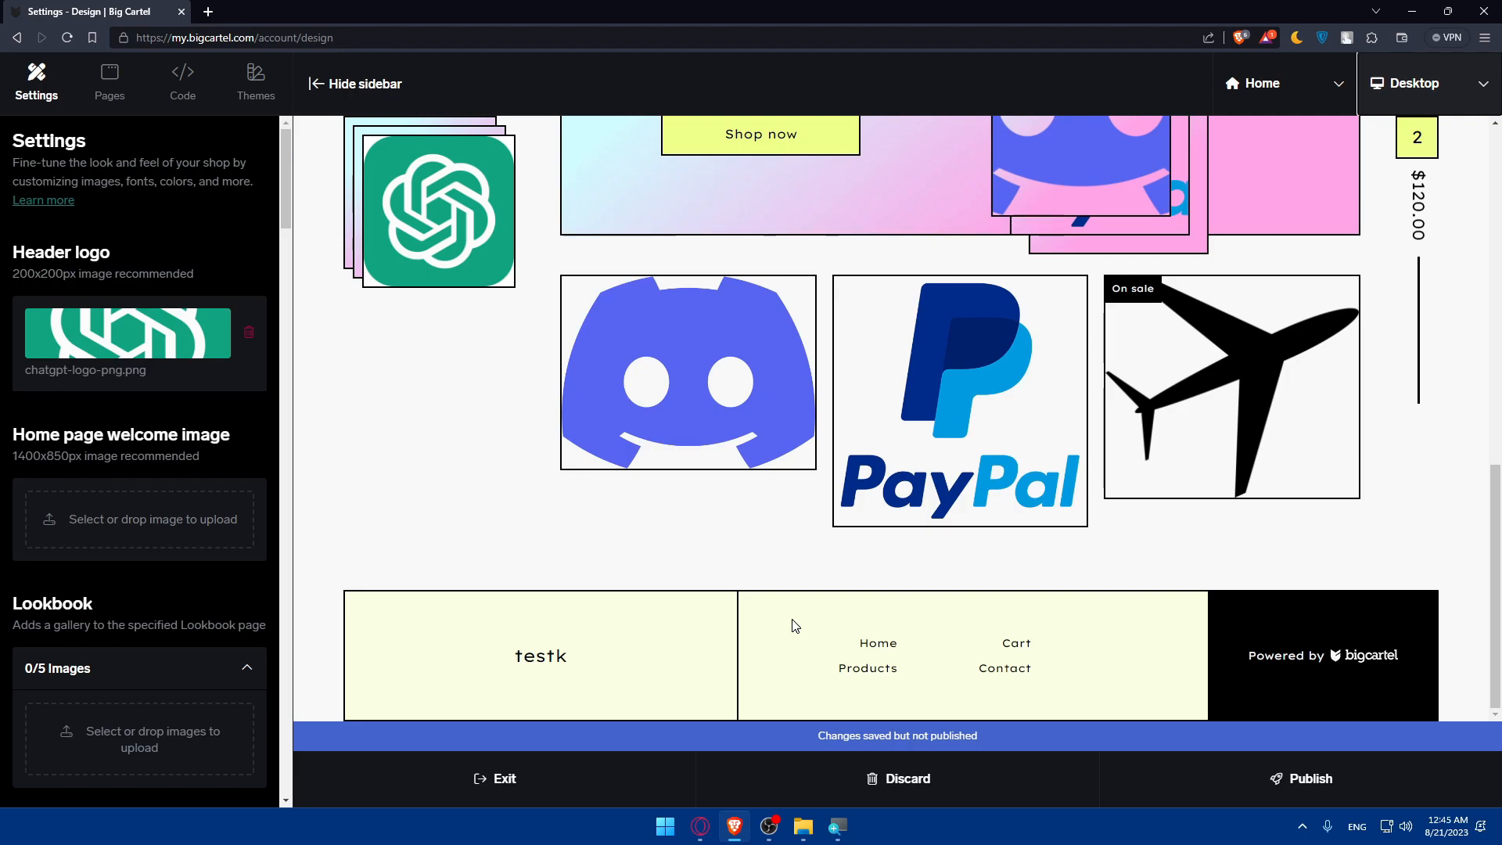
{"action": "mouse_move", "coordinate": [1006, 390]}
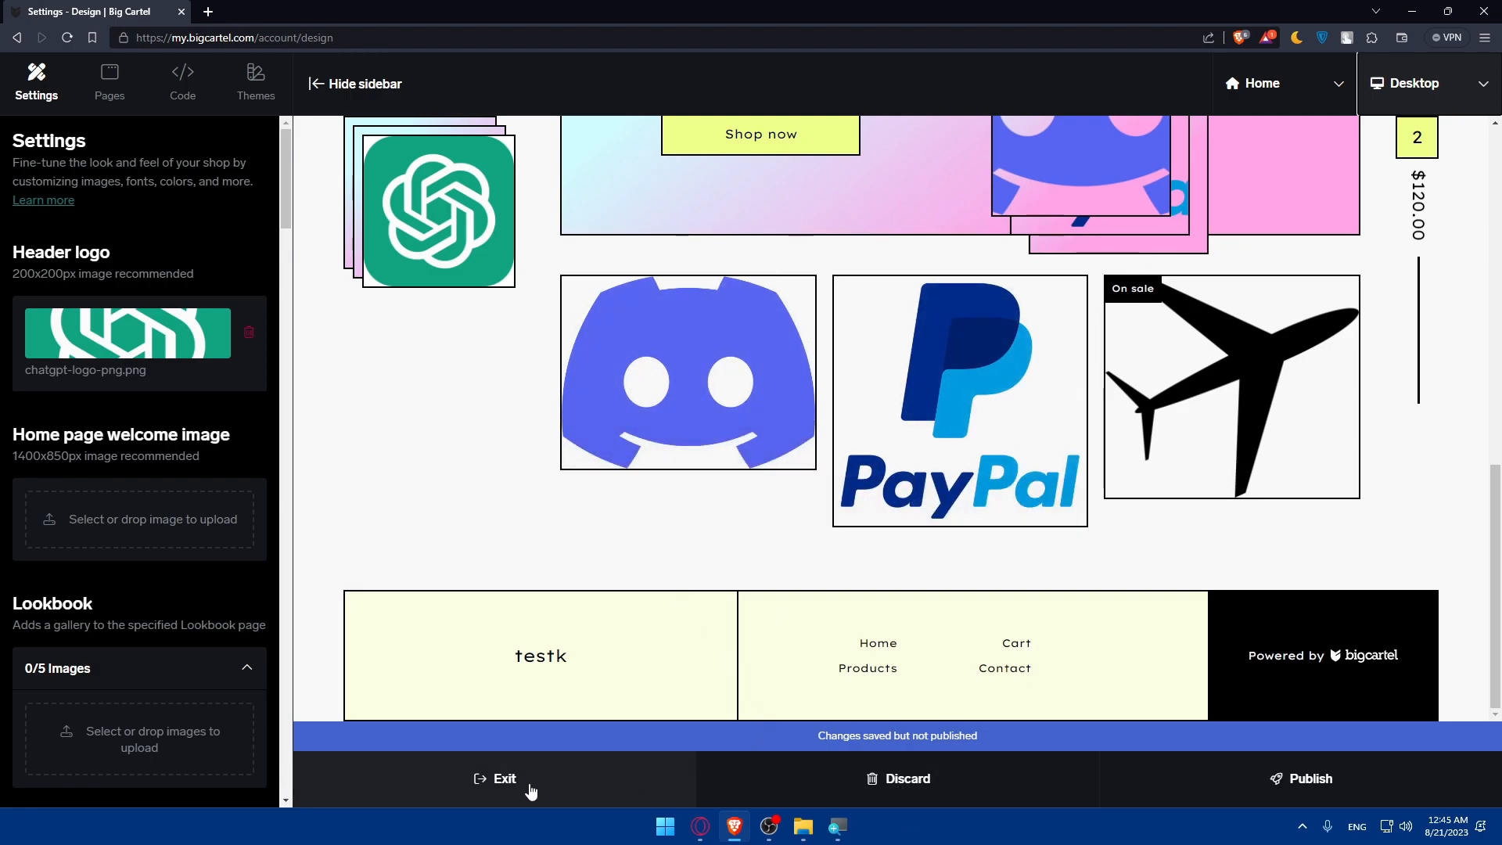
Exit the design editor and open the Help center from the Account page.
{"action": "left_click", "coordinate": [495, 777]}
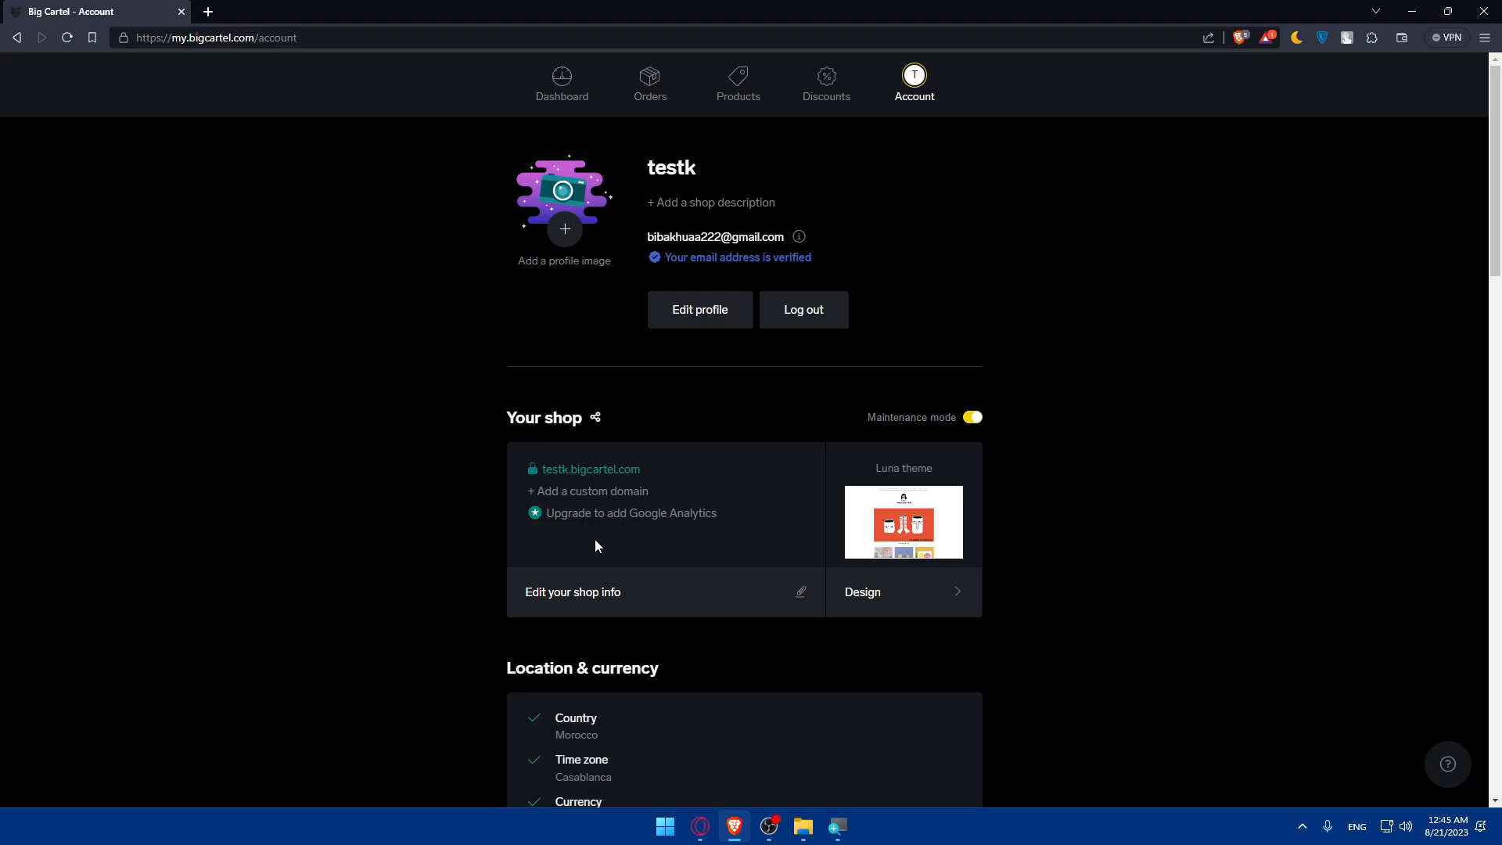
{"action": "left_click", "coordinate": [1446, 763]}
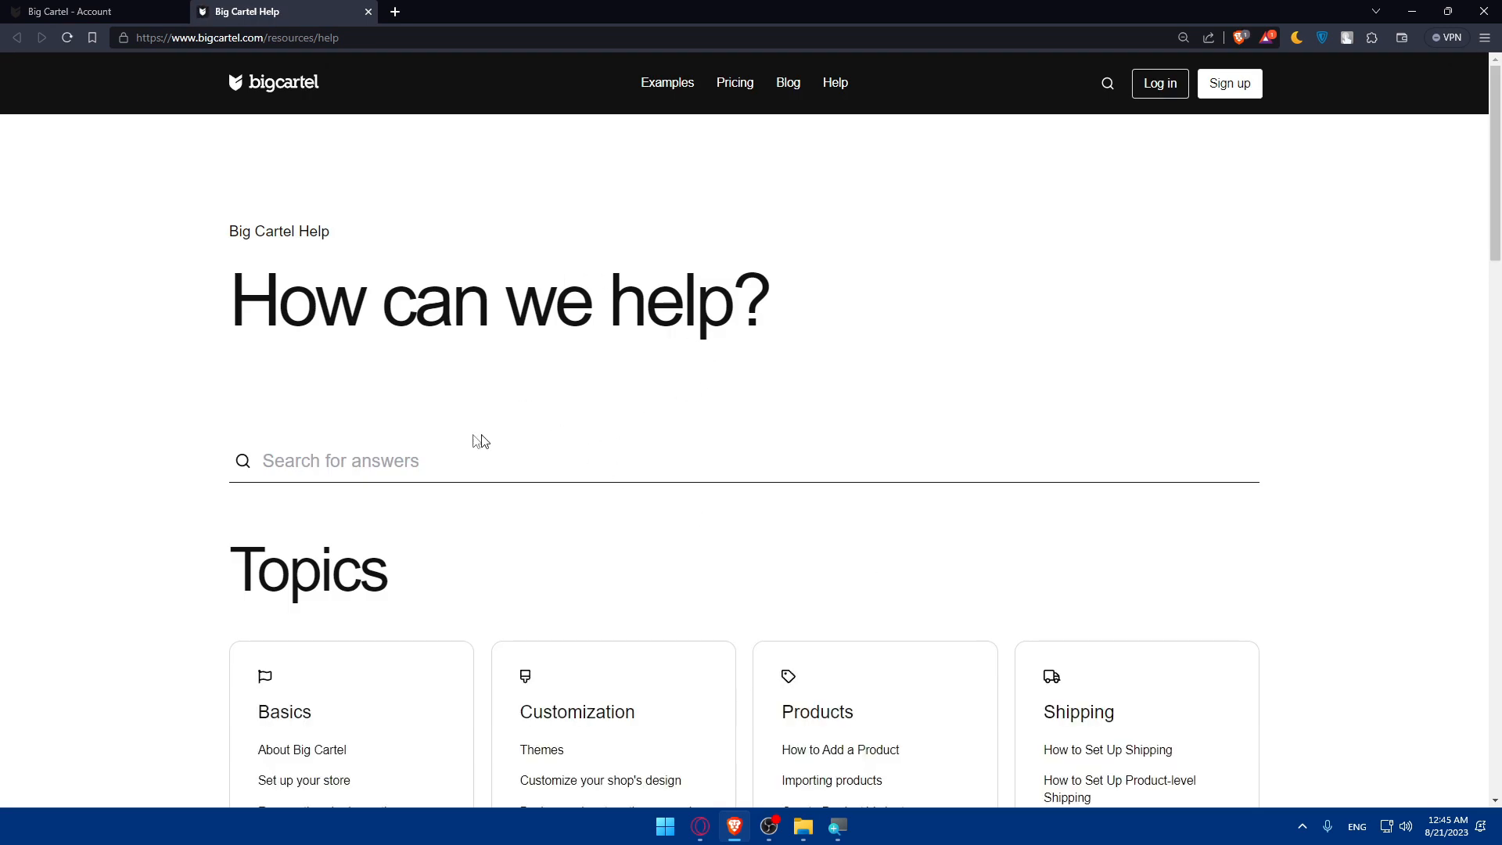
Scroll through the Help Topics page, then close the Big Cartel Help tab.
{"action": "scroll", "scroll_direction": "down", "scroll_amount": 3}
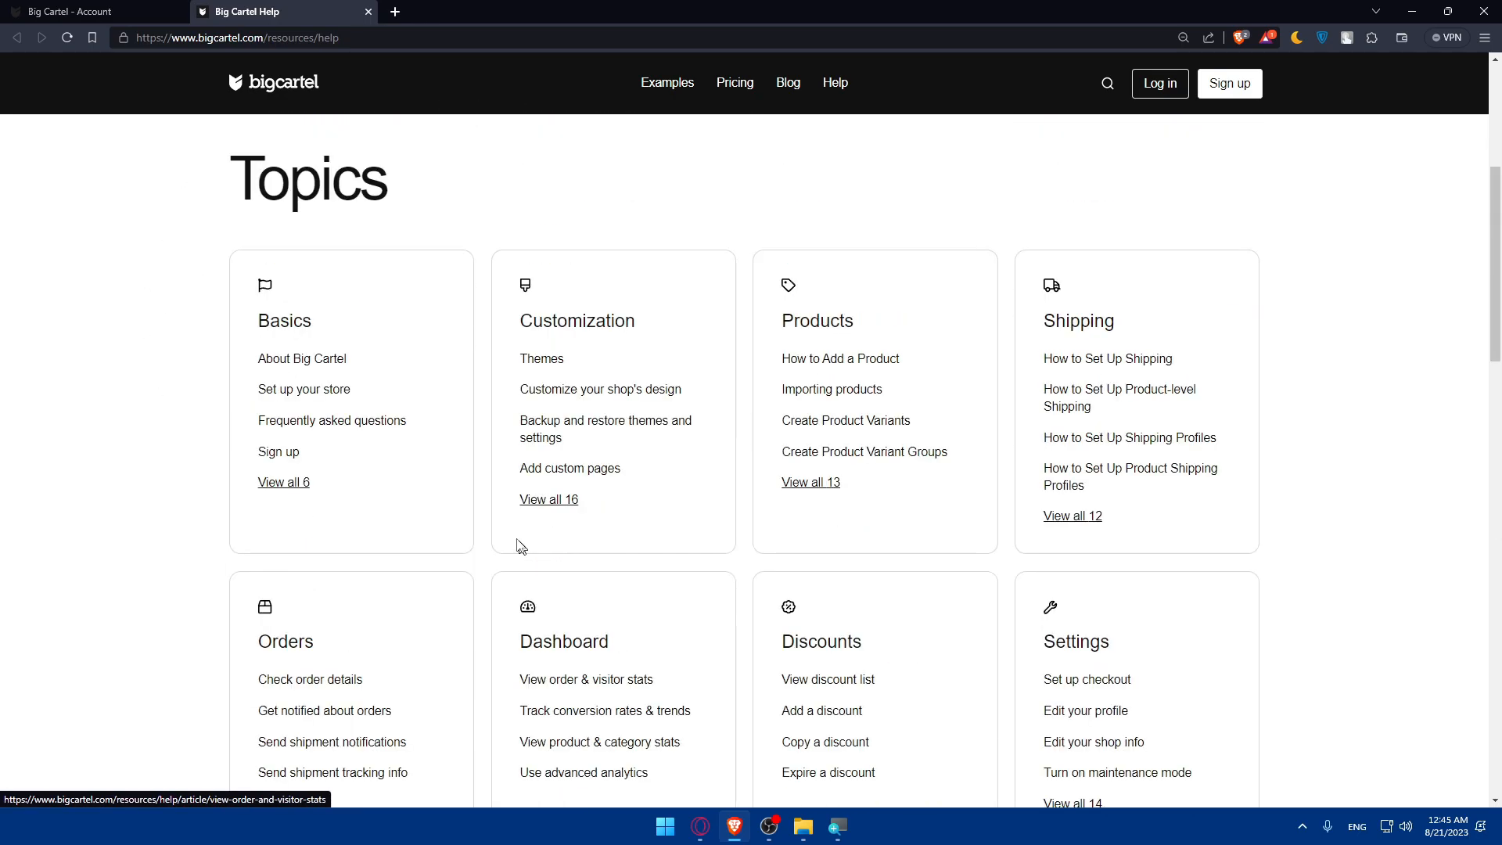
{"action": "mouse_move", "coordinate": [569, 468]}
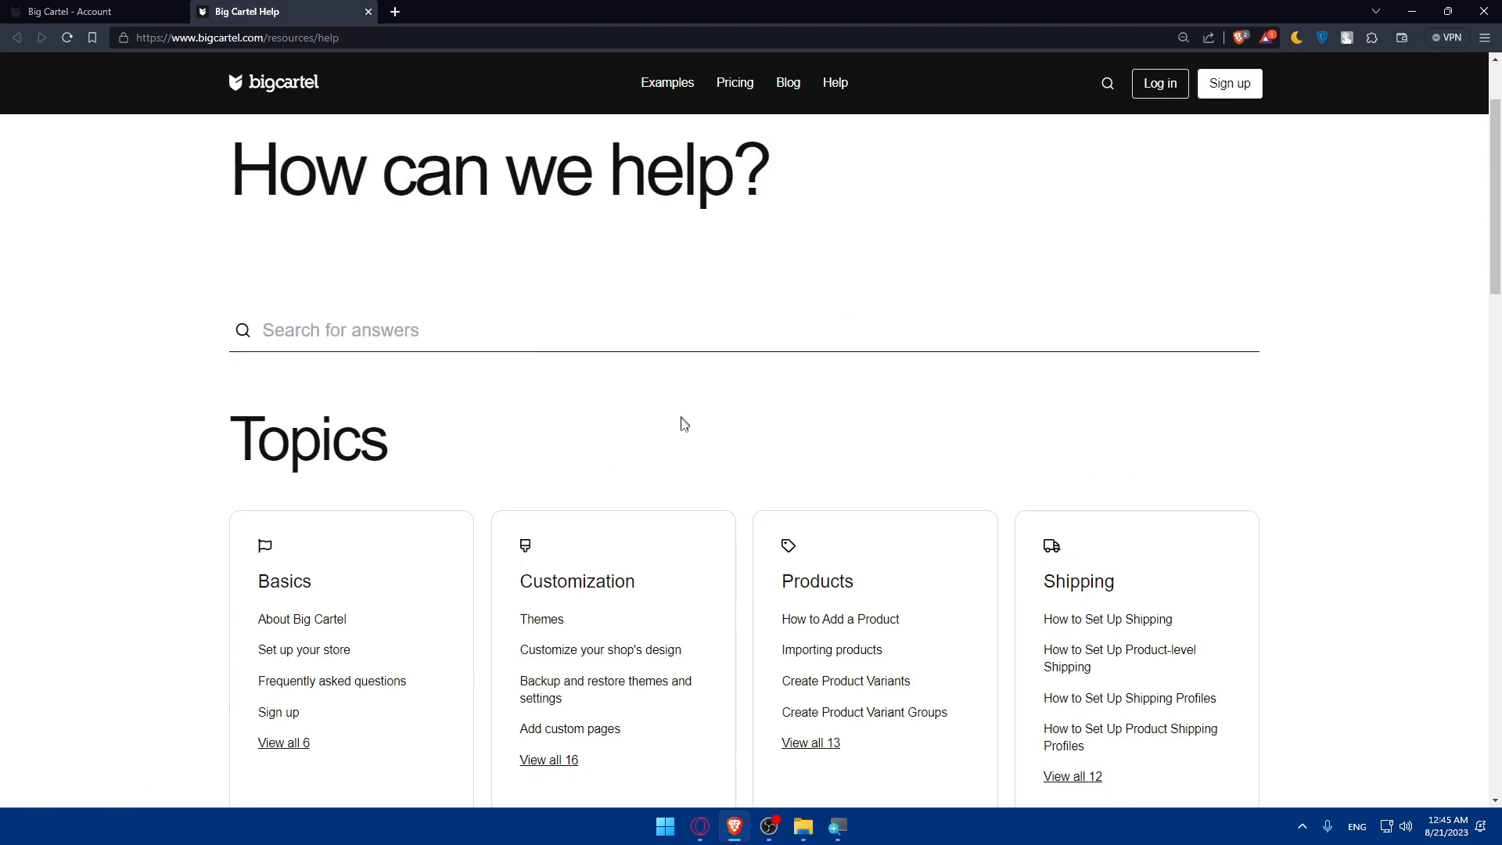
{"action": "mouse_move", "coordinate": [785, 490]}
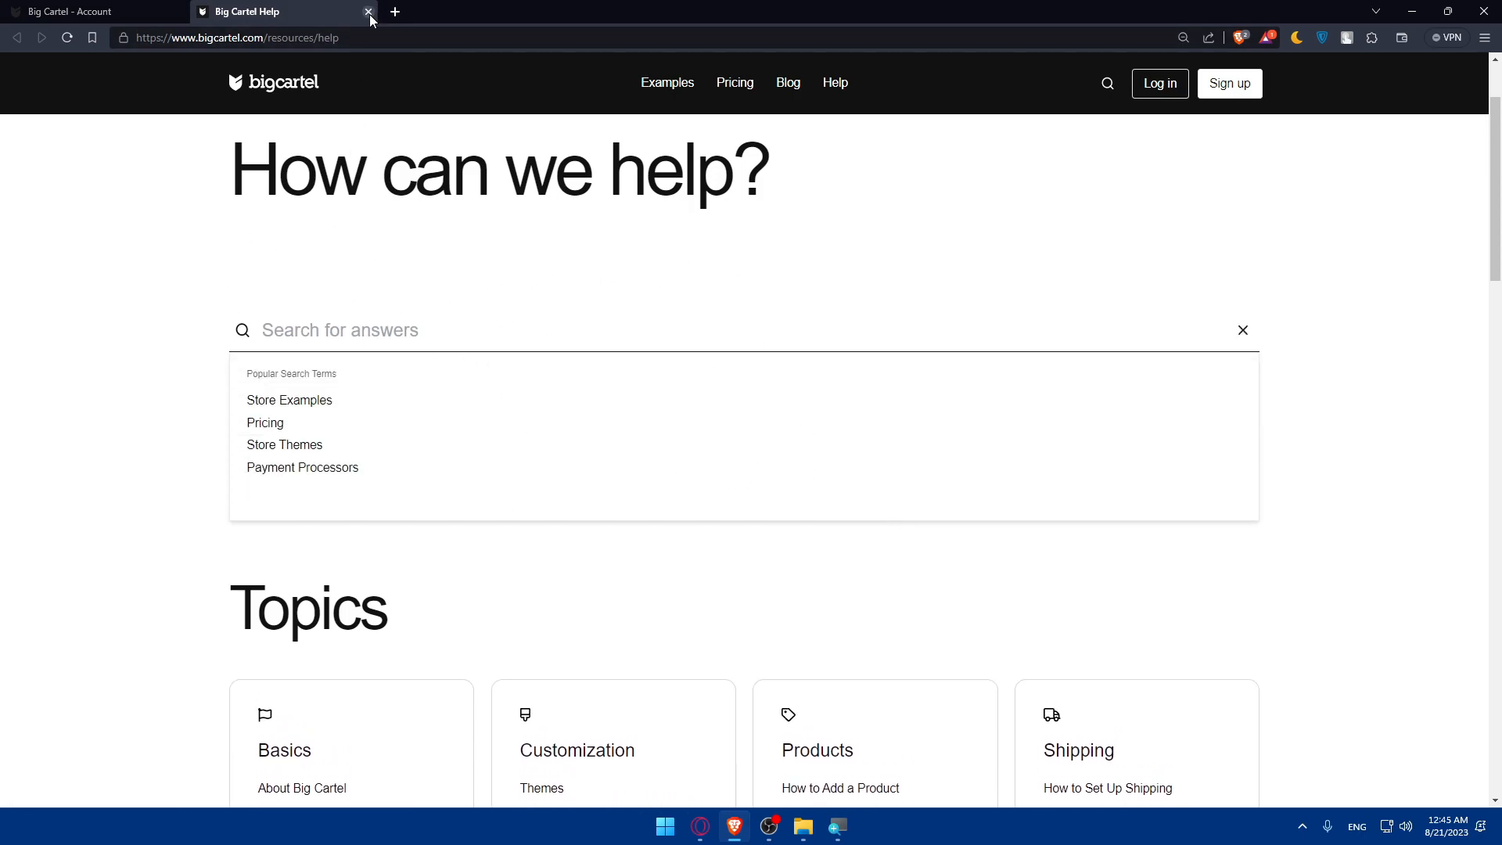
{"action": "left_click", "coordinate": [368, 10]}
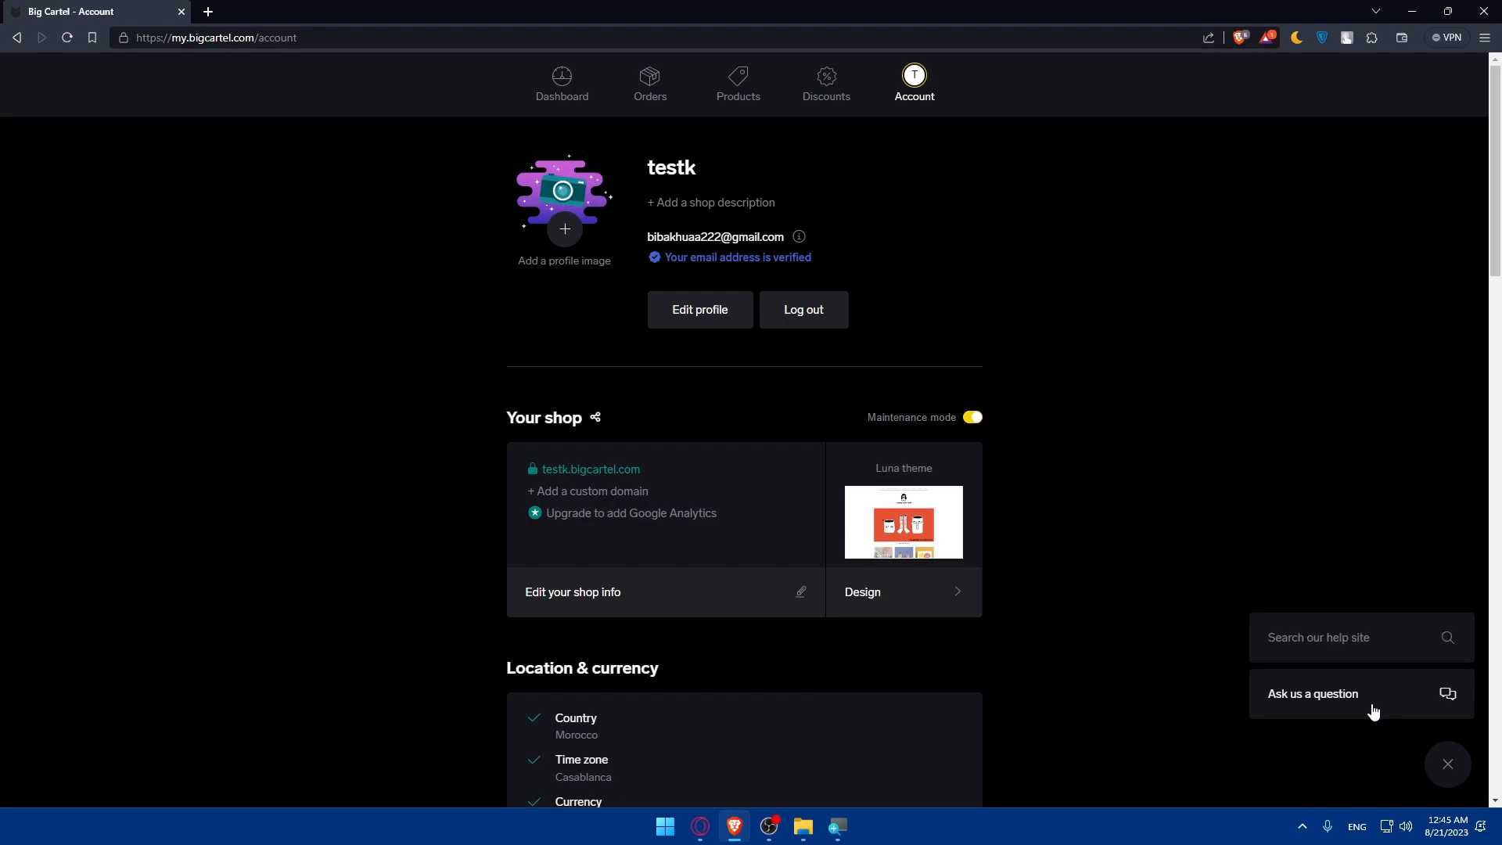
Choose 'Ask us a question' to open the Intercom support chat window.
{"action": "left_click", "coordinate": [1311, 693]}
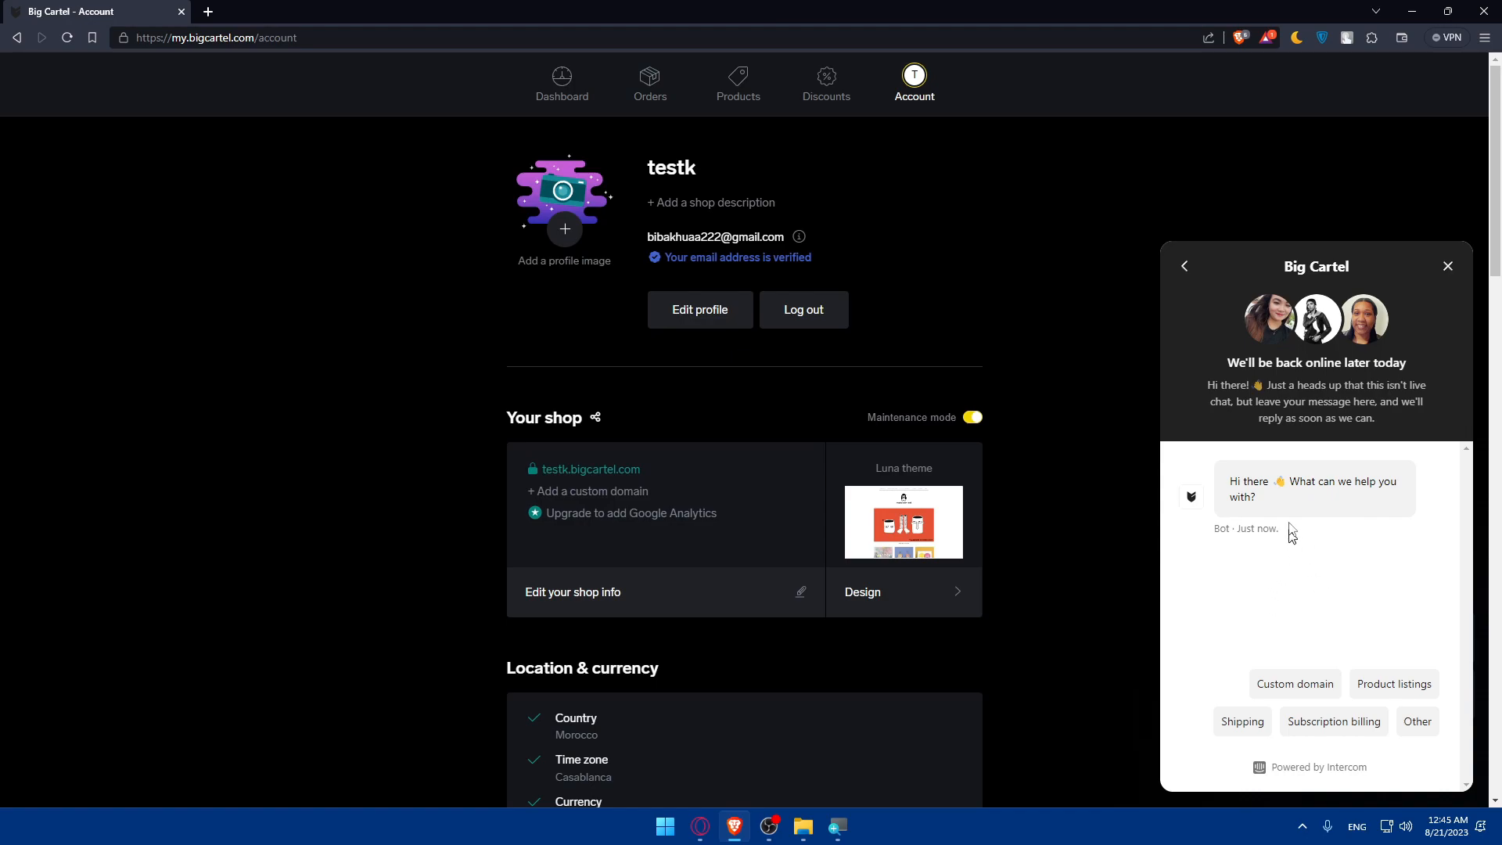
{"action": "double_click", "coordinate": [1315, 362]}
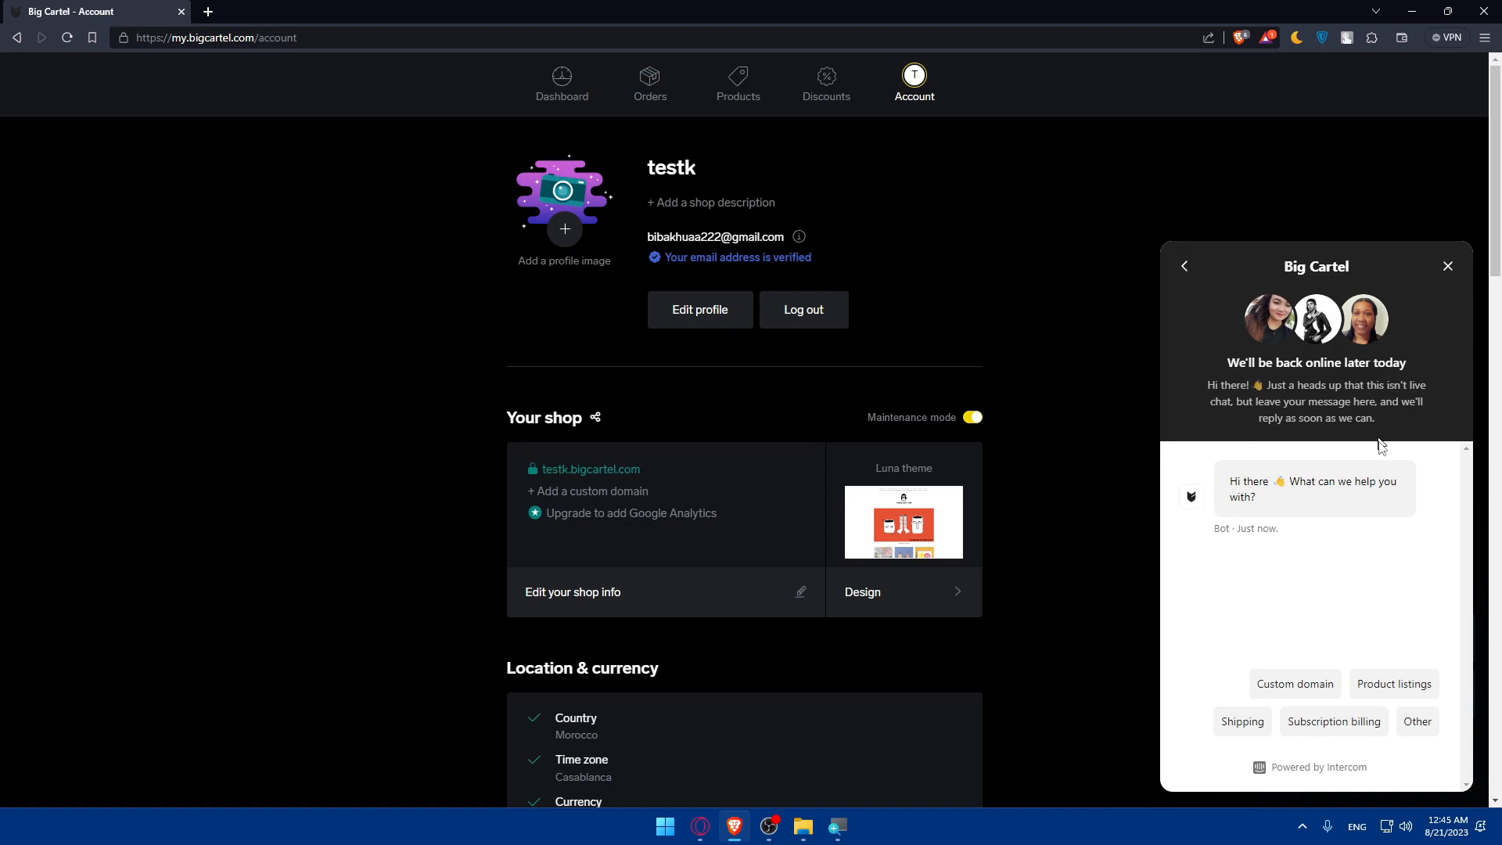
{"action": "mouse_move", "coordinate": [1288, 413]}
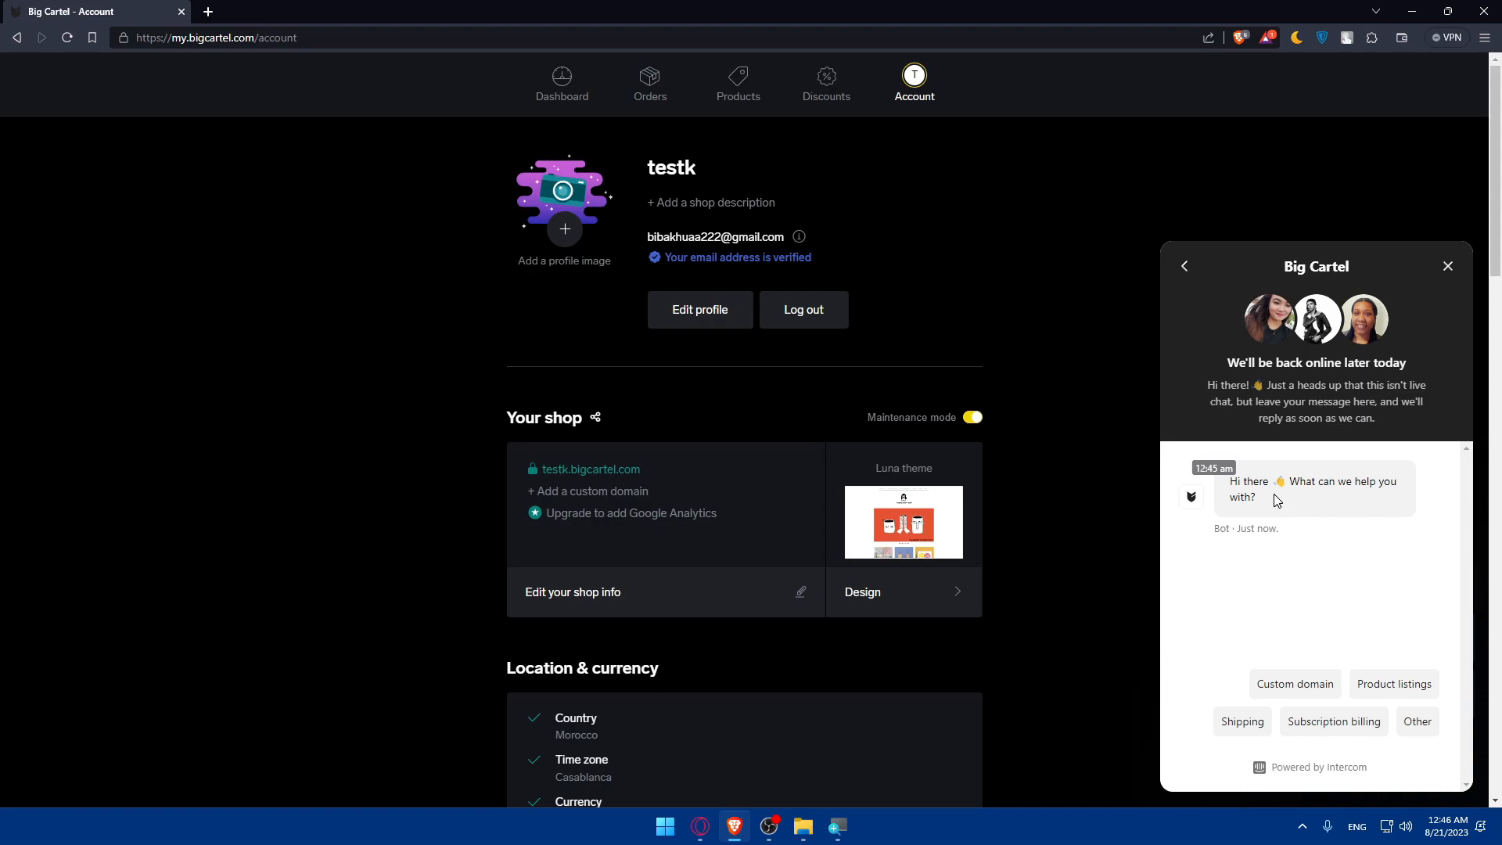
{"action": "mouse_move", "coordinate": [1214, 491]}
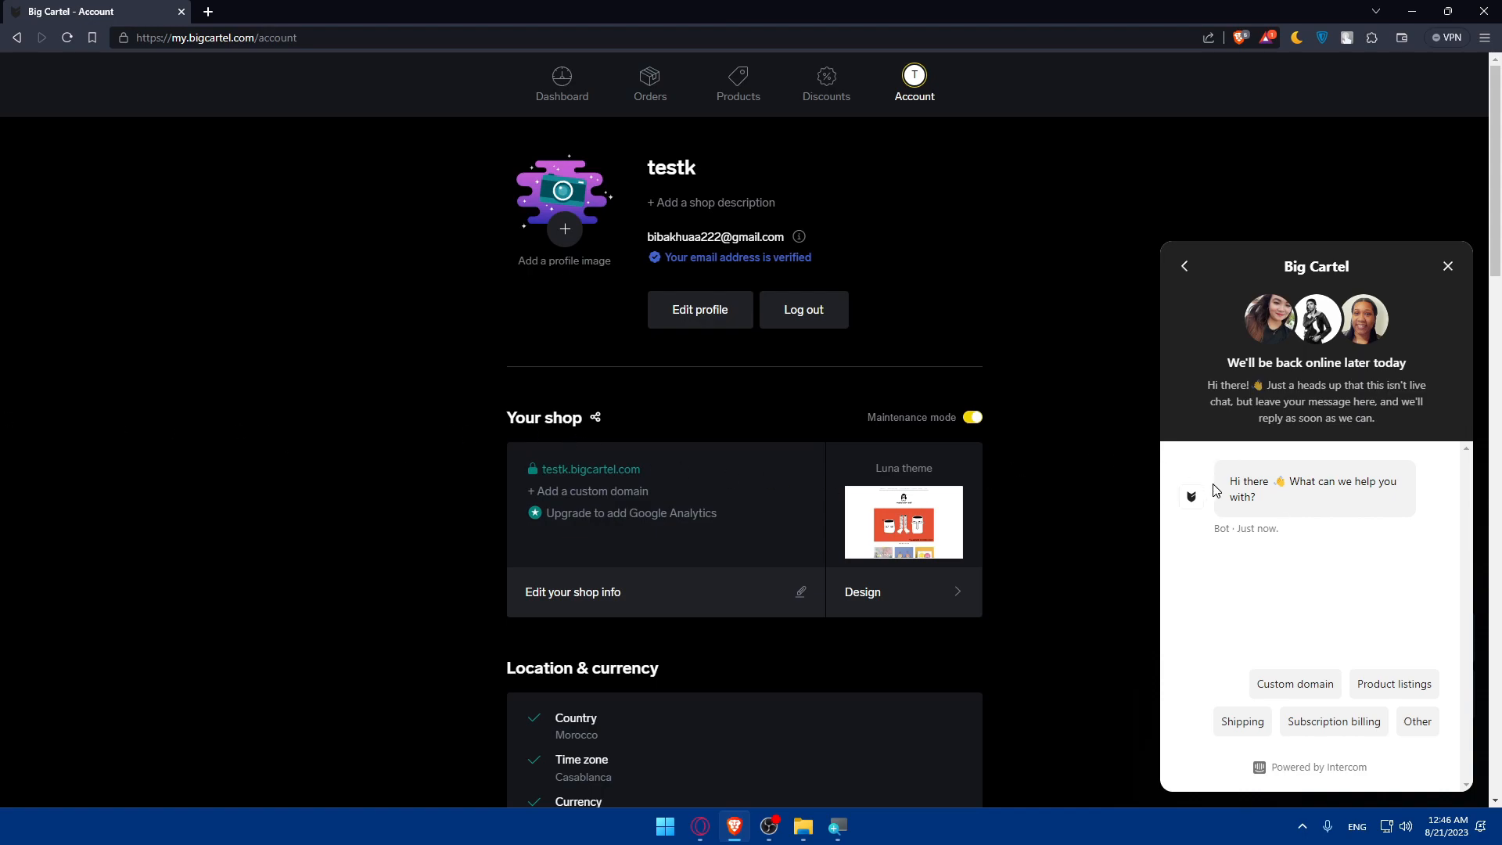